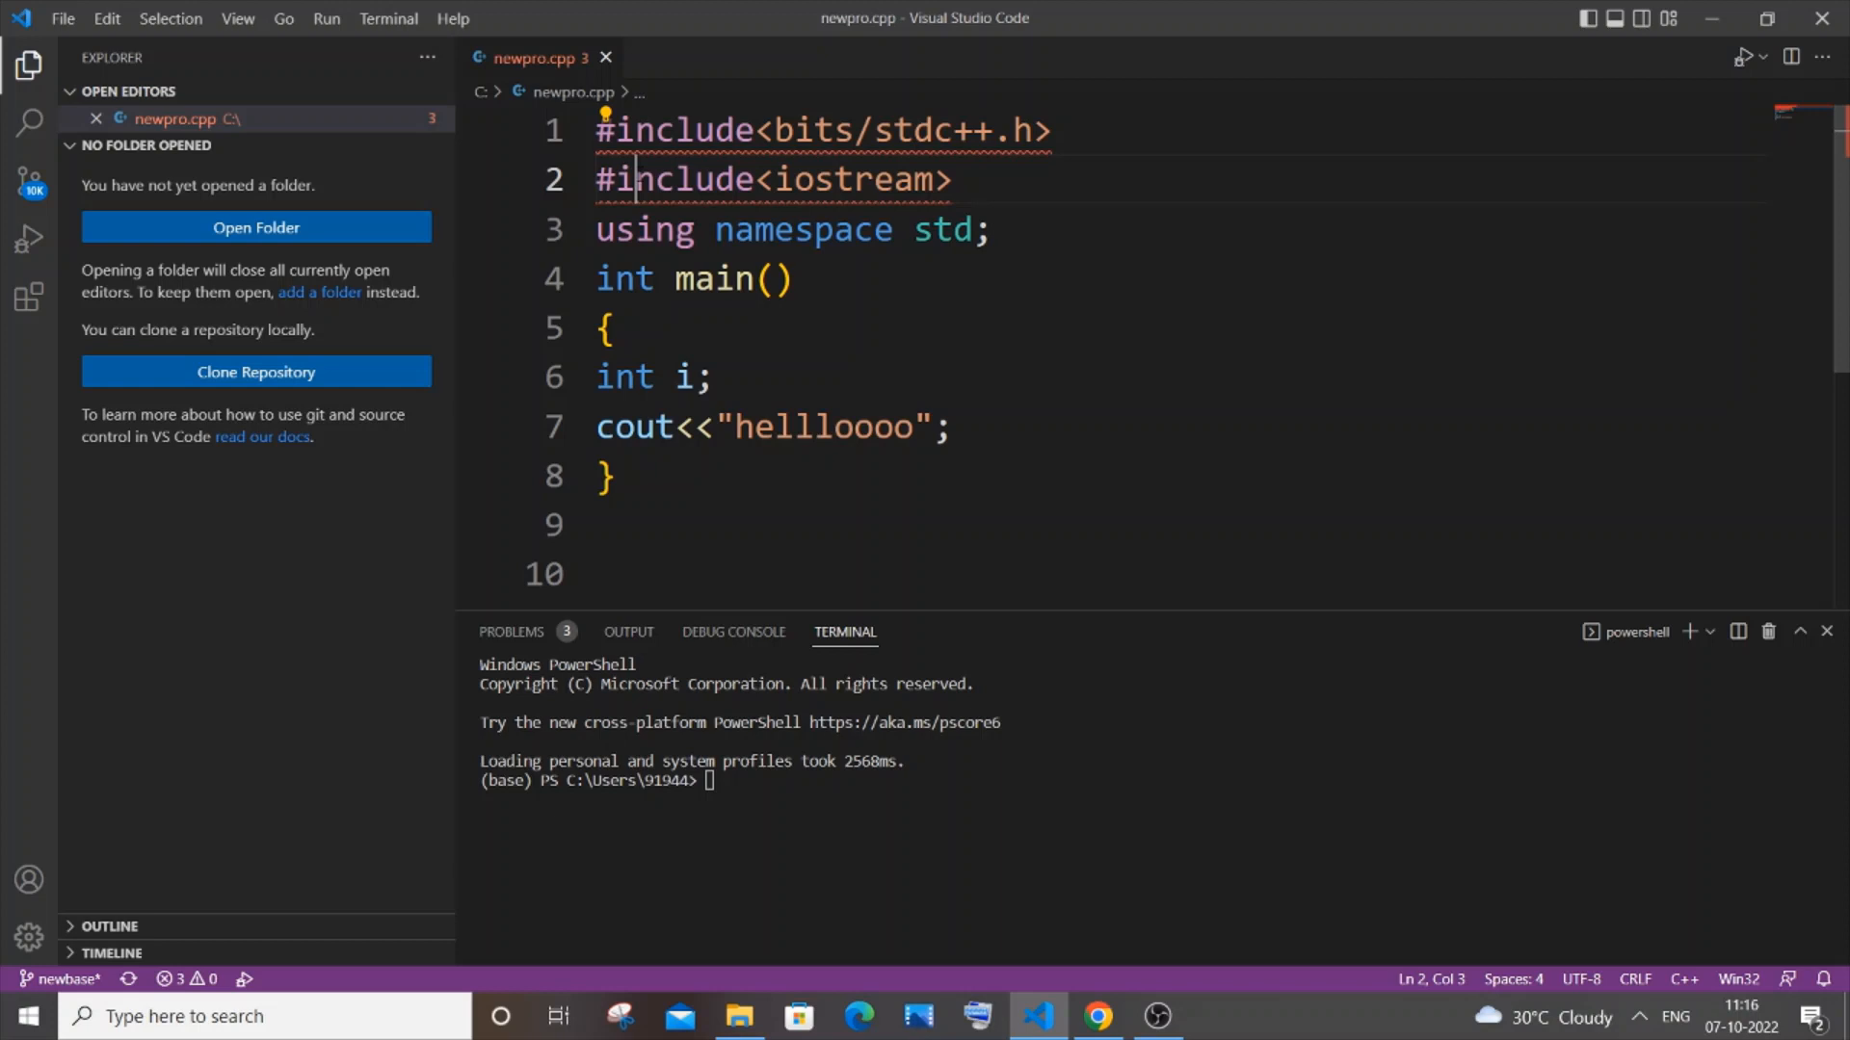
{"action": "mouse_move", "coordinate": [773, 179]}
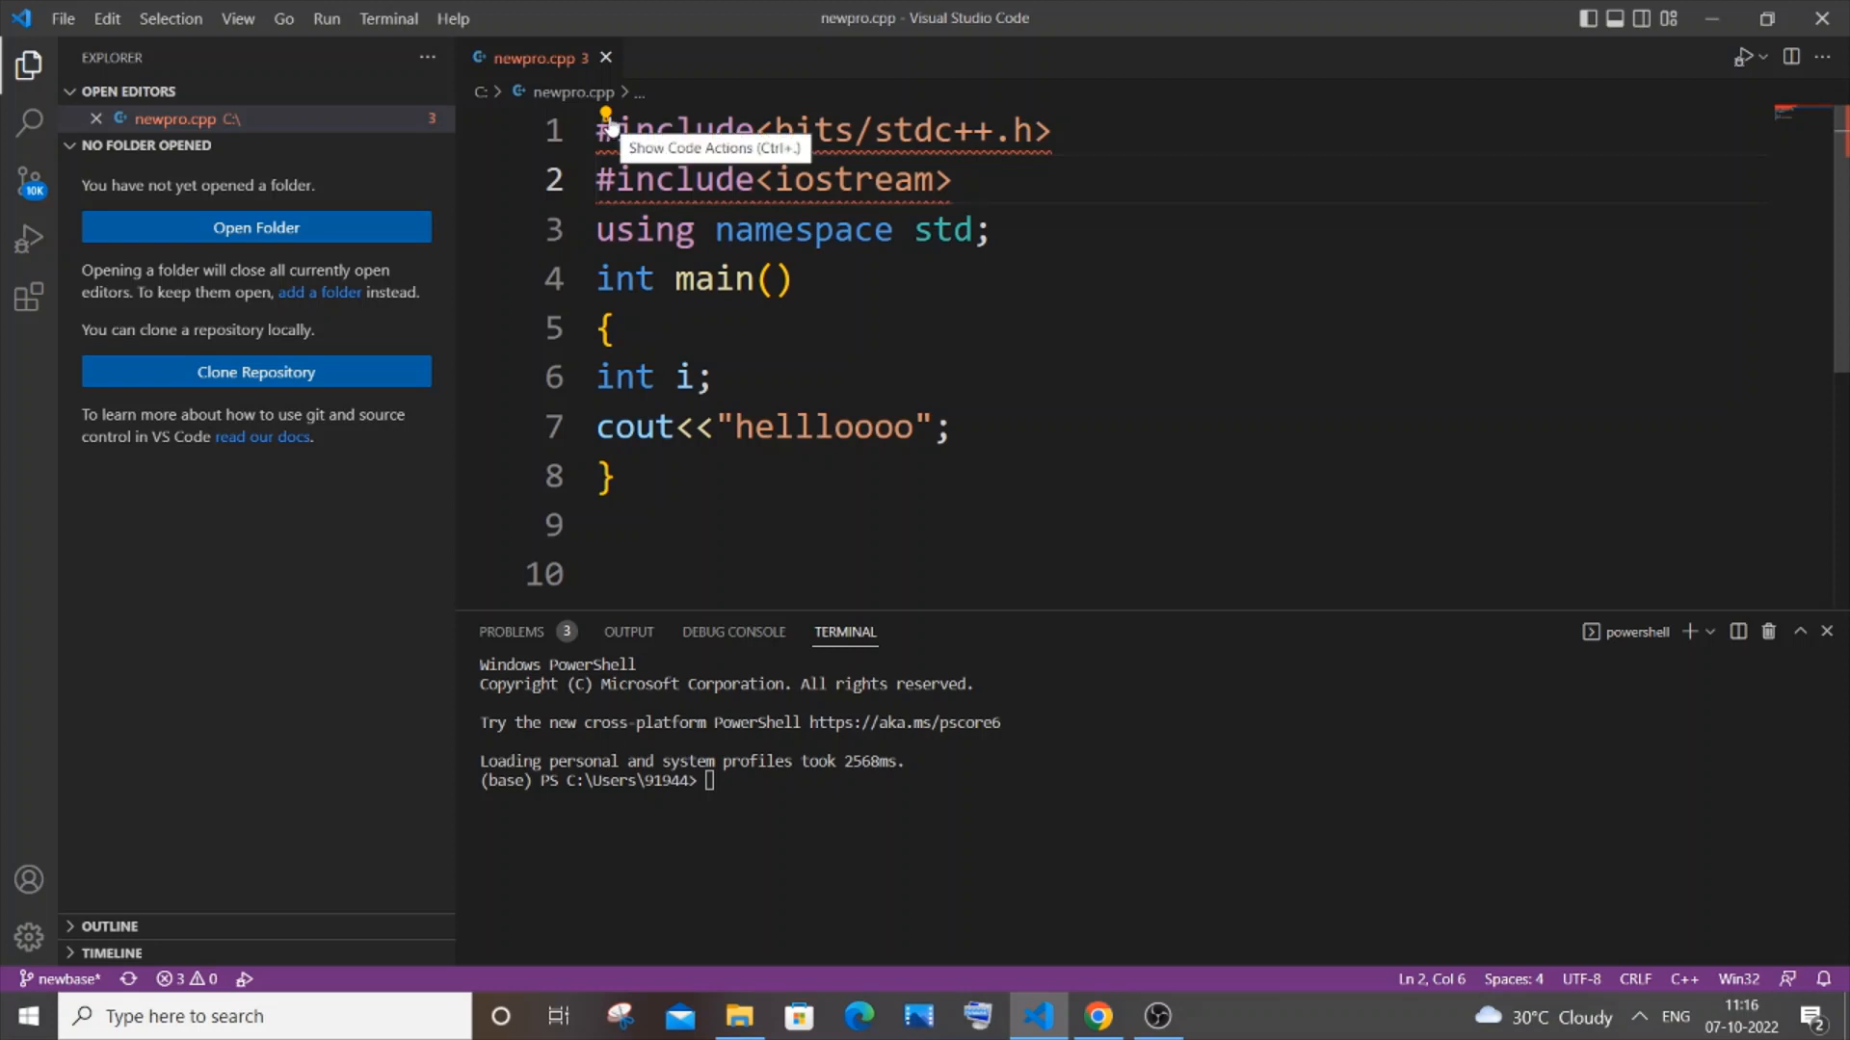
Choose the Quick Fix 'Edit includePath setting' for the flagged #include in newpro.cpp.
{"action": "left_click", "coordinate": [605, 129]}
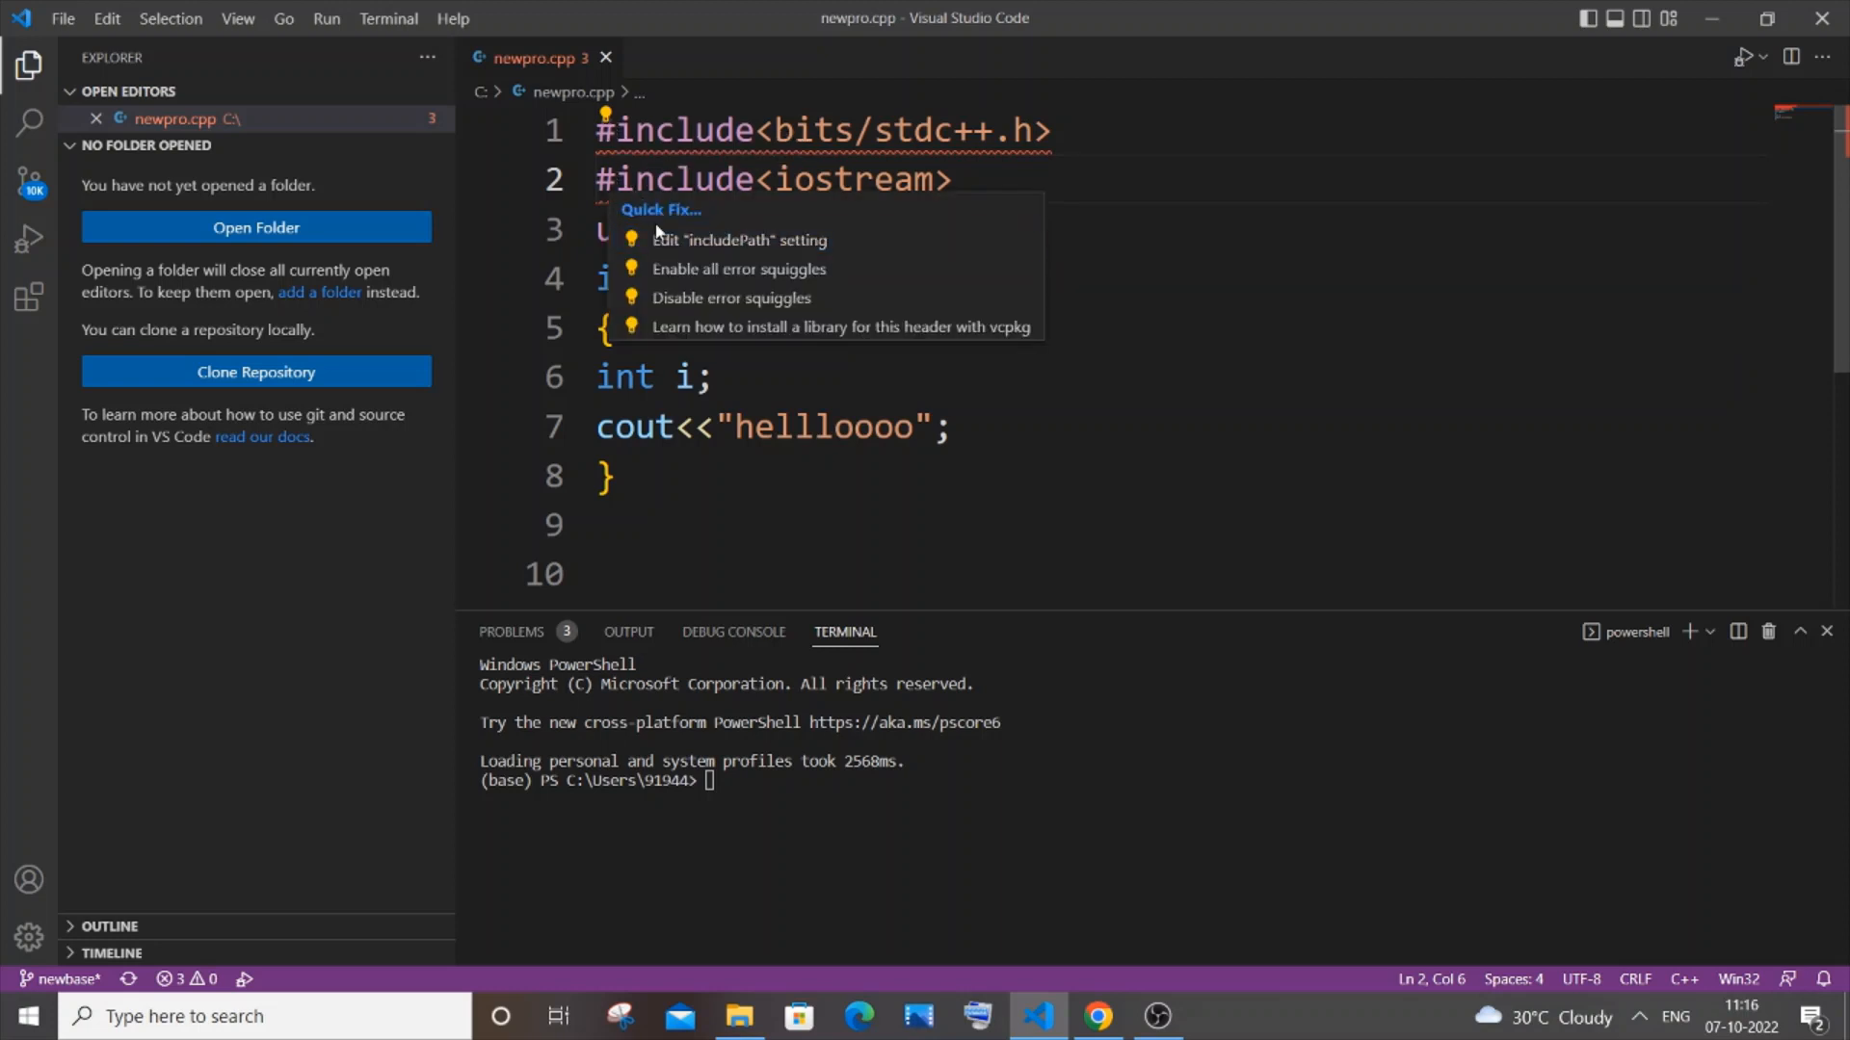
{"action": "mouse_move", "coordinate": [740, 239]}
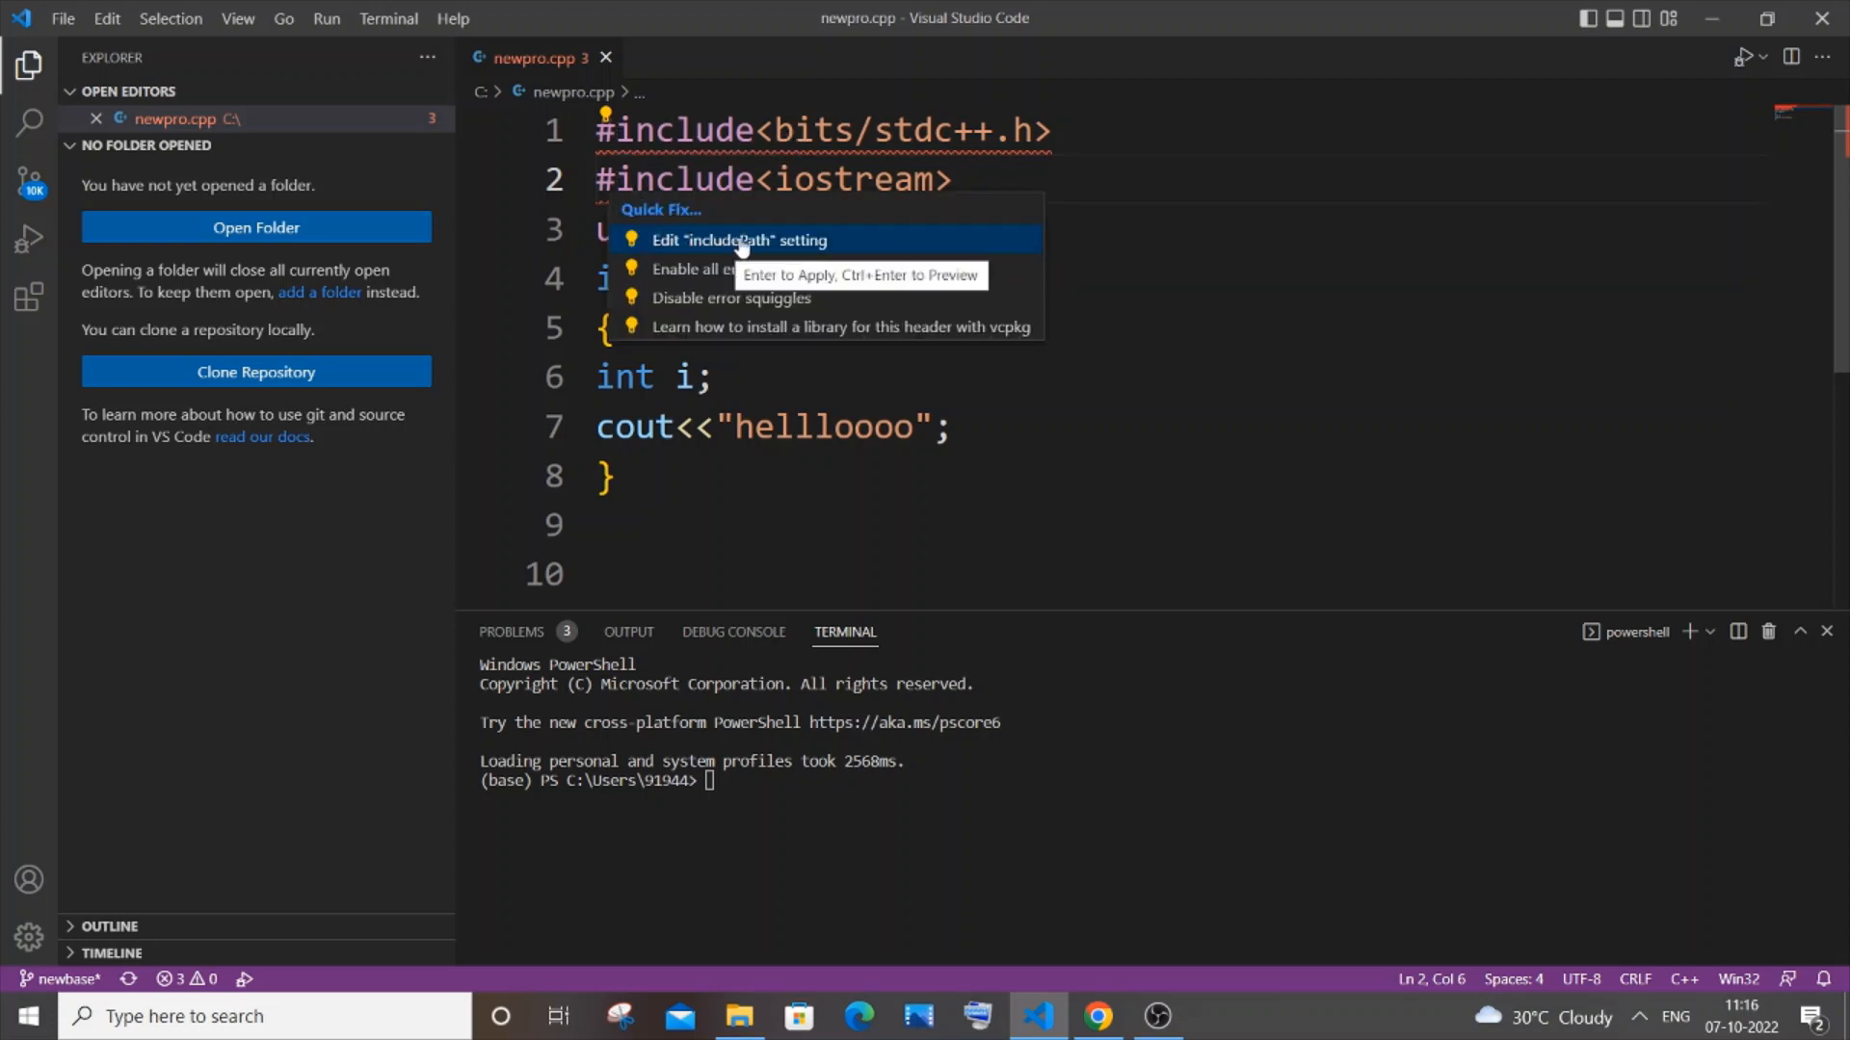
{"action": "mouse_move", "coordinate": [782, 248]}
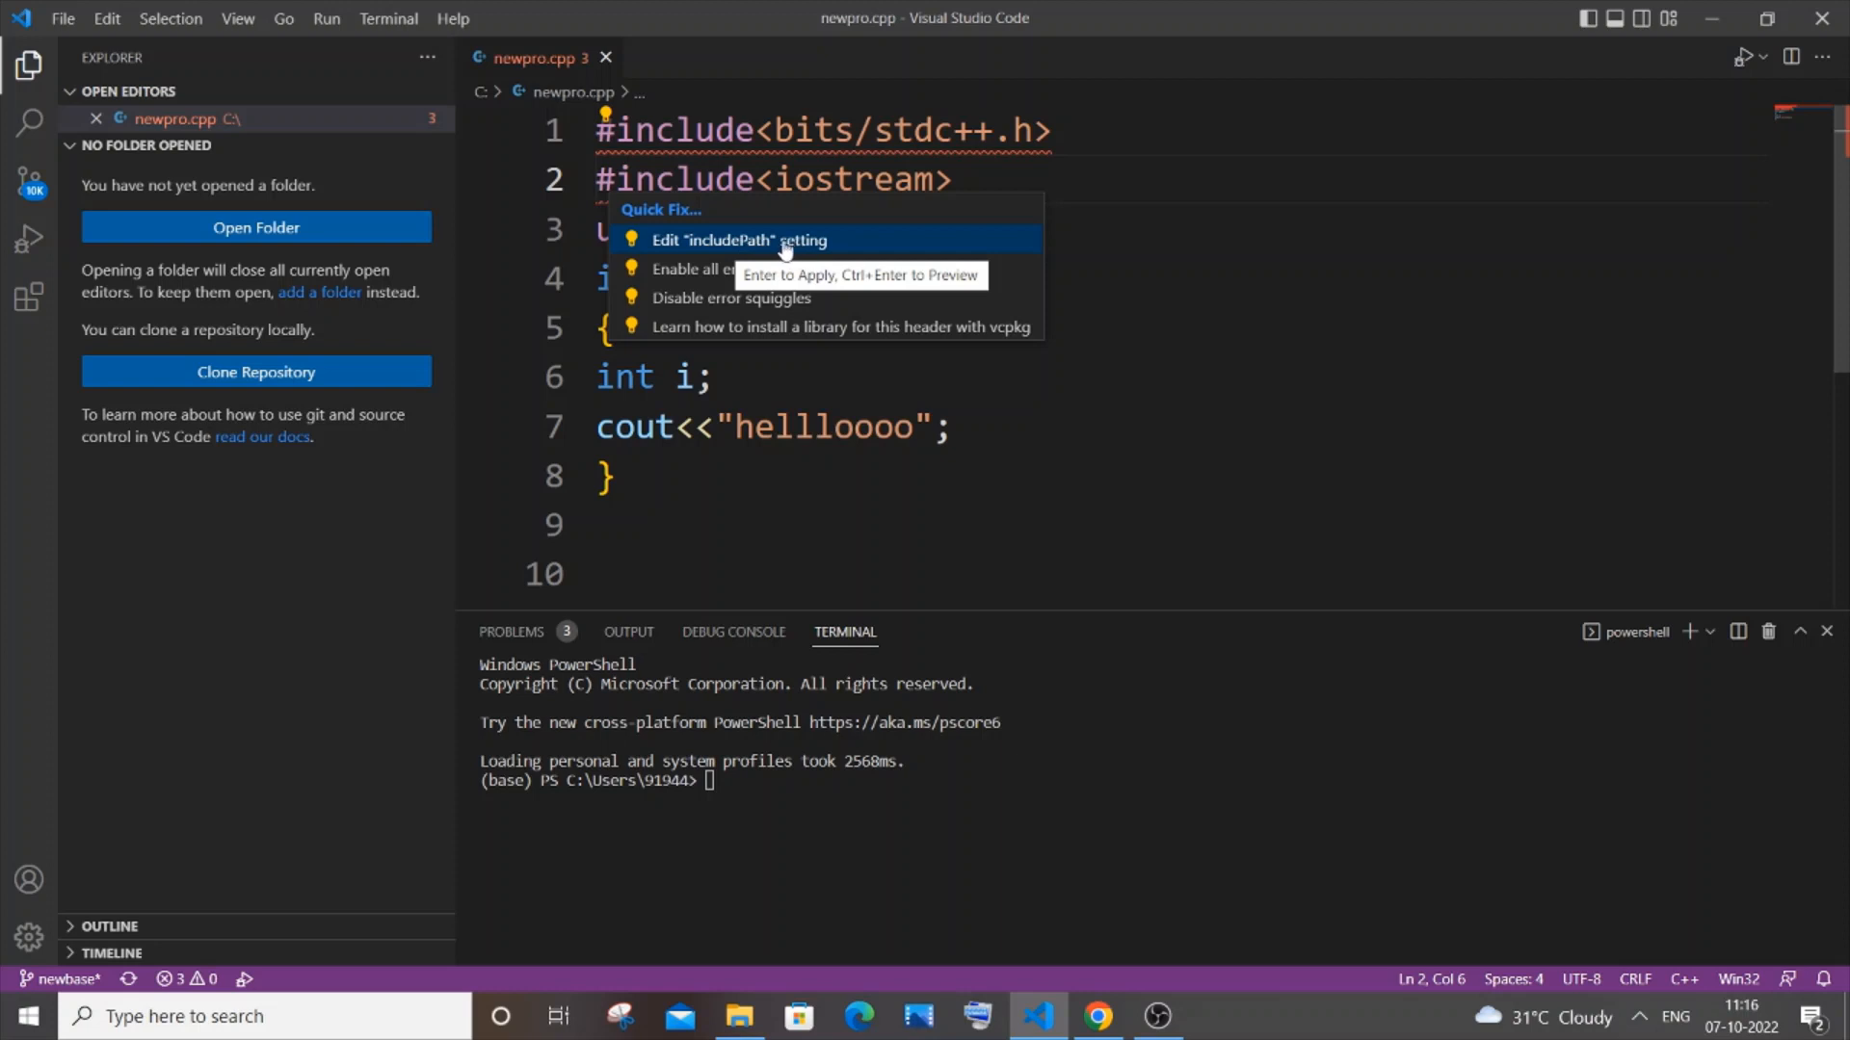
{"action": "mouse_move", "coordinate": [740, 228]}
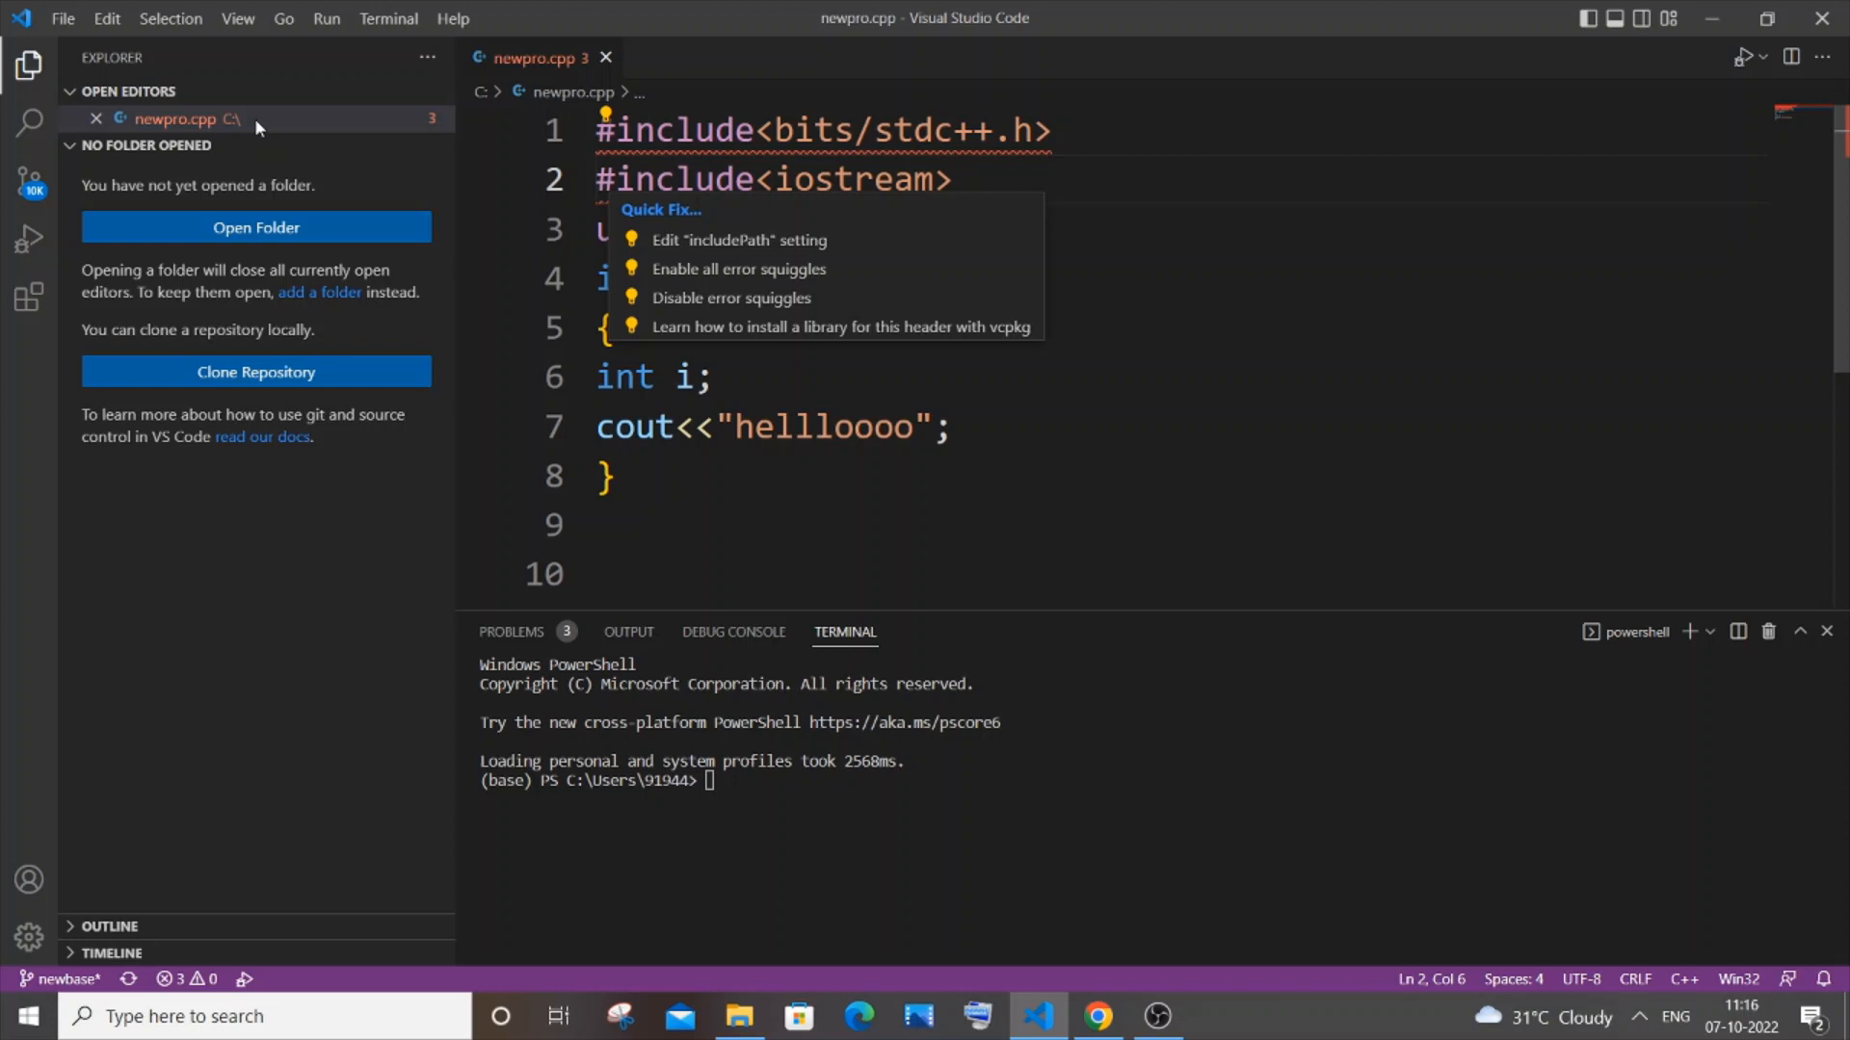
{"action": "mouse_move", "coordinate": [738, 239]}
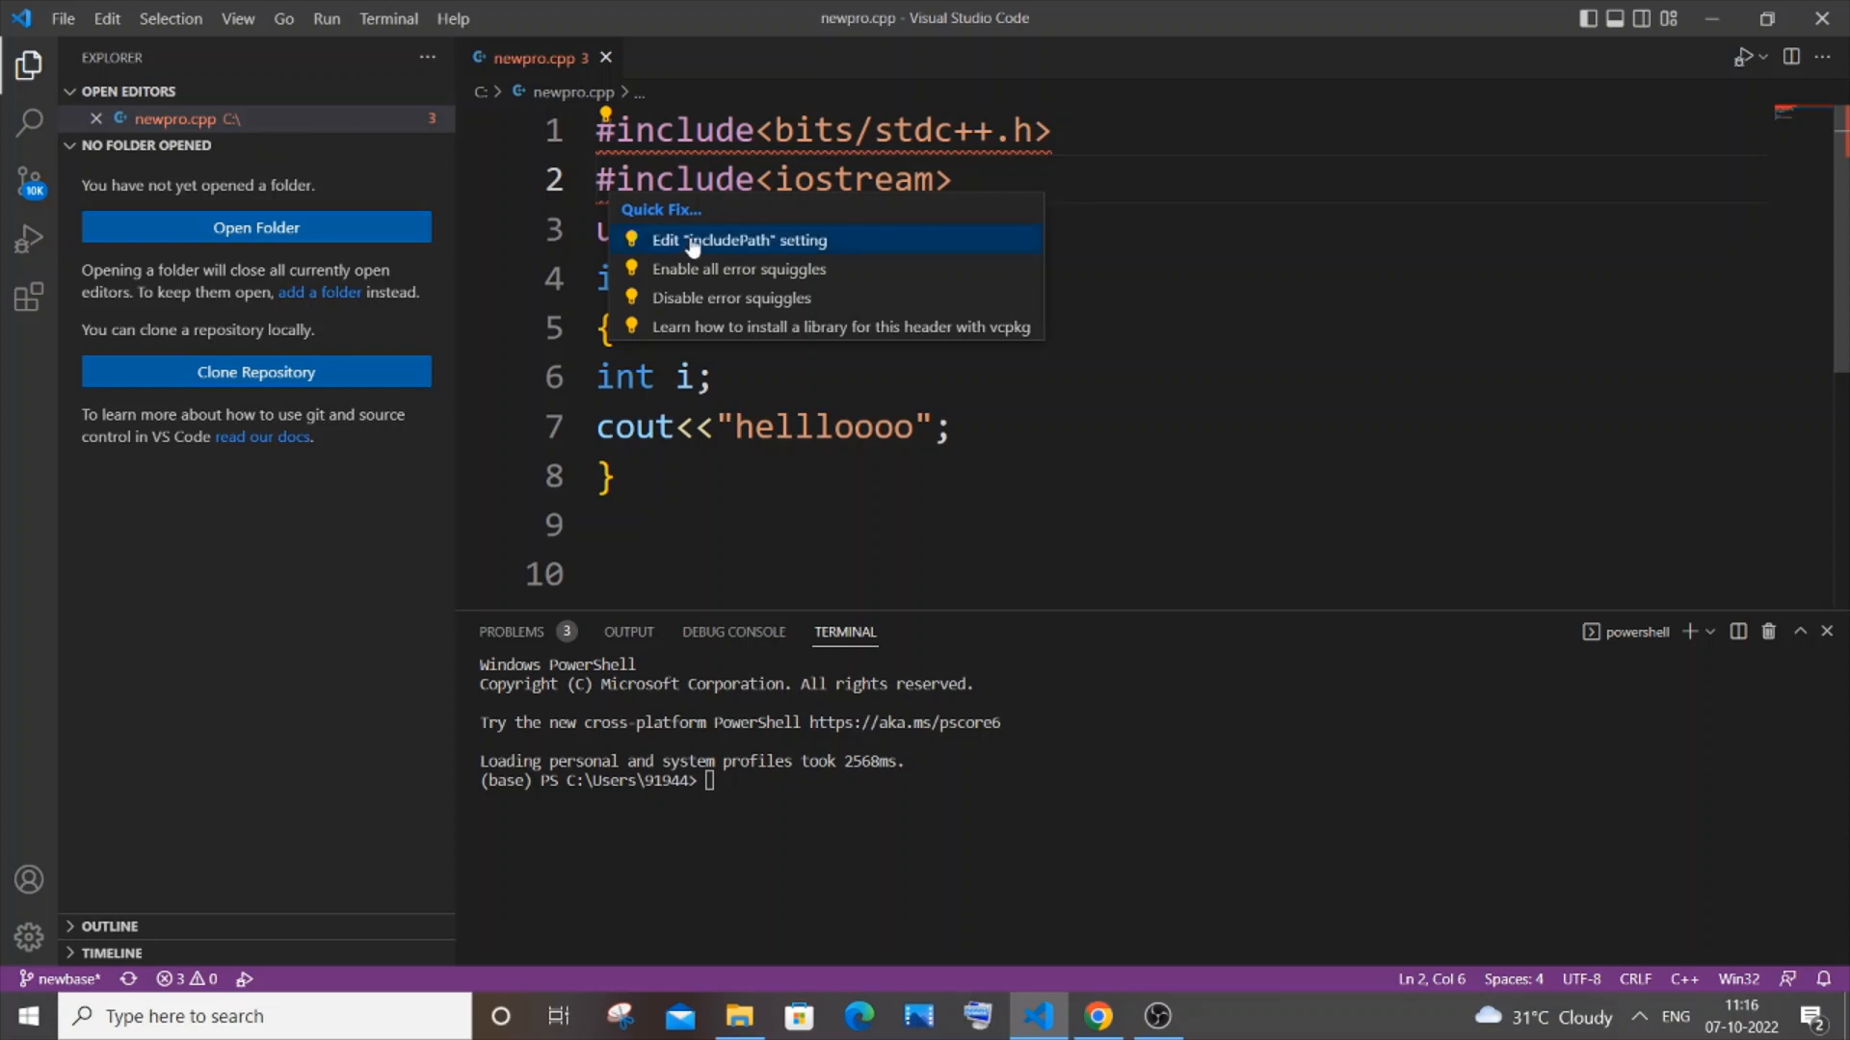
{"action": "left_click", "coordinate": [738, 239]}
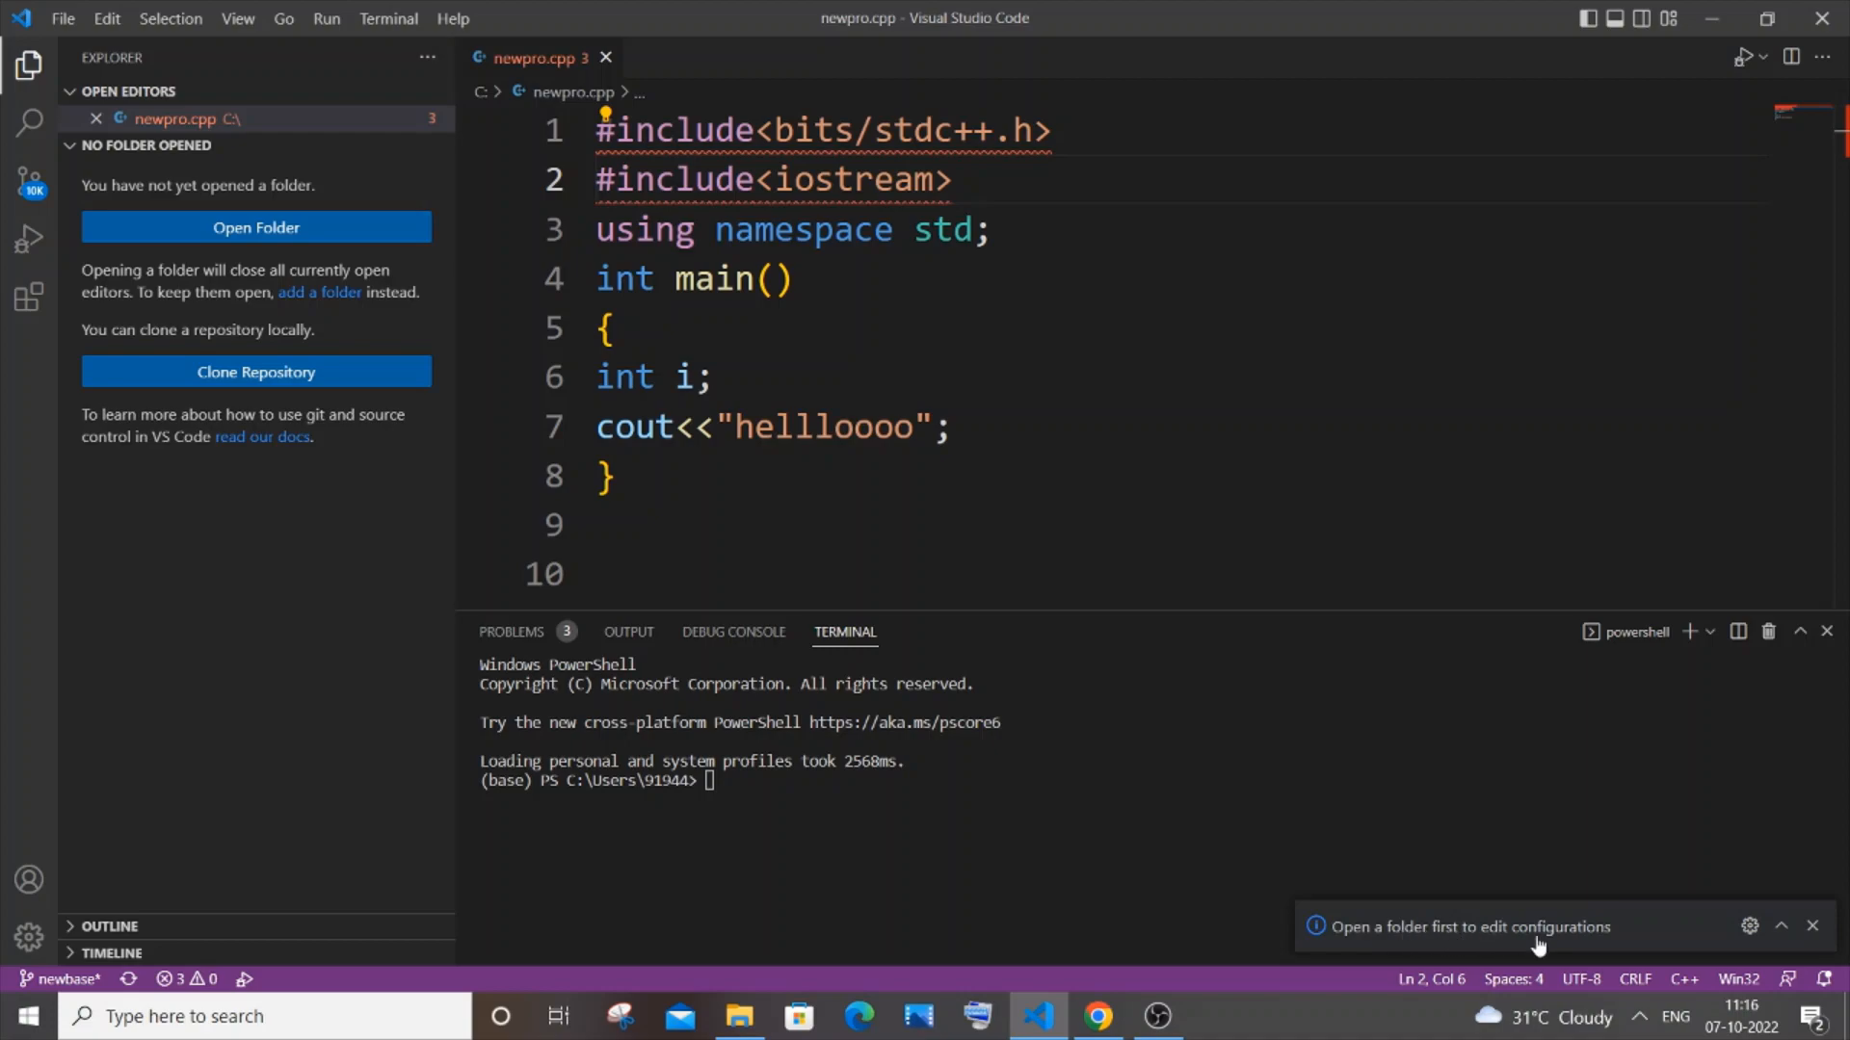
Create folder cpppro on C: and move newpro.cpp into it, granting the access prompt.
{"action": "left_click", "coordinate": [740, 1016]}
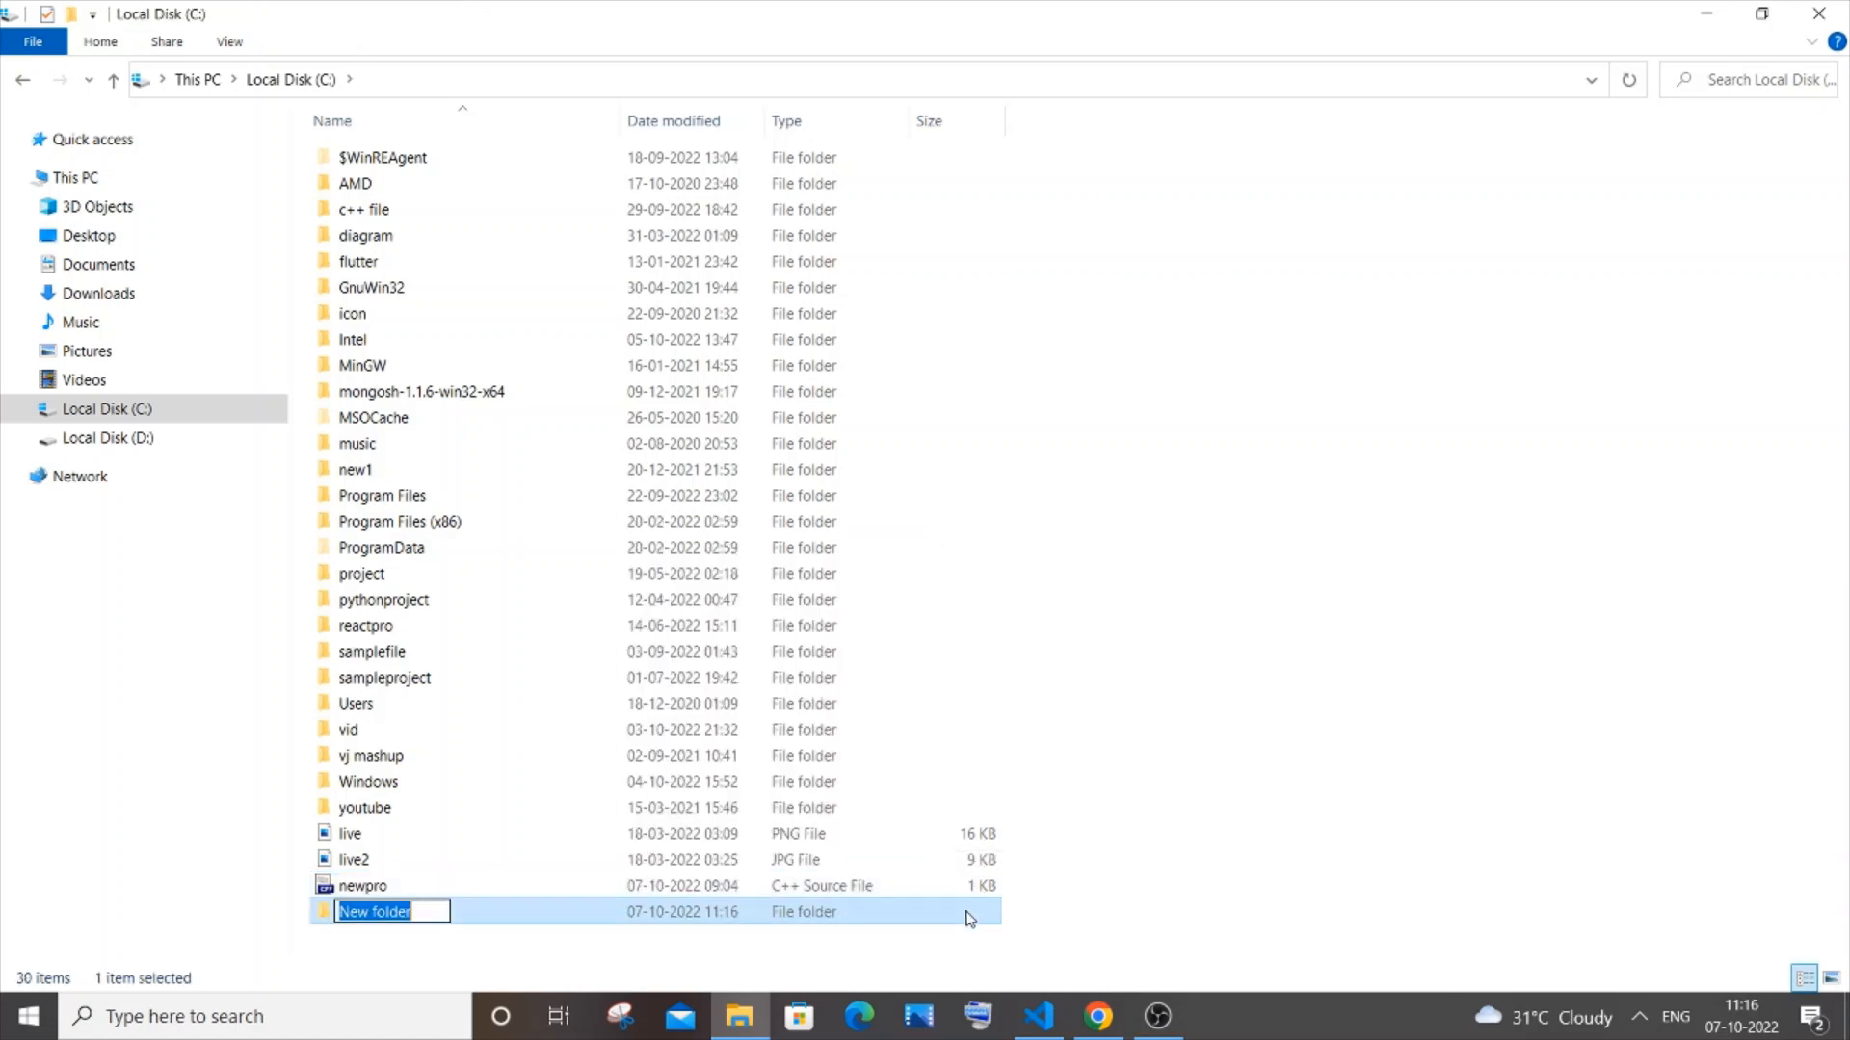
{"action": "type", "text": "c"}
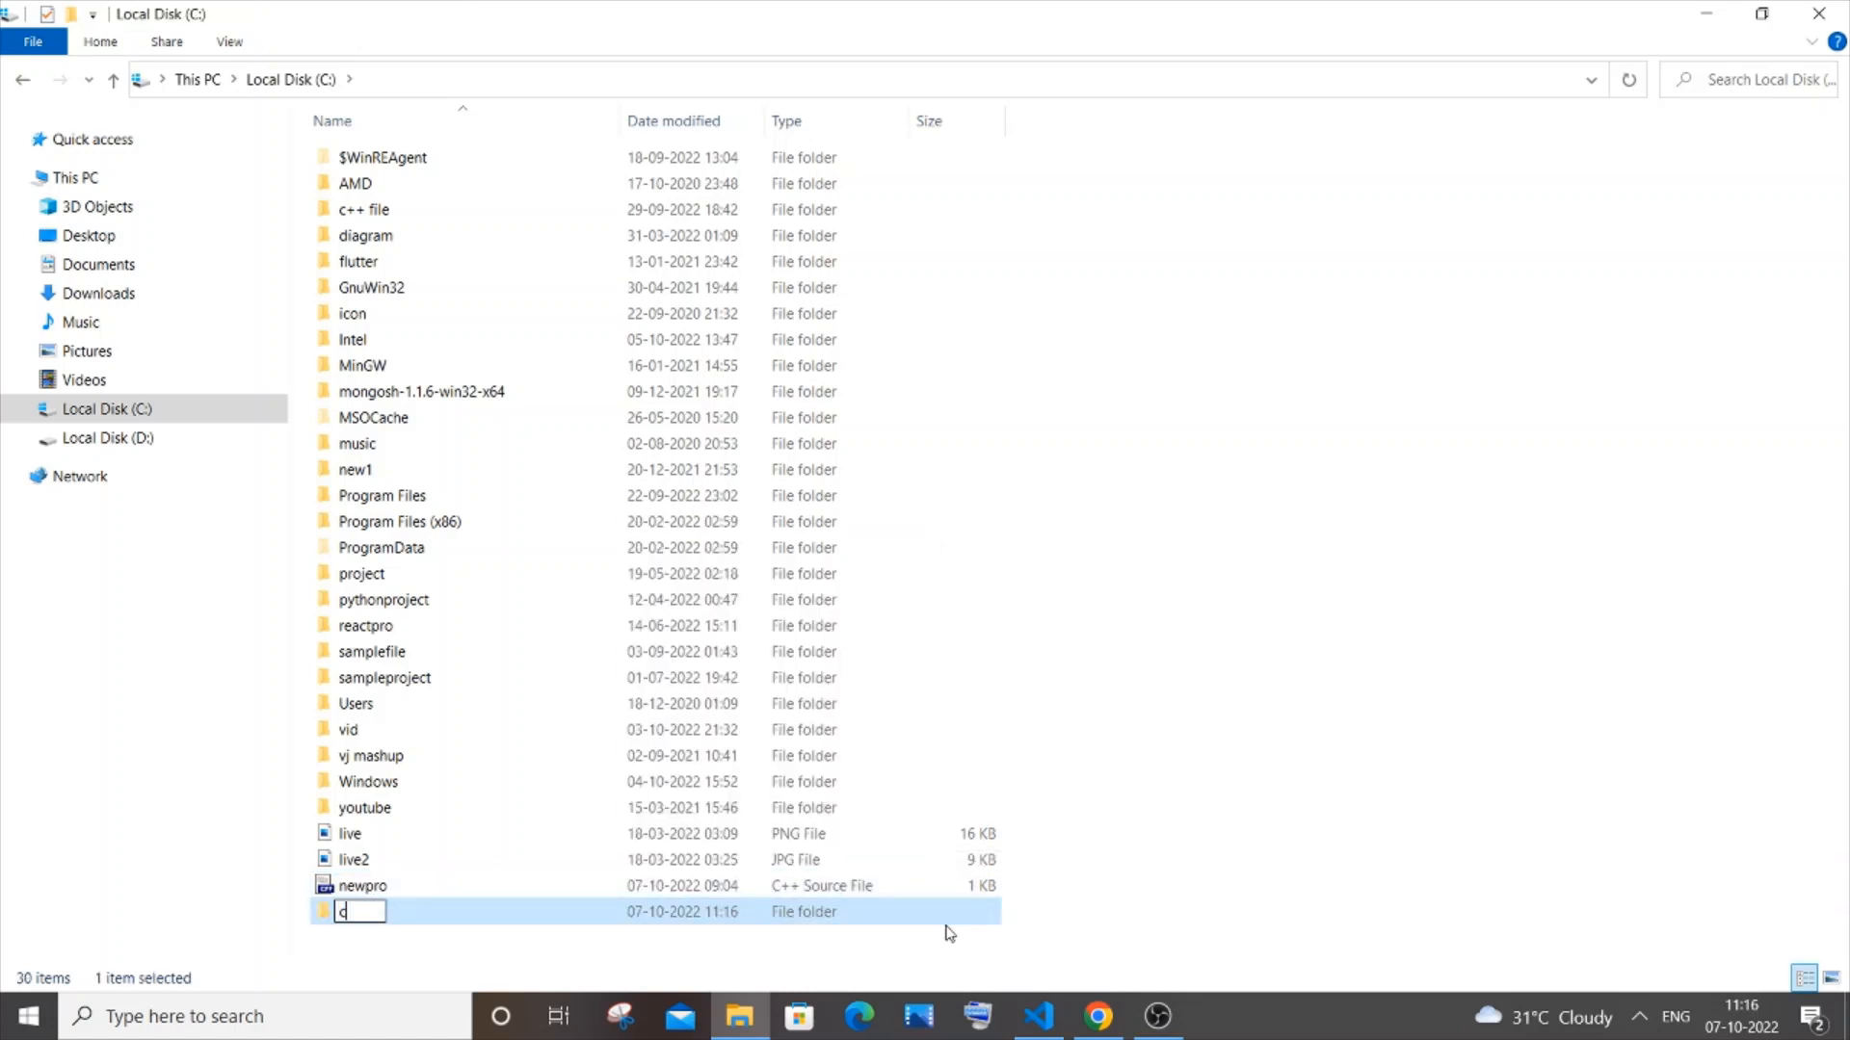
{"action": "type", "text": "pppro"}
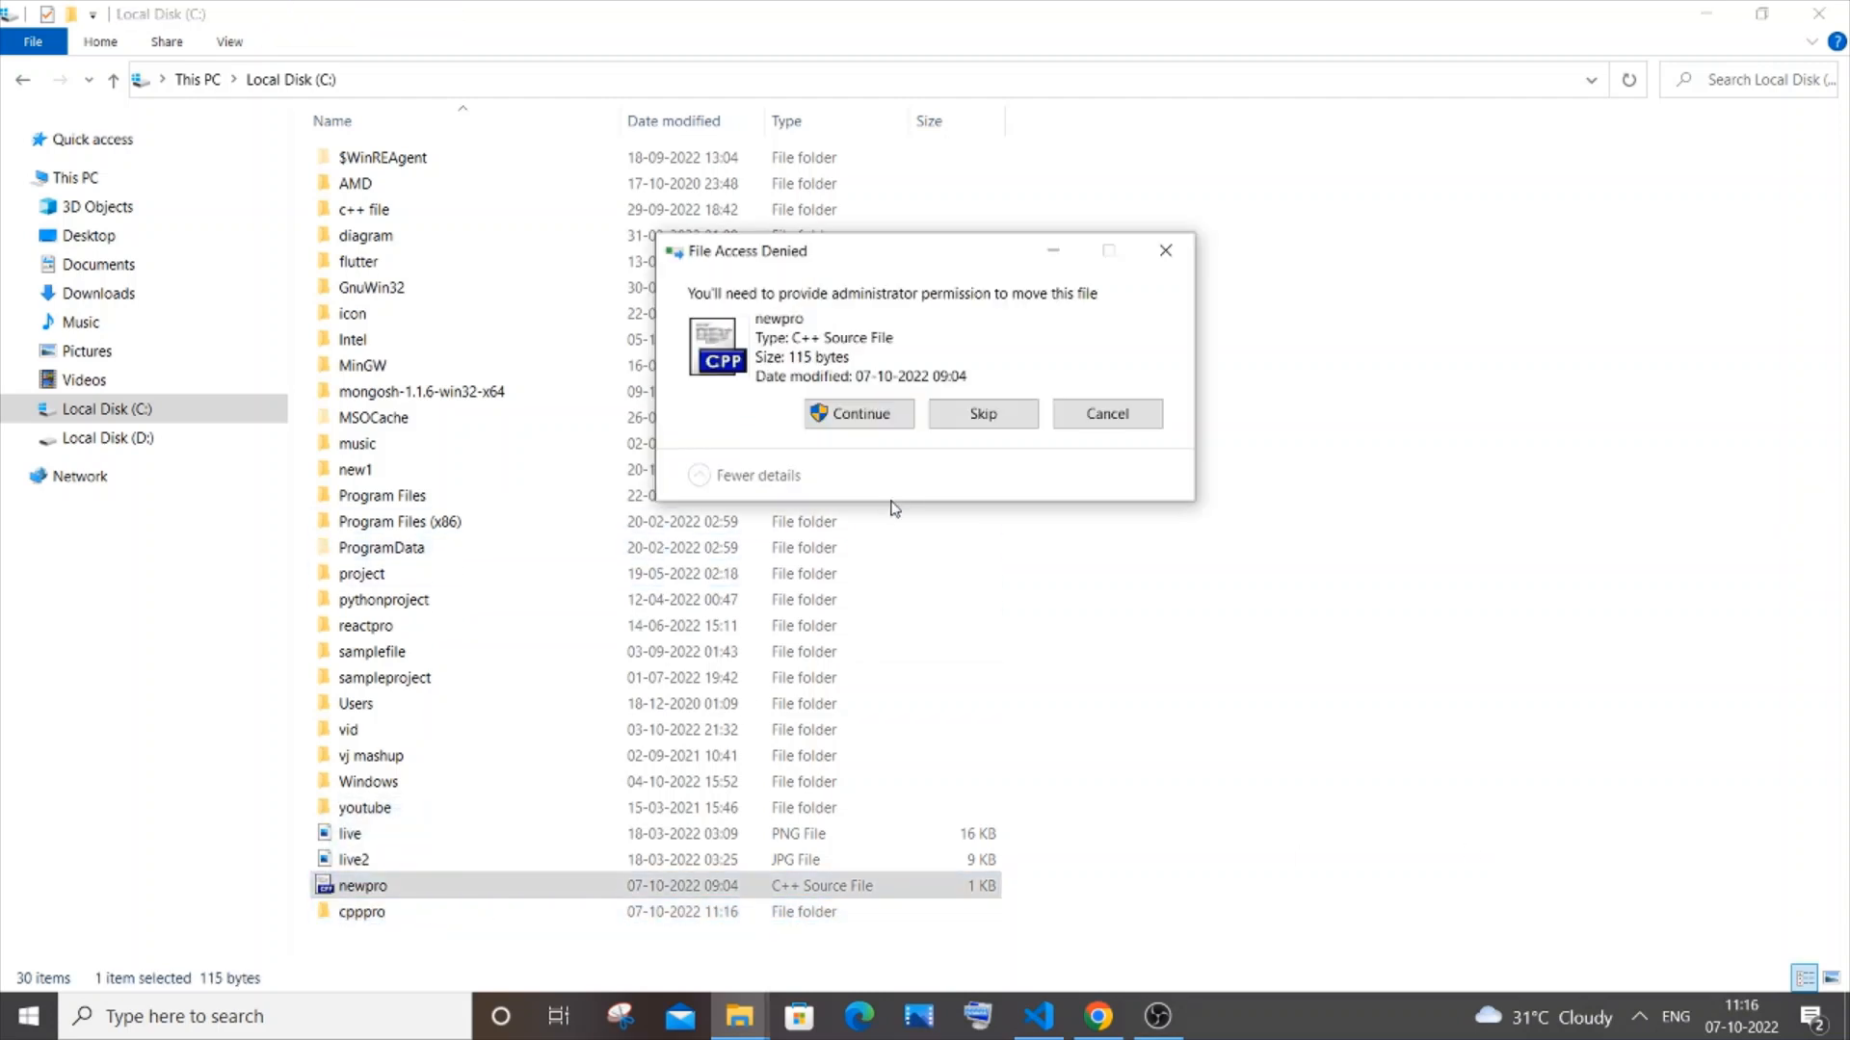
{"action": "left_click", "coordinate": [857, 412]}
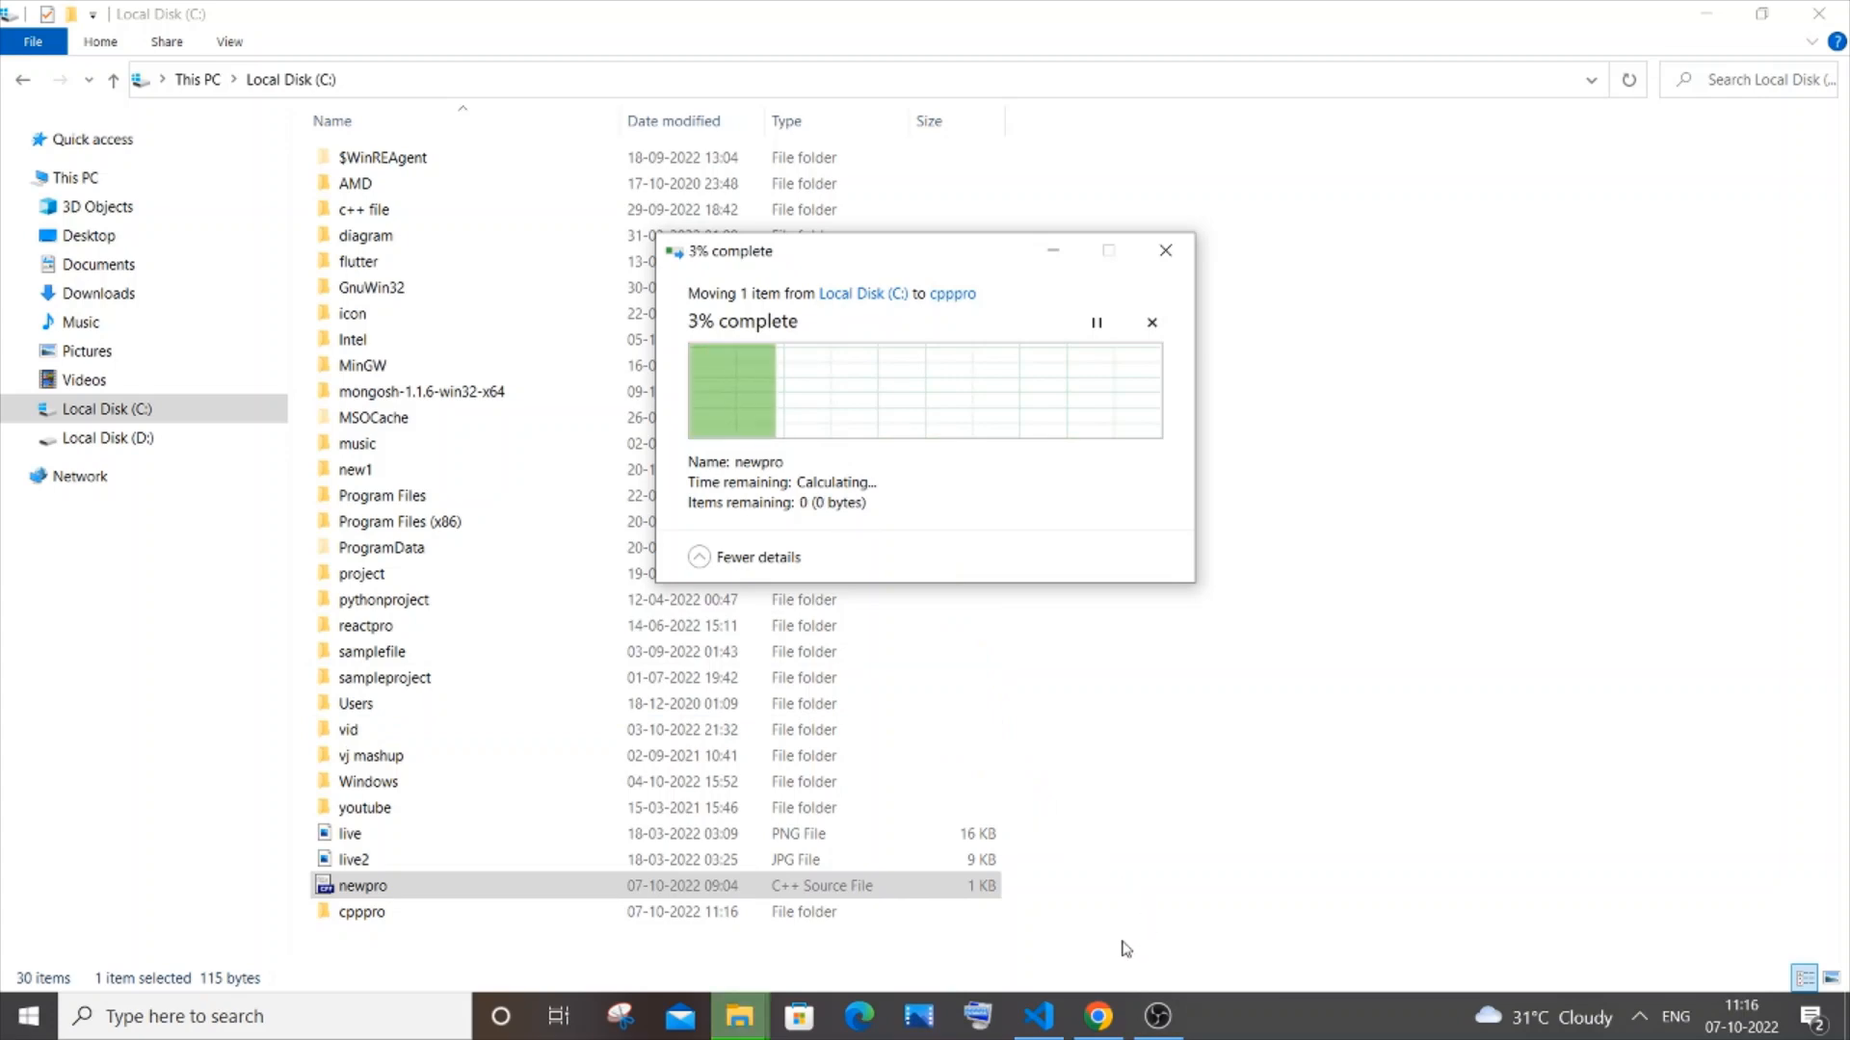
Open C:\cpppro as the VS Code workspace folder containing newpro.cpp.
{"action": "left_click", "coordinate": [1037, 1015]}
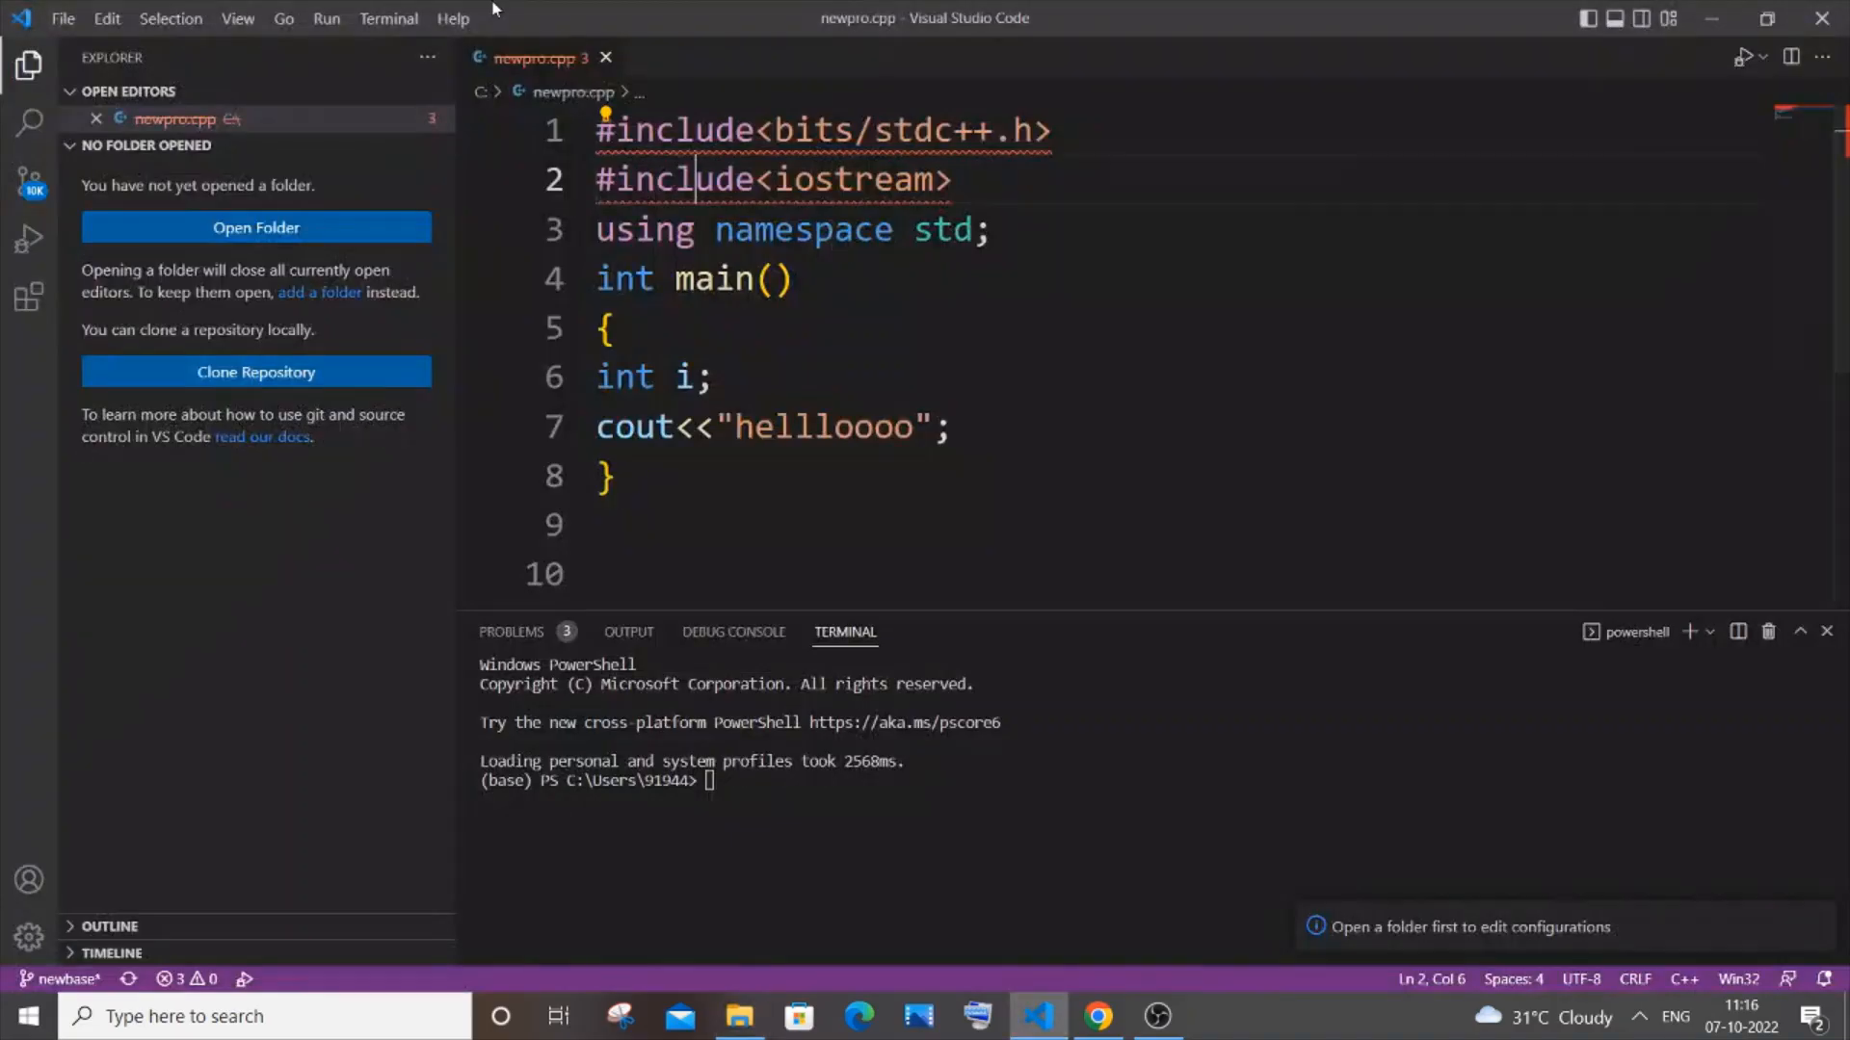
{"action": "mouse_move", "coordinate": [118, 197]}
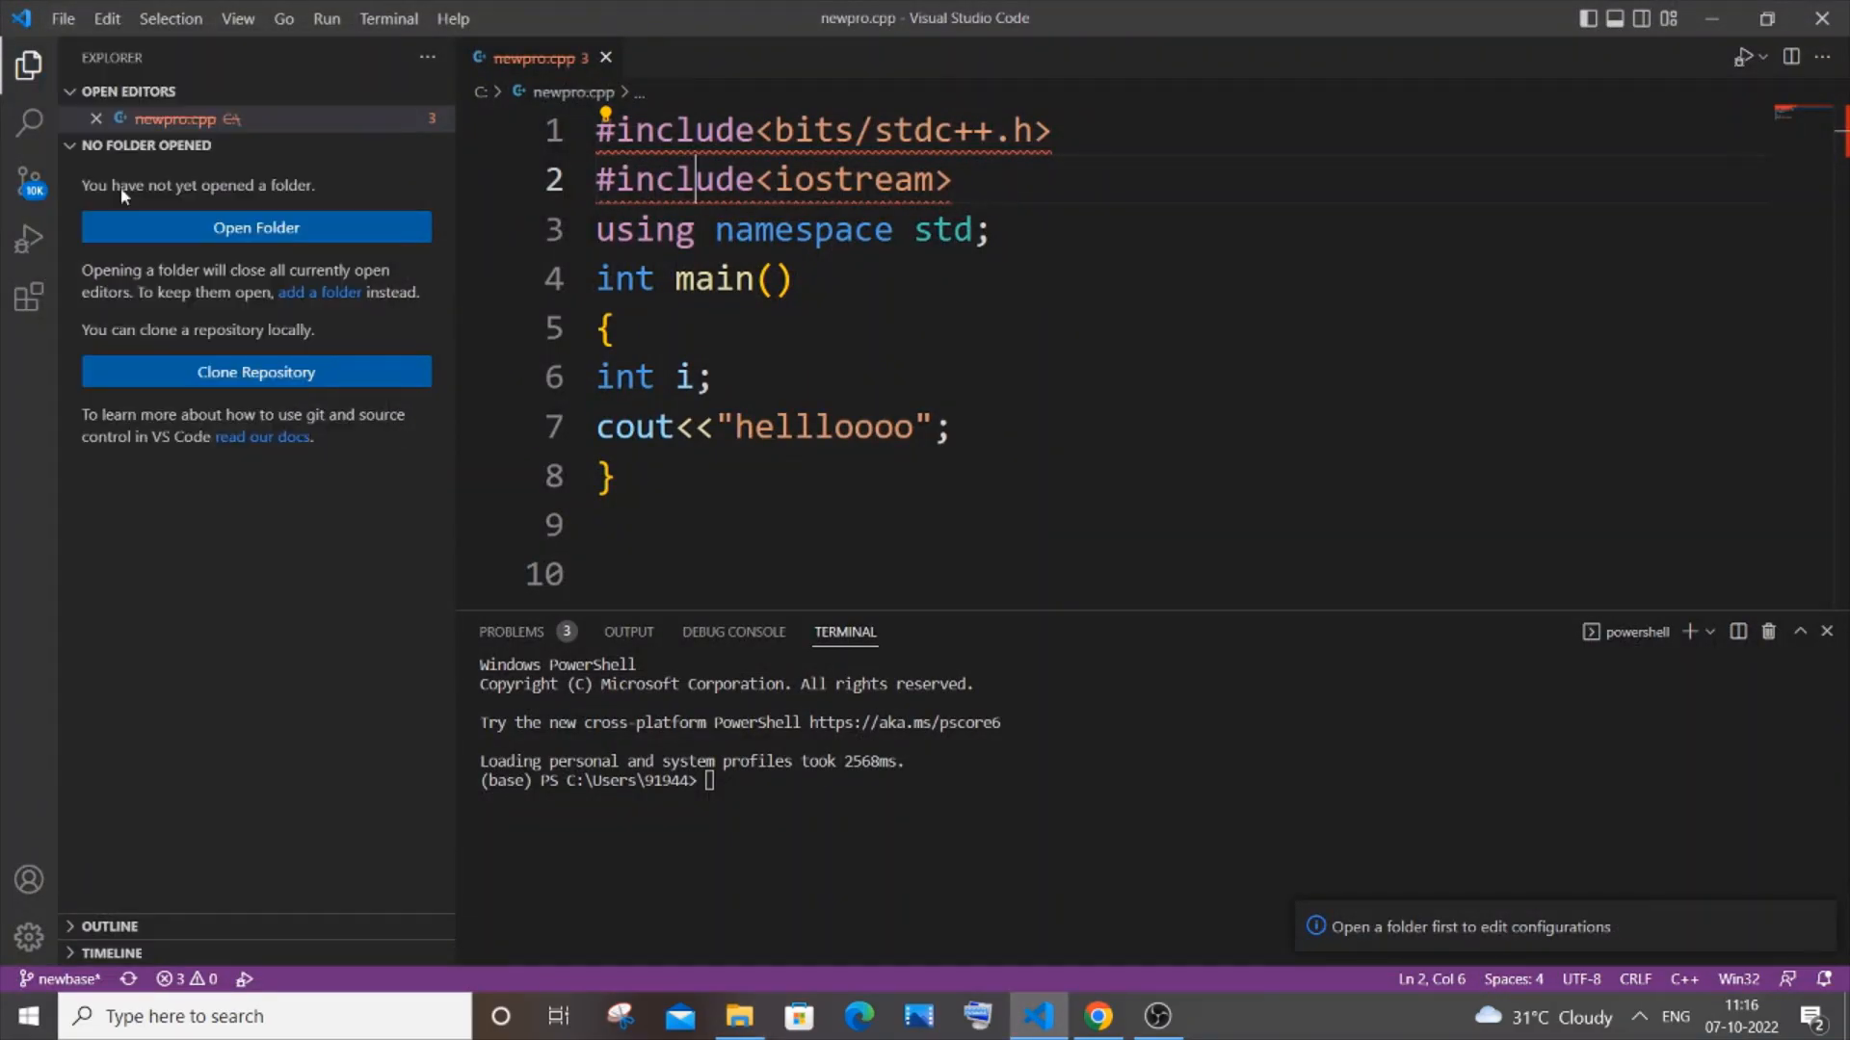
{"action": "left_click", "coordinate": [256, 227]}
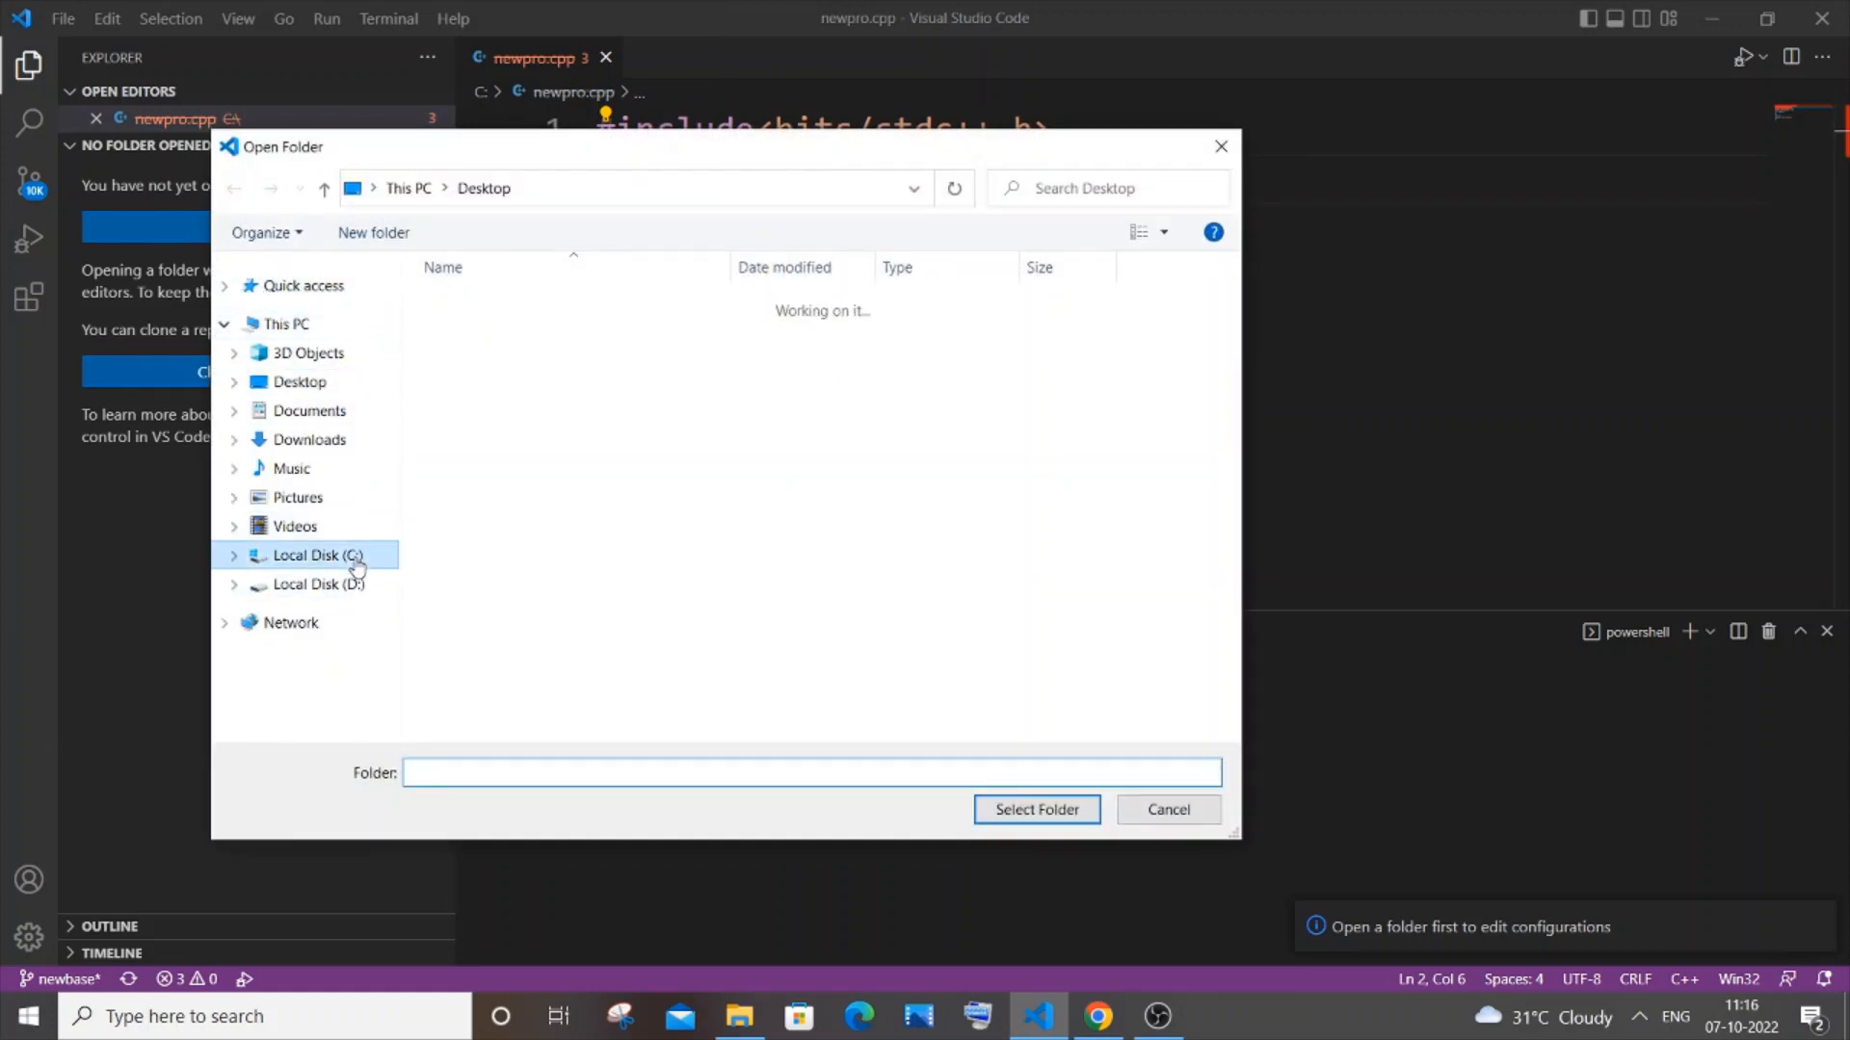
{"action": "left_click", "coordinate": [316, 555]}
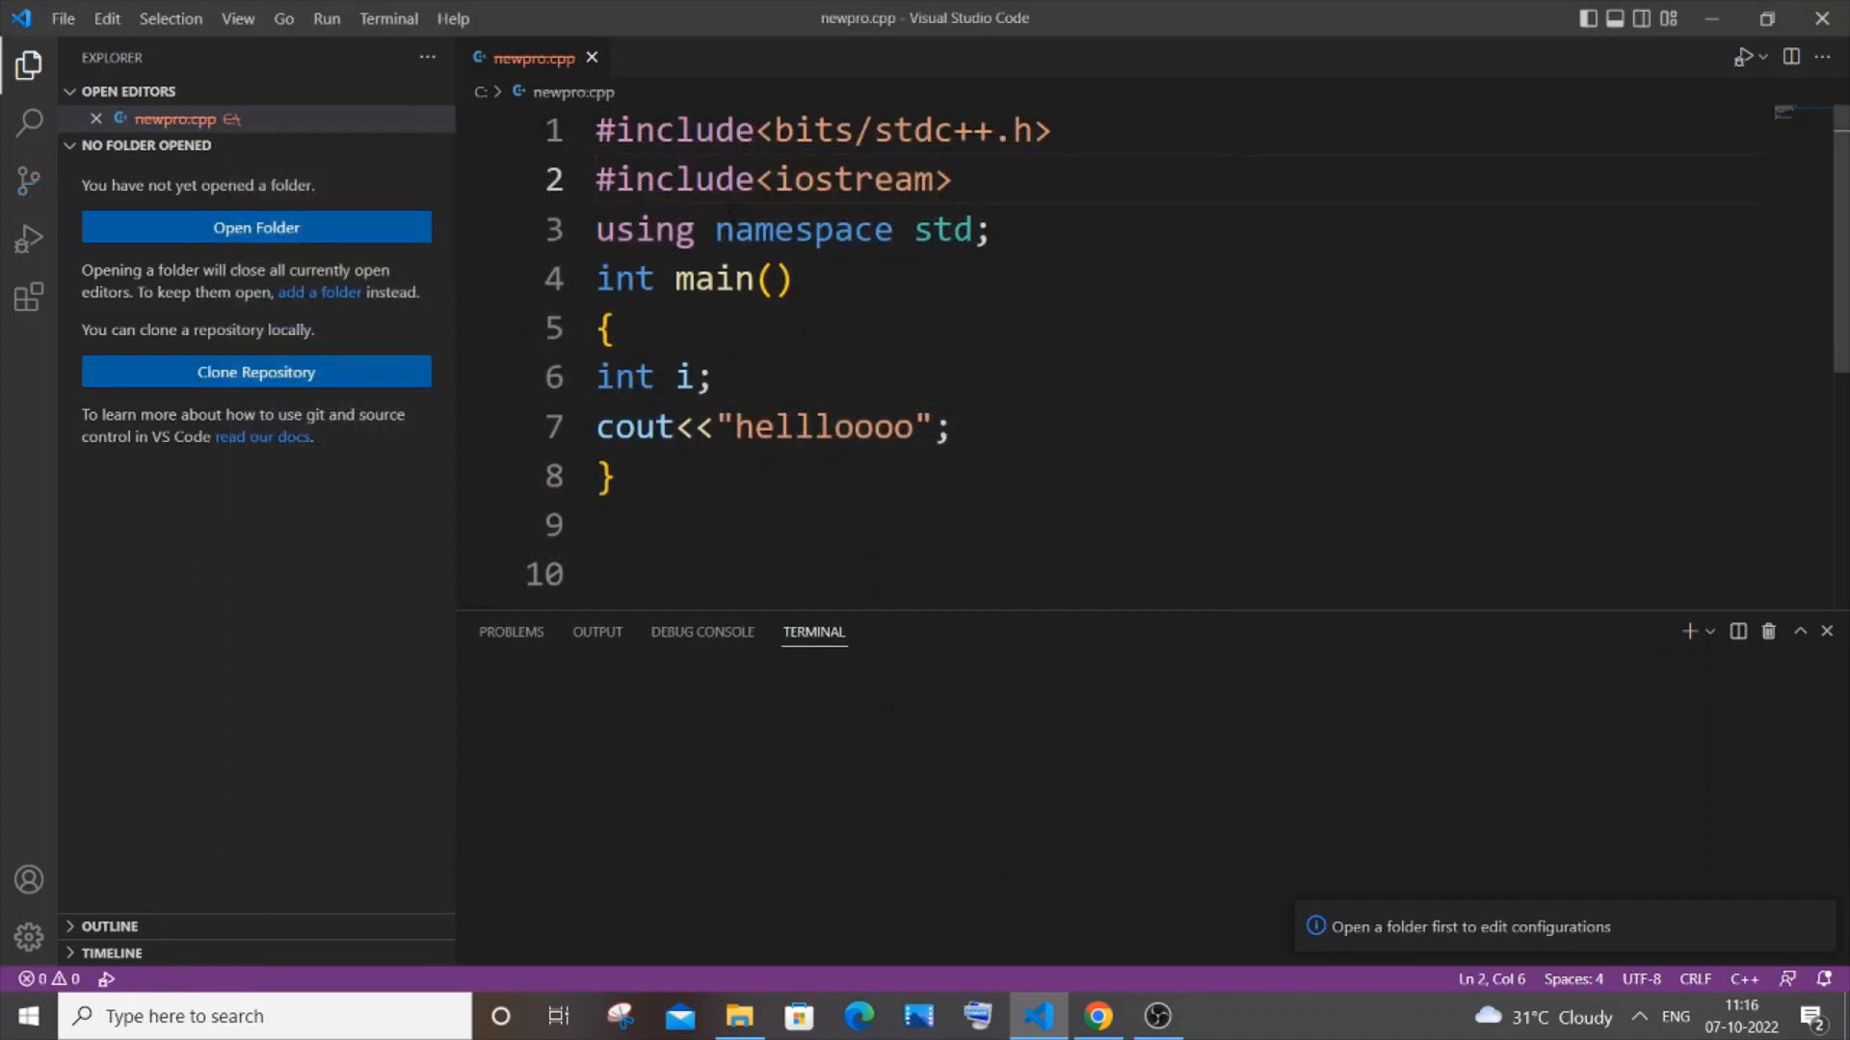
{"action": "left_click", "coordinate": [254, 228]}
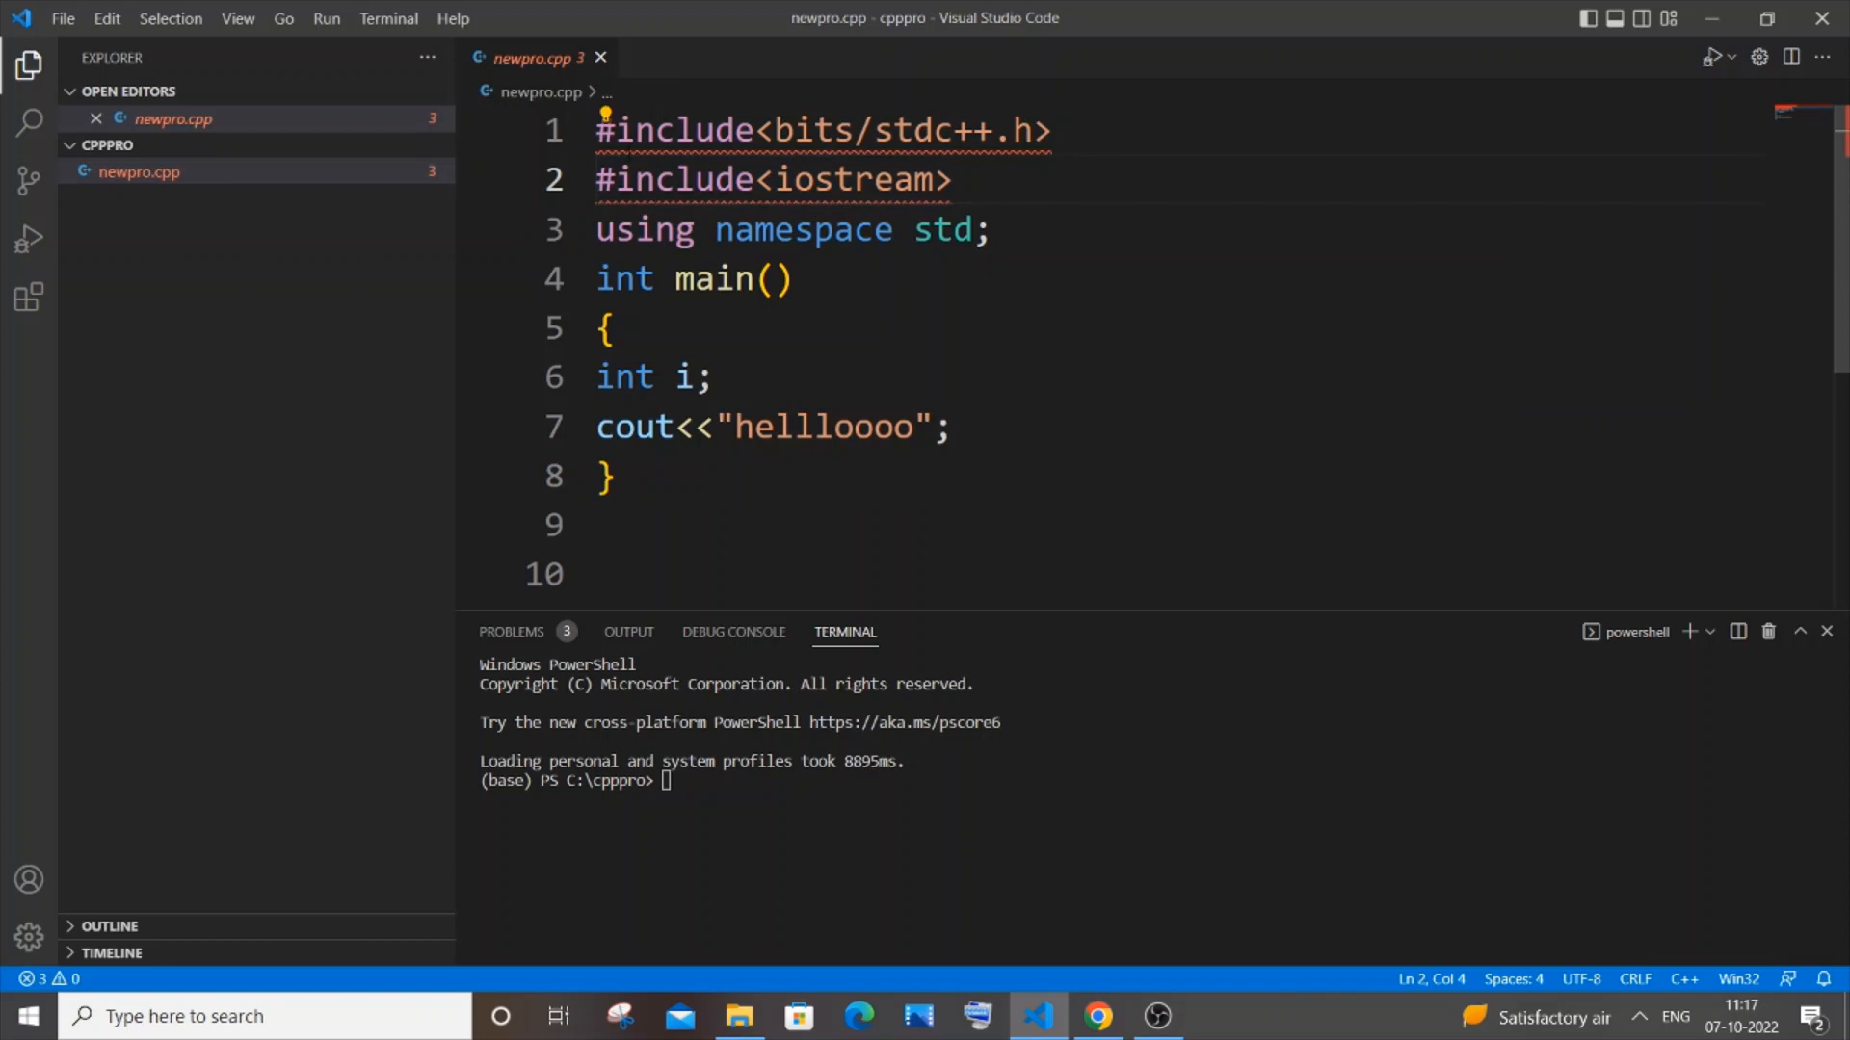
Use the include Quick Fix to reach the C/C++ IntelliSense Configurations editor.
{"action": "left_click", "coordinate": [605, 112]}
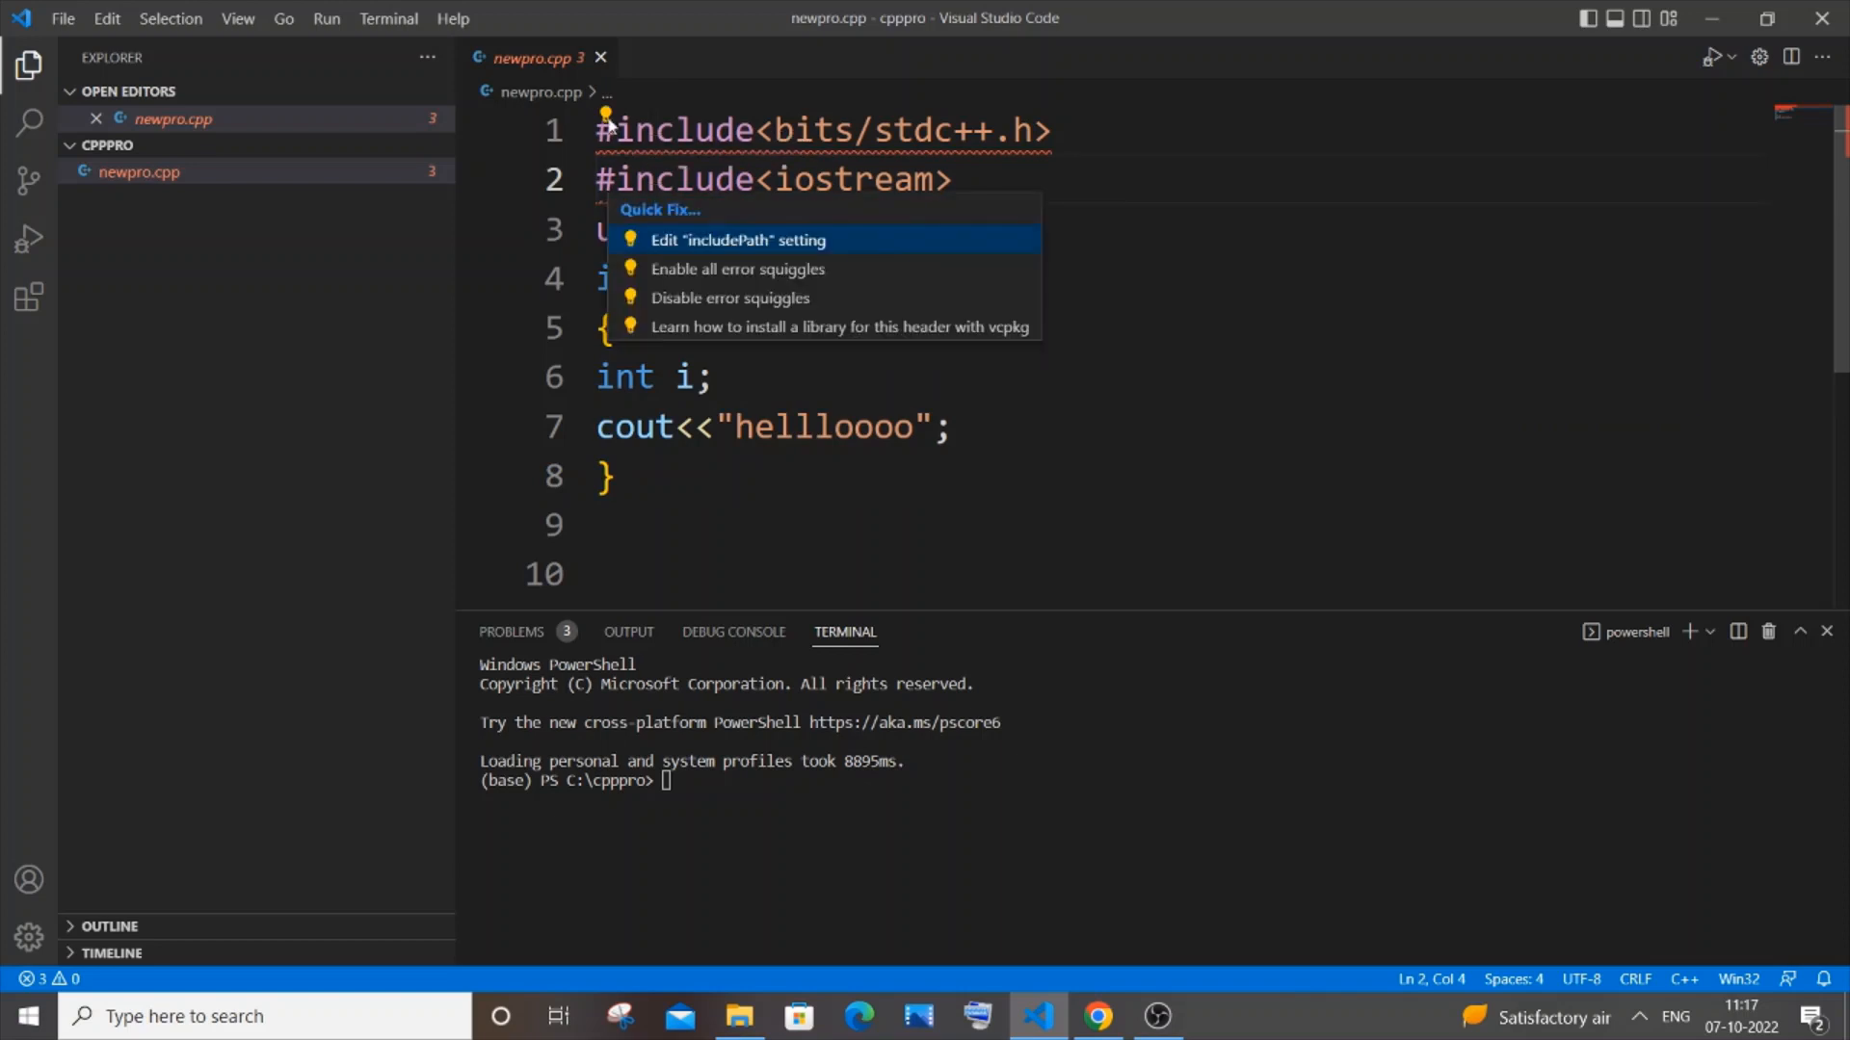
{"action": "mouse_move", "coordinate": [753, 256]}
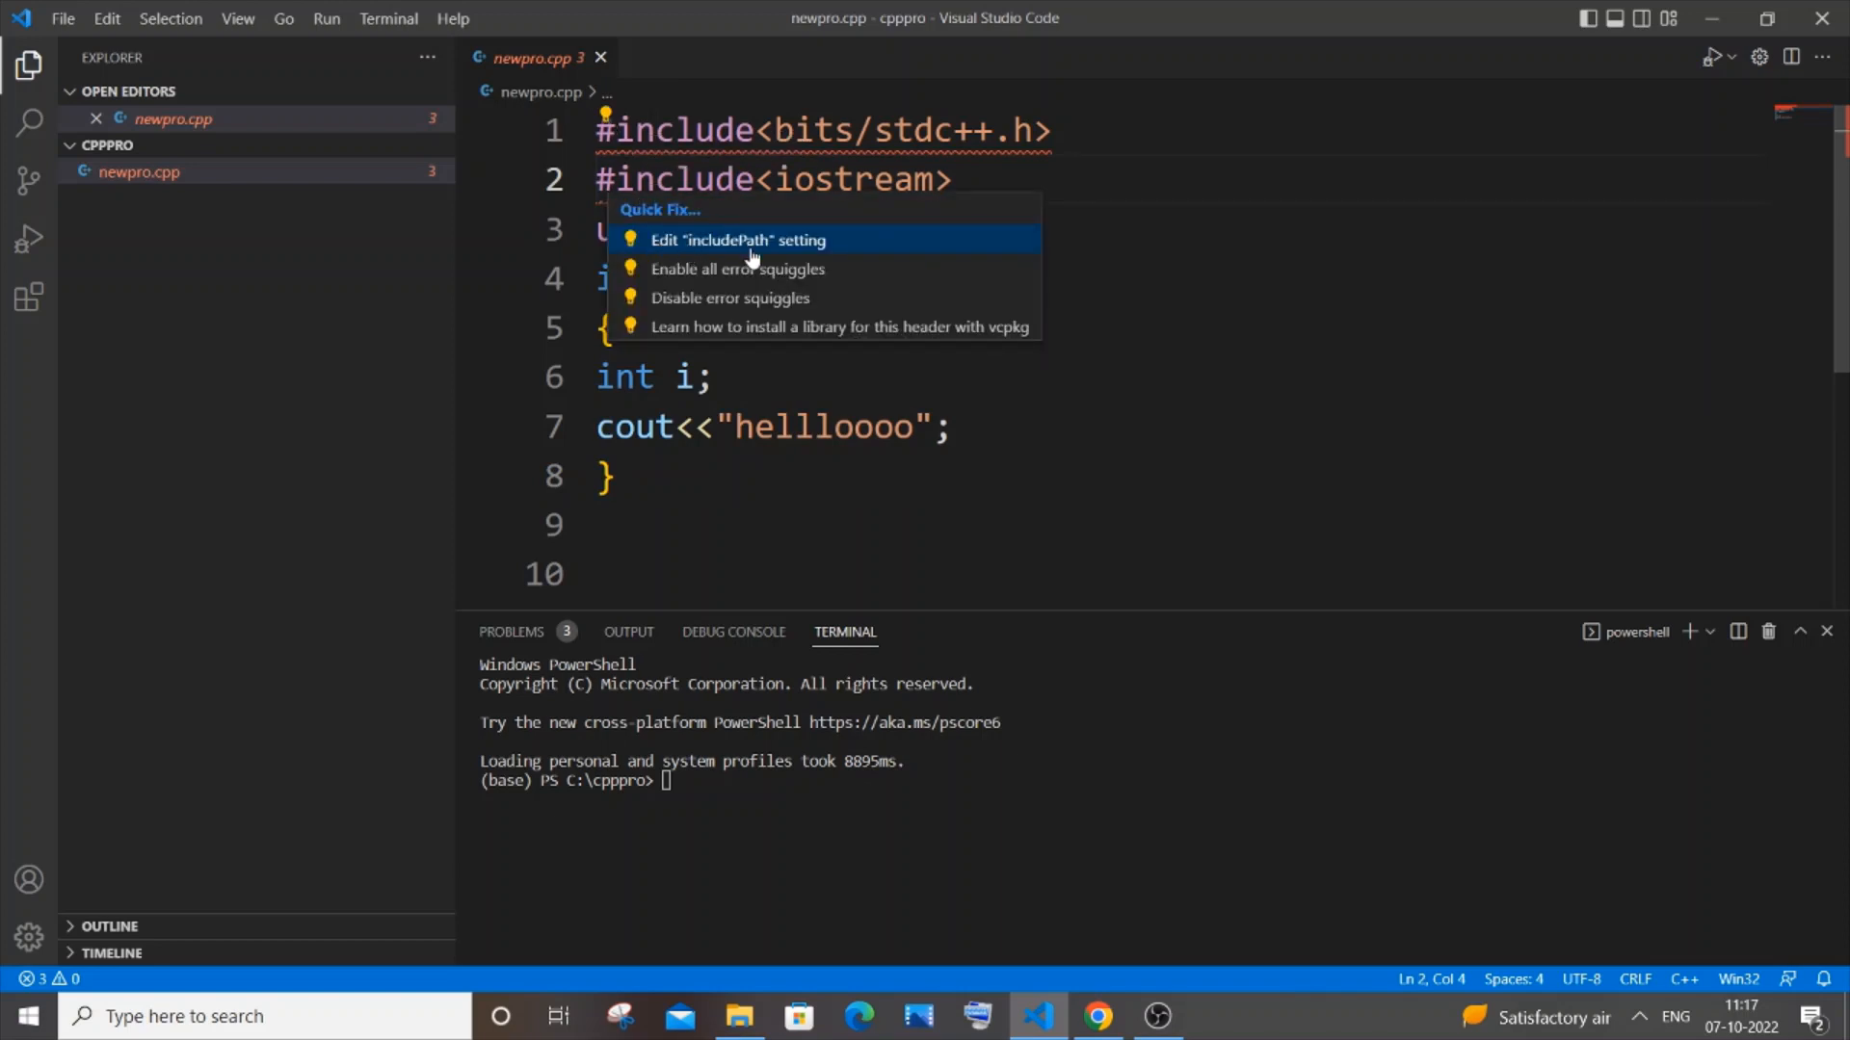
{"action": "left_click", "coordinate": [736, 239]}
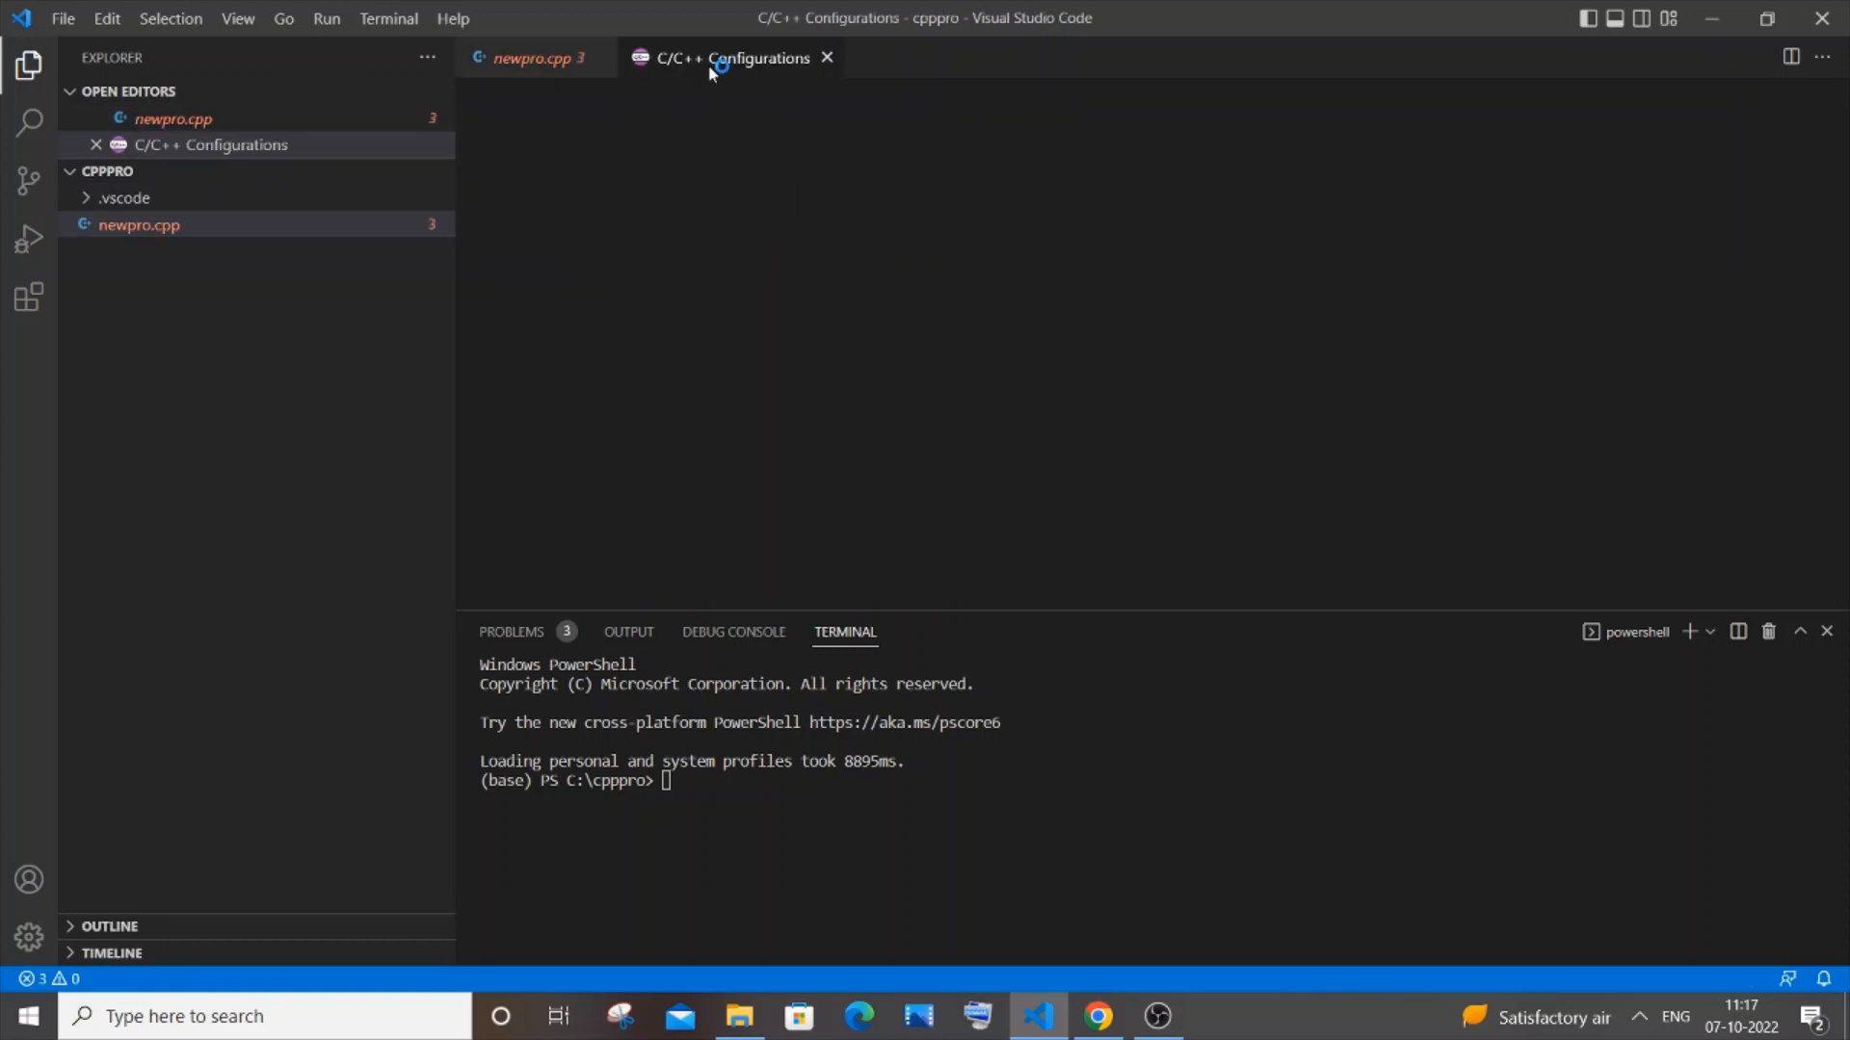
{"action": "left_click", "coordinate": [725, 58]}
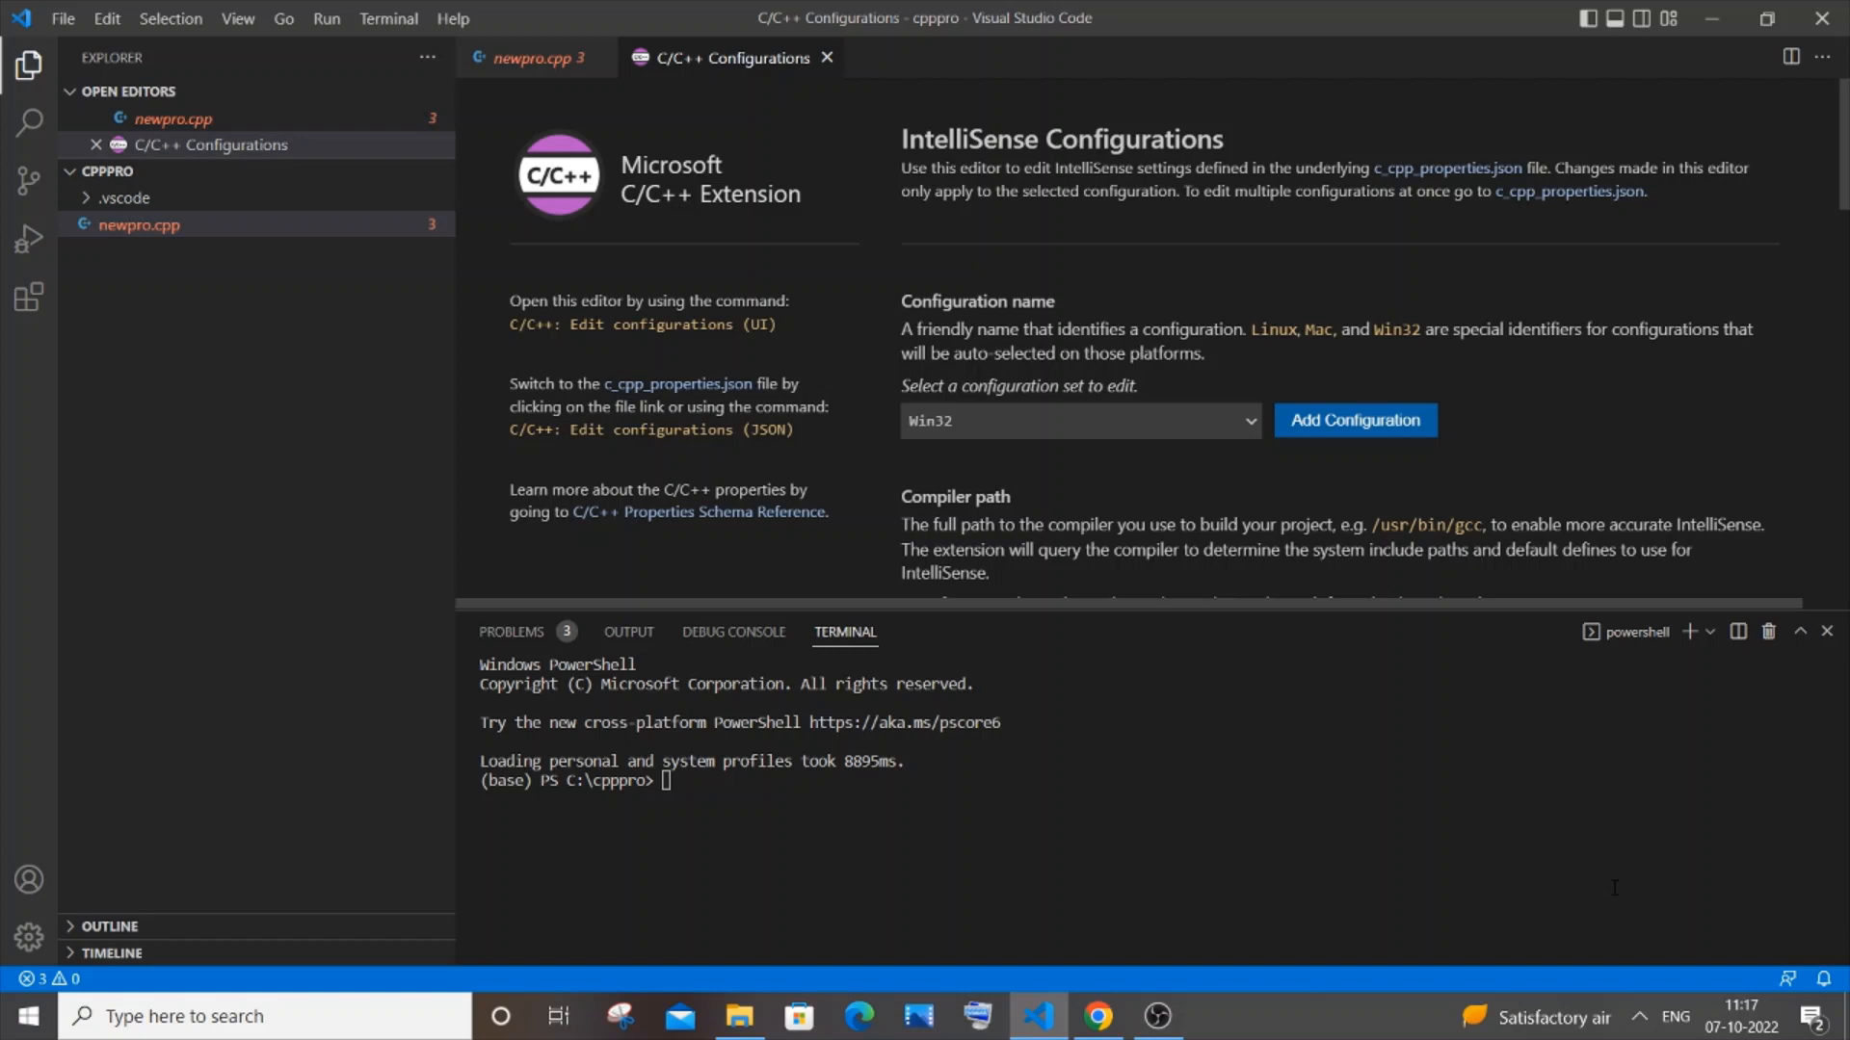
{"action": "scroll", "scroll_direction": "down", "scroll_amount": 3}
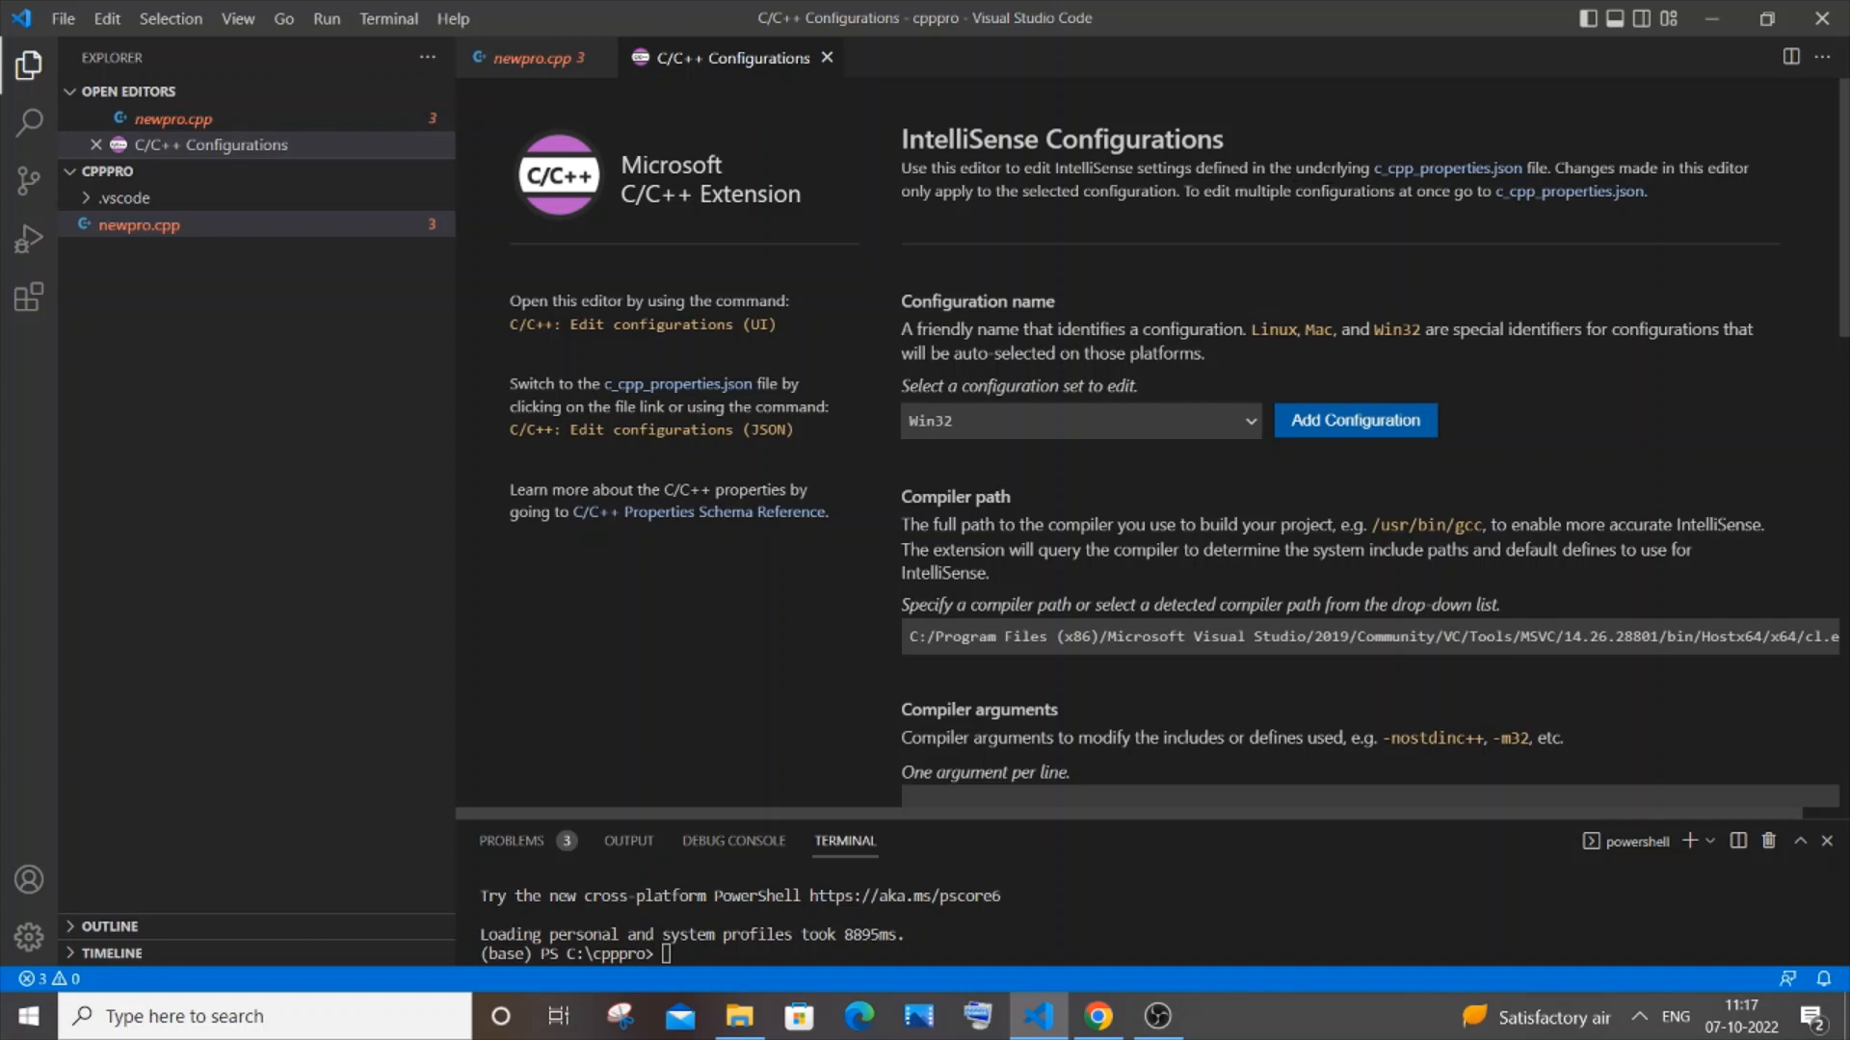
{"action": "mouse_move", "coordinate": [1399, 183]}
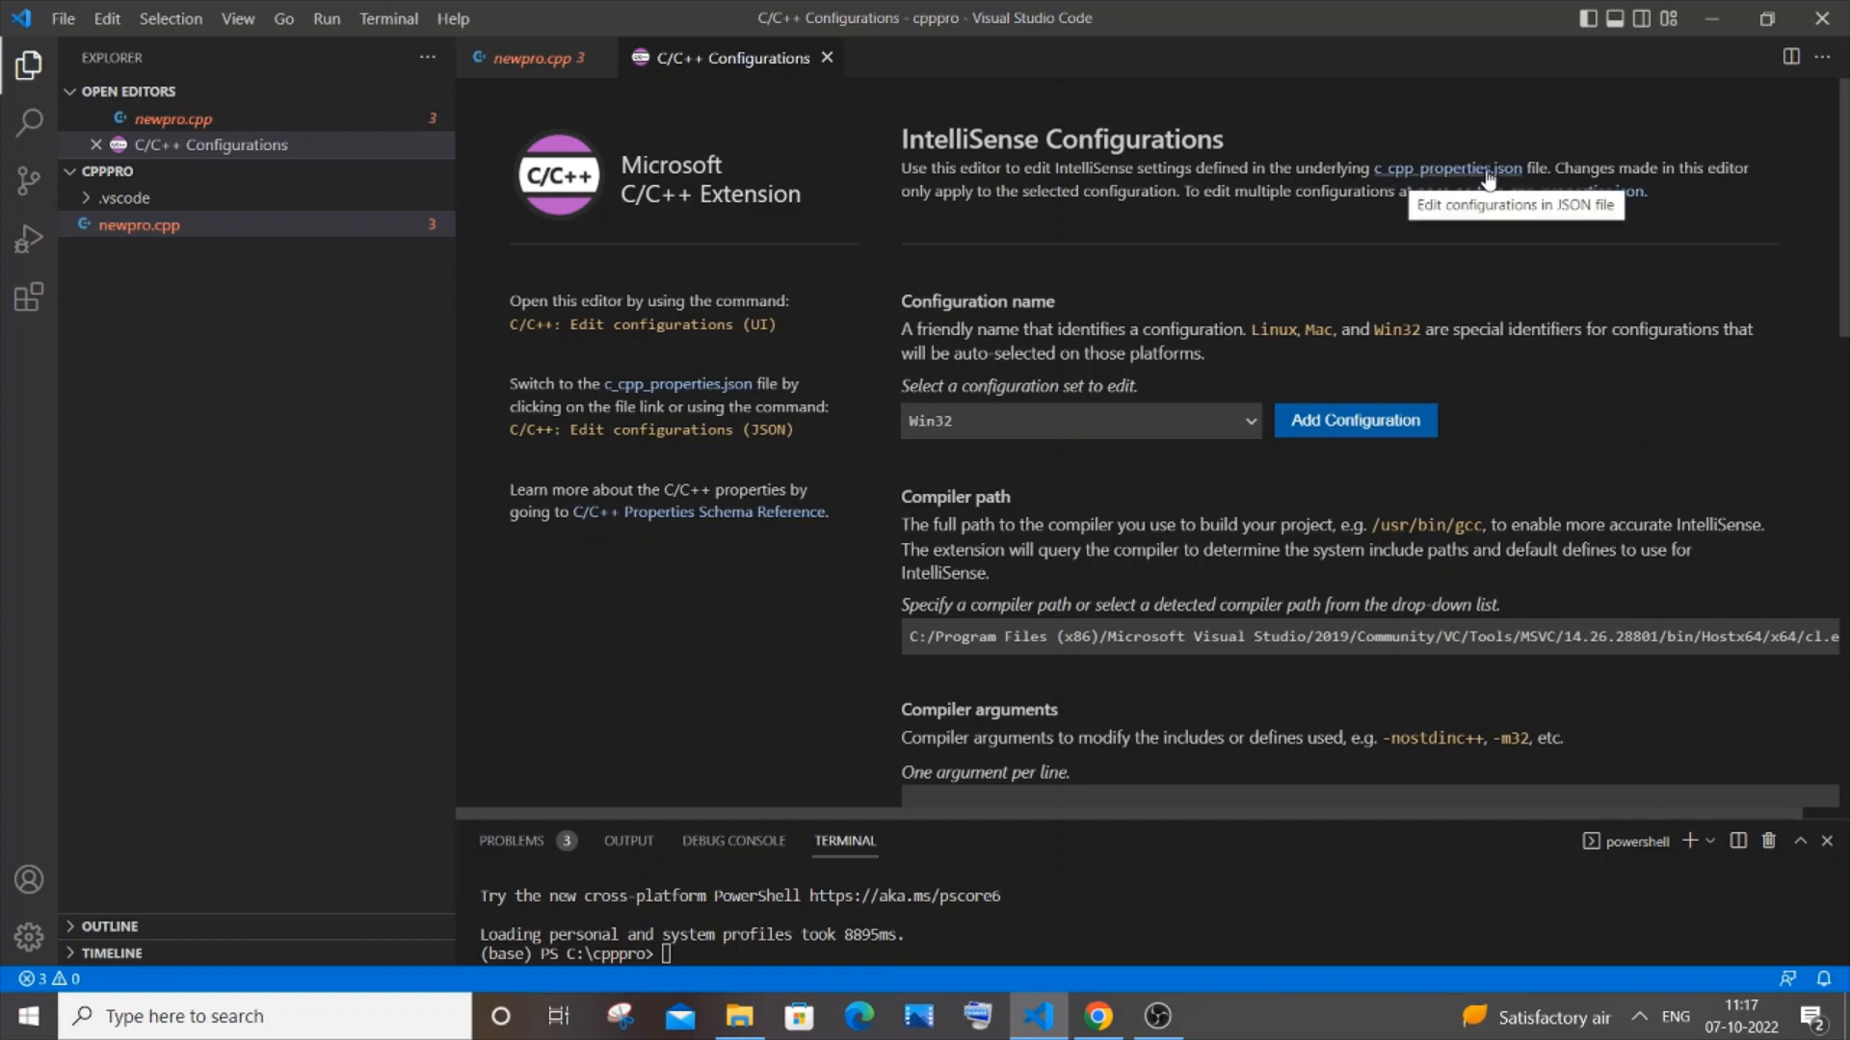
{"action": "mouse_move", "coordinate": [1434, 177]}
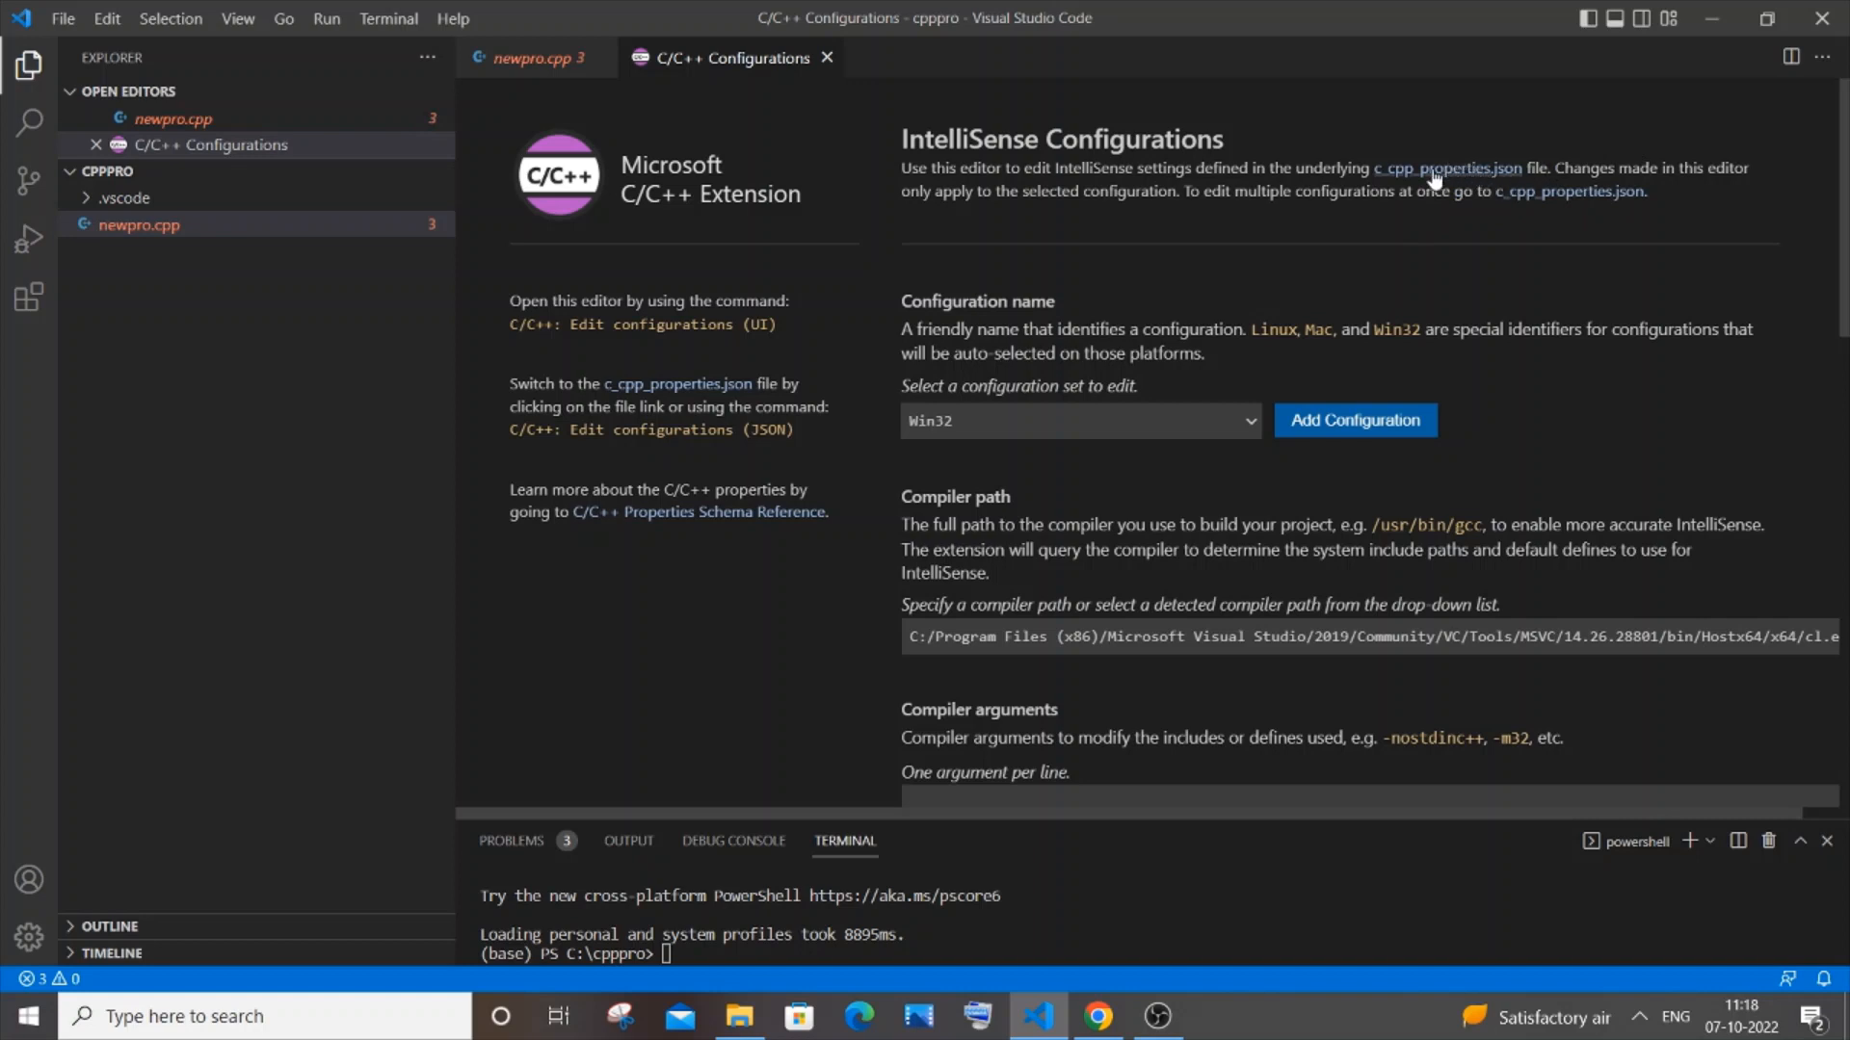
Open c_cpp_properties.json and select its includePath value for replacement.
{"action": "left_click", "coordinate": [1447, 169]}
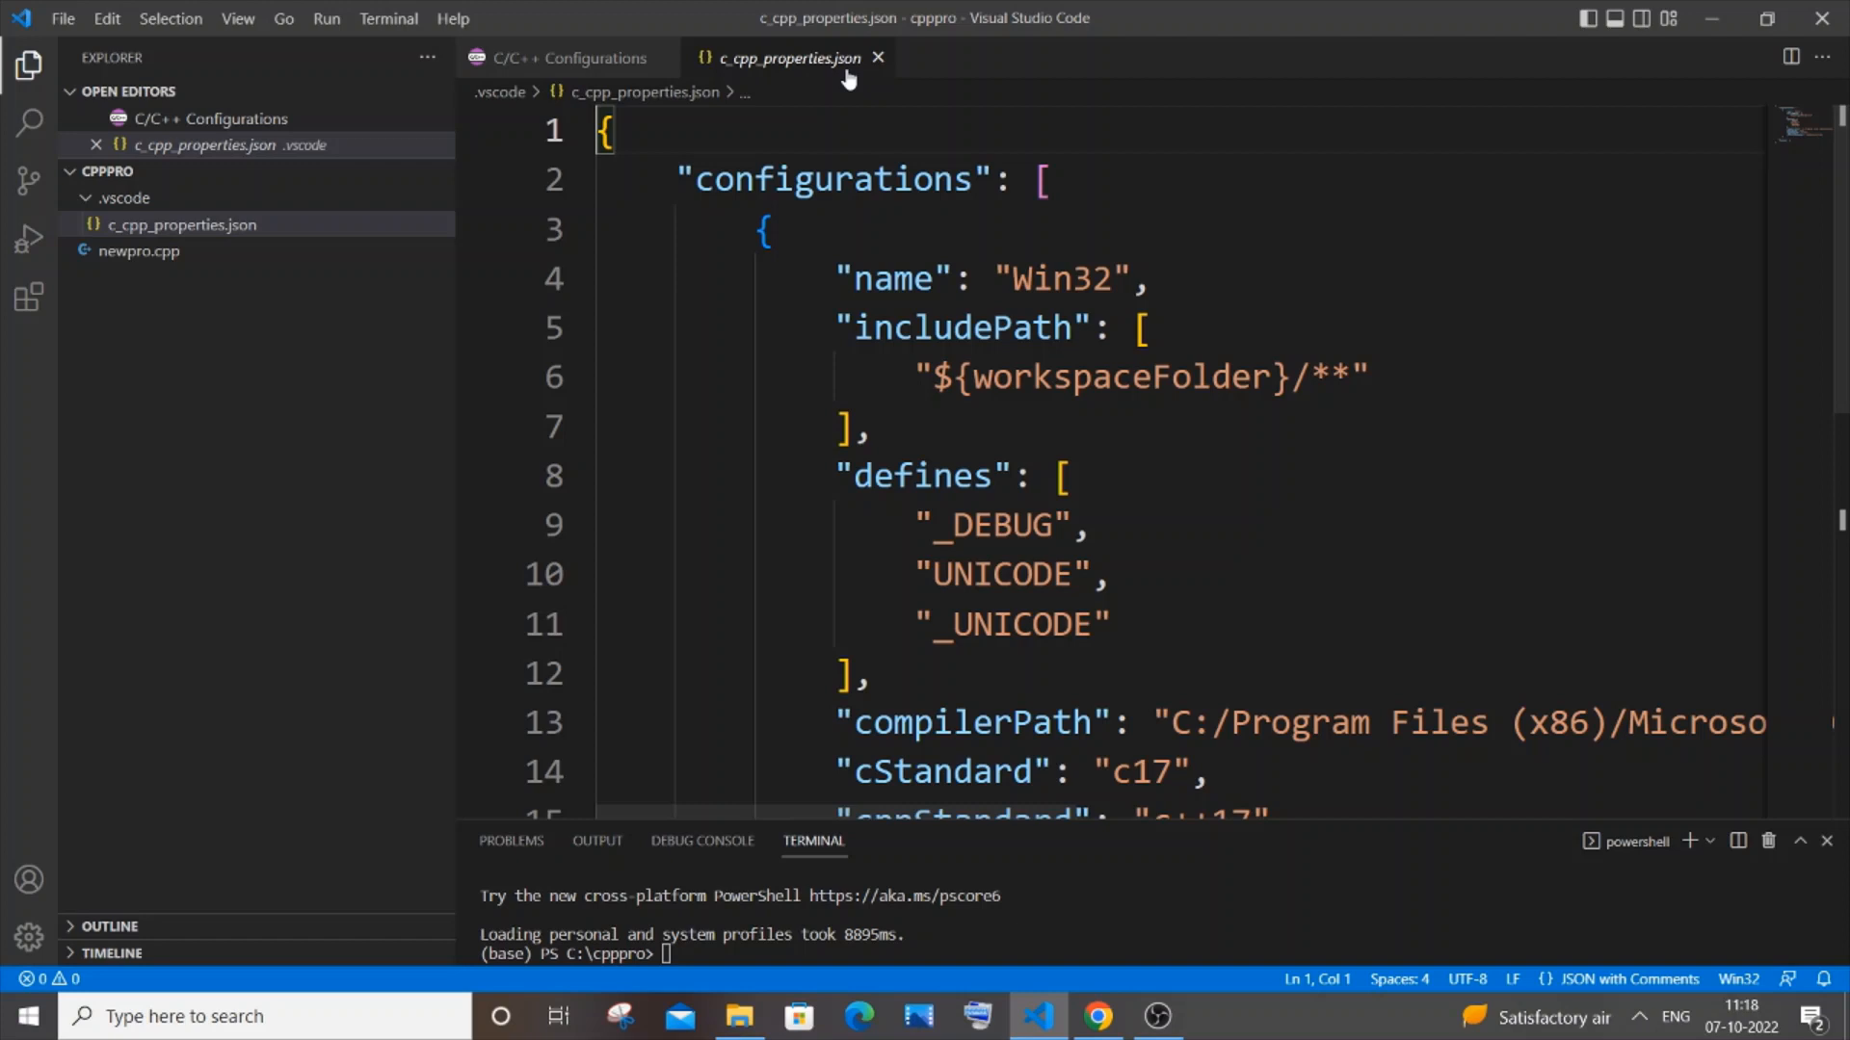
{"action": "scroll", "scroll_direction": "down", "scroll_amount": 3}
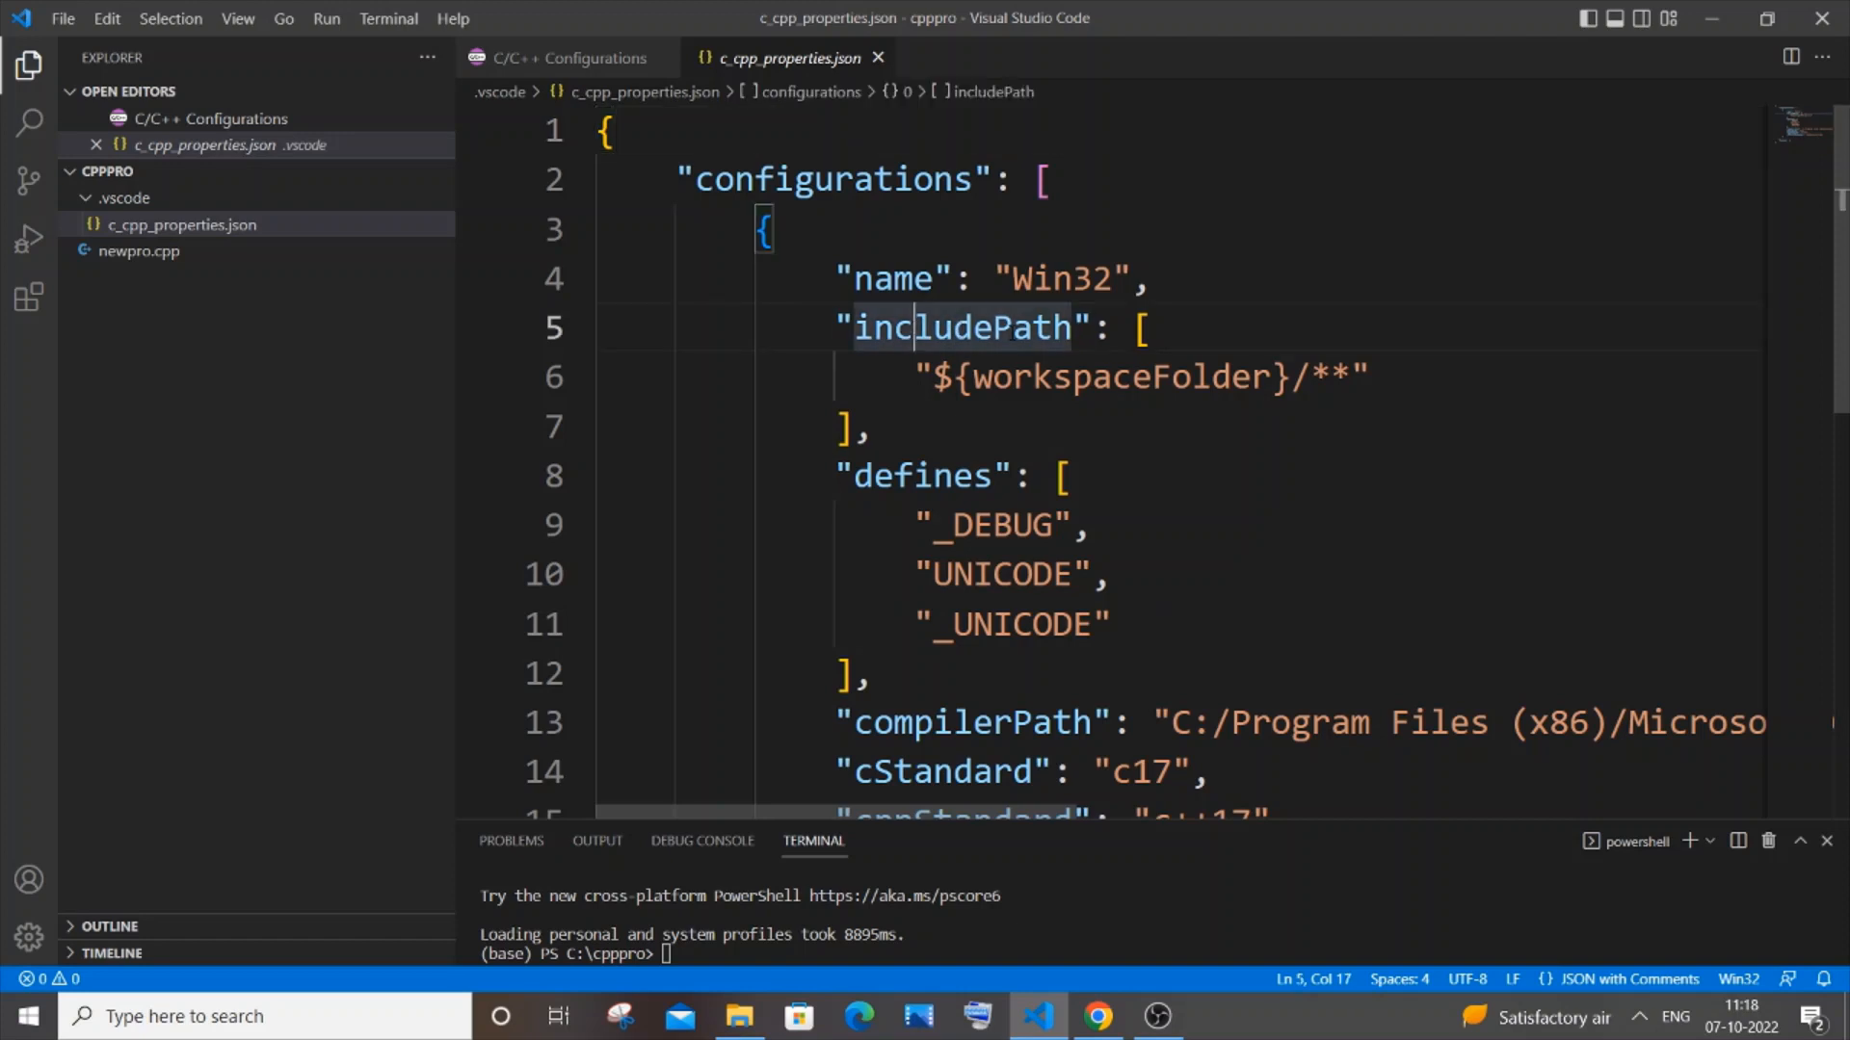
{"action": "double_click", "coordinate": [1102, 375]}
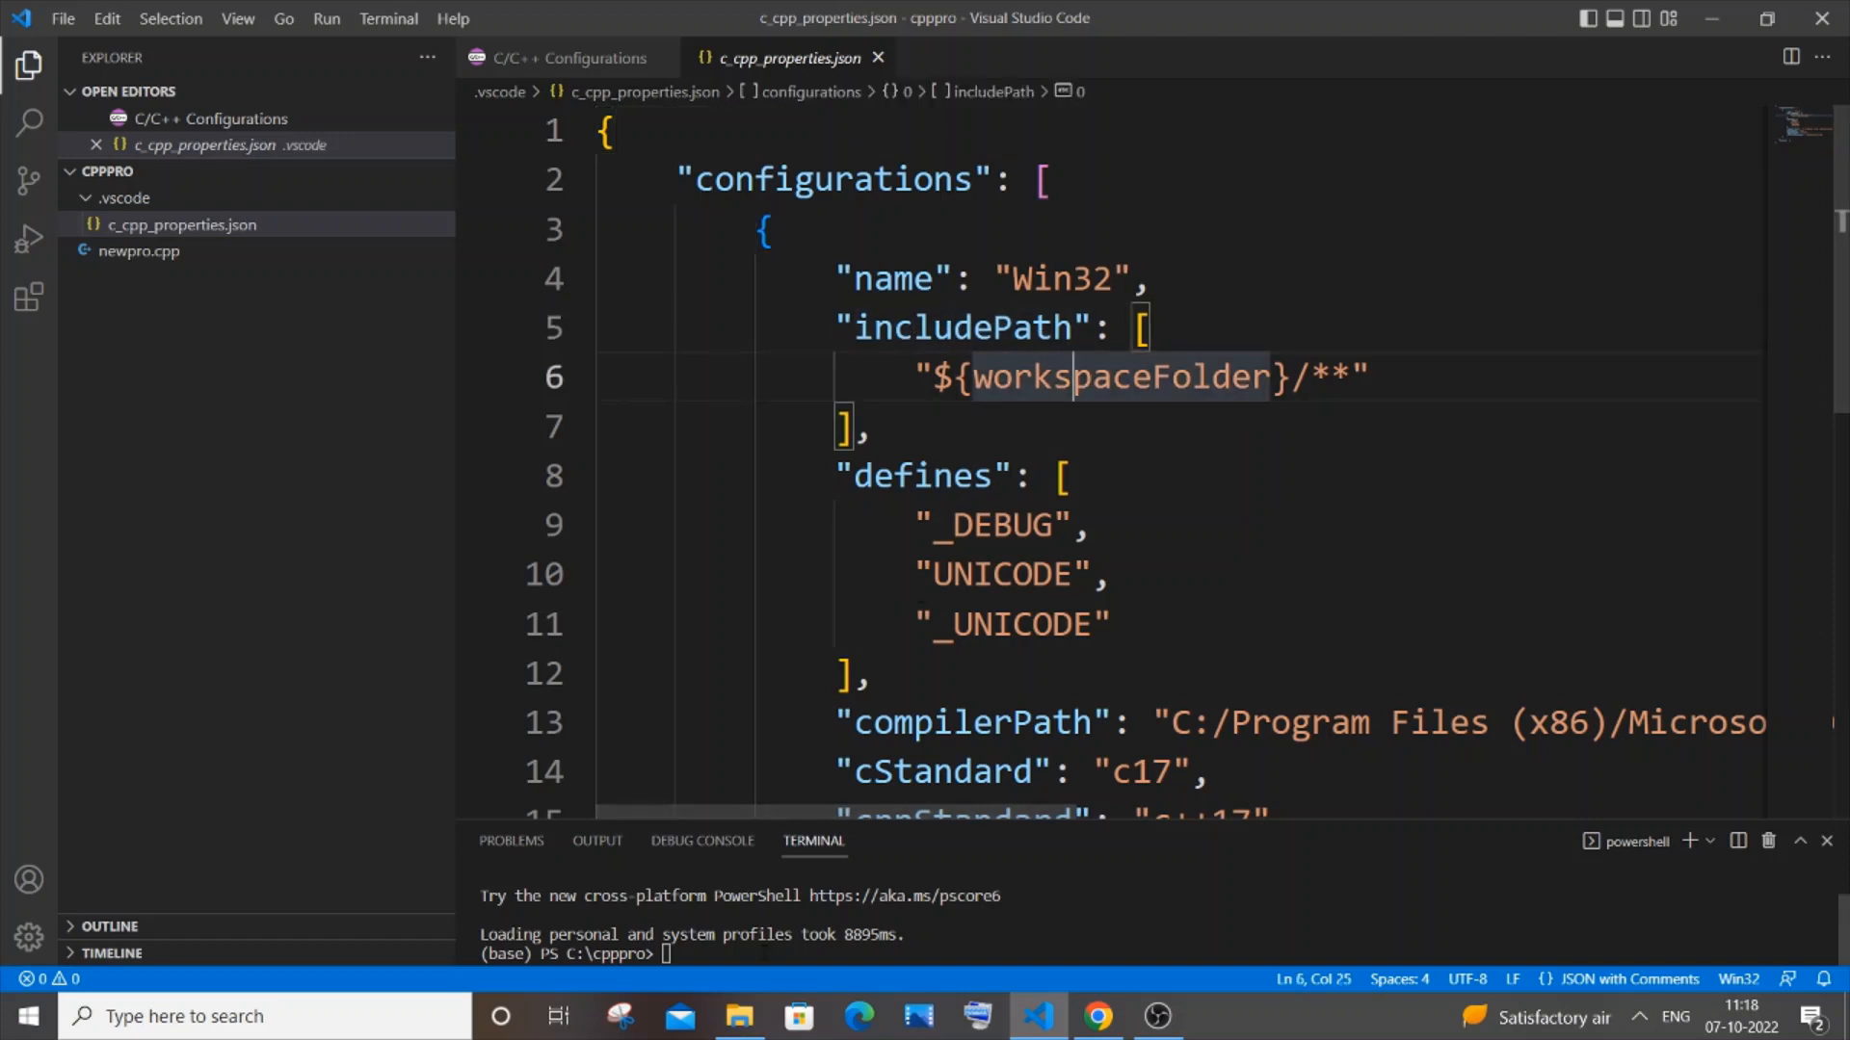
{"action": "left_click", "coordinate": [738, 1016]}
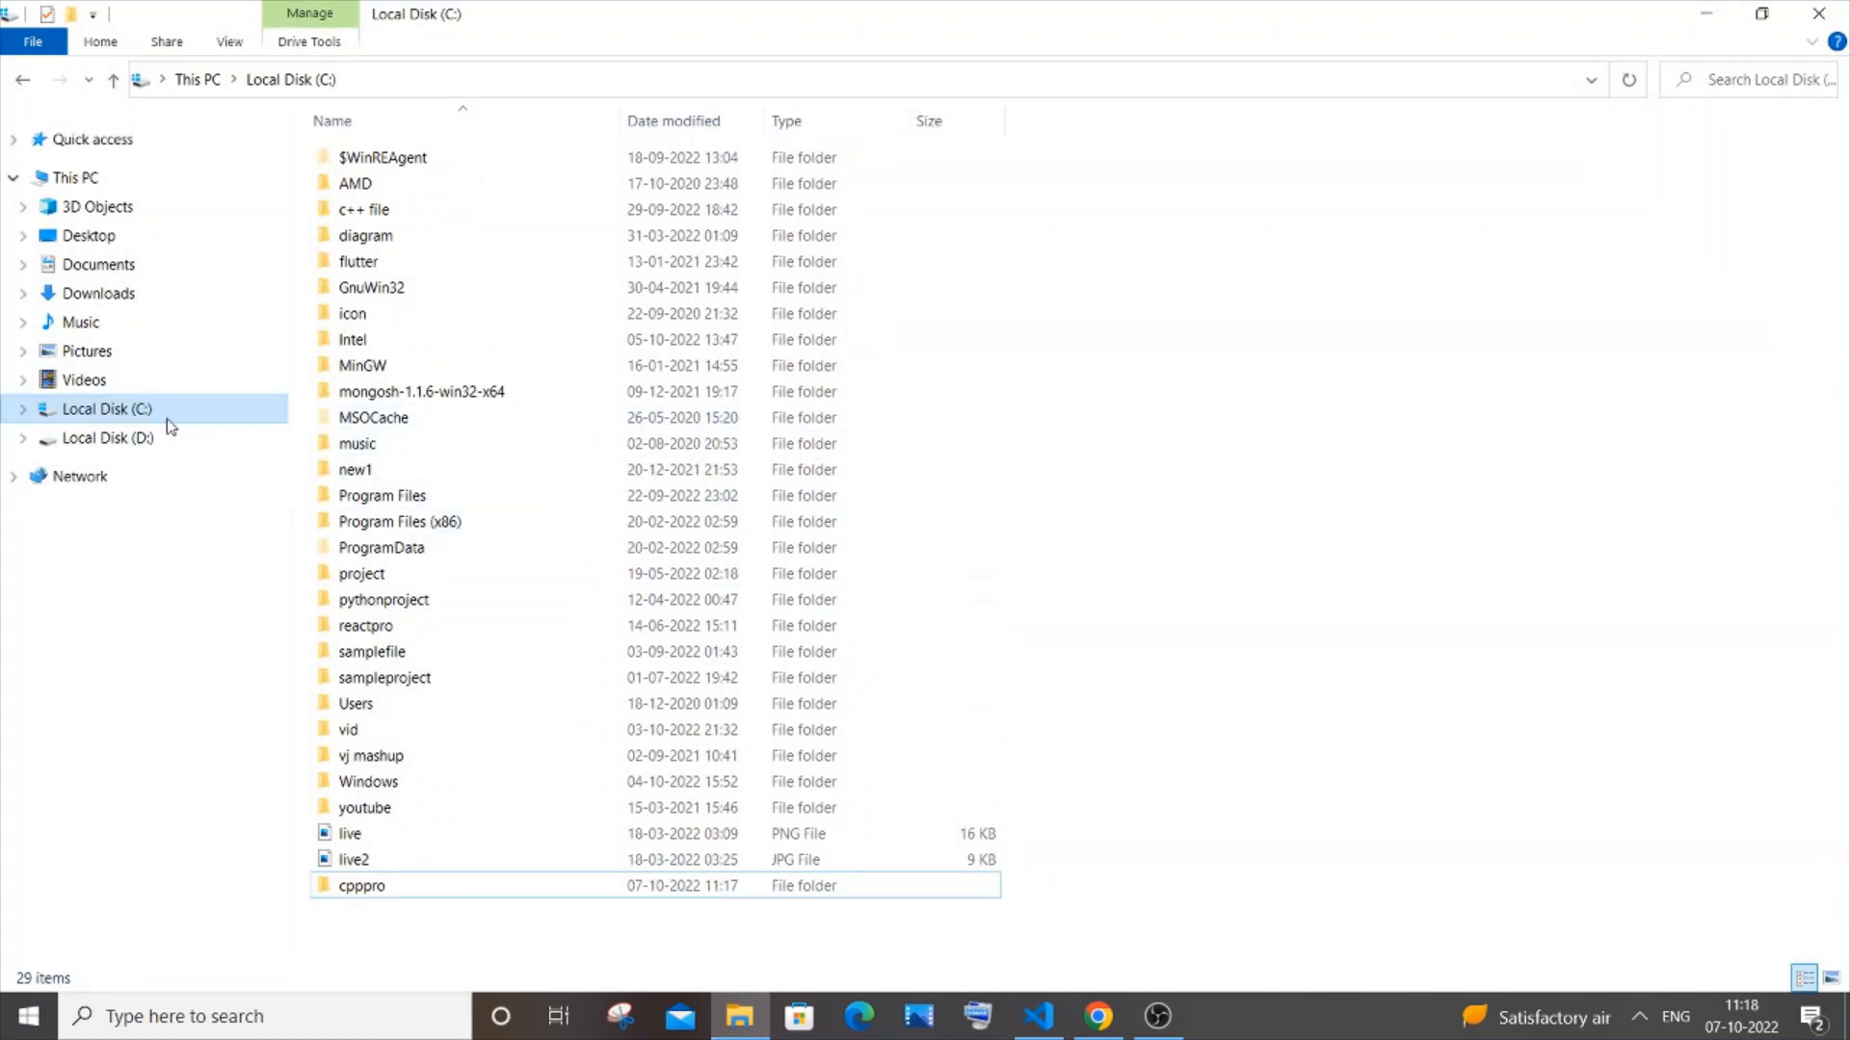
{"action": "mouse_move", "coordinate": [171, 422]}
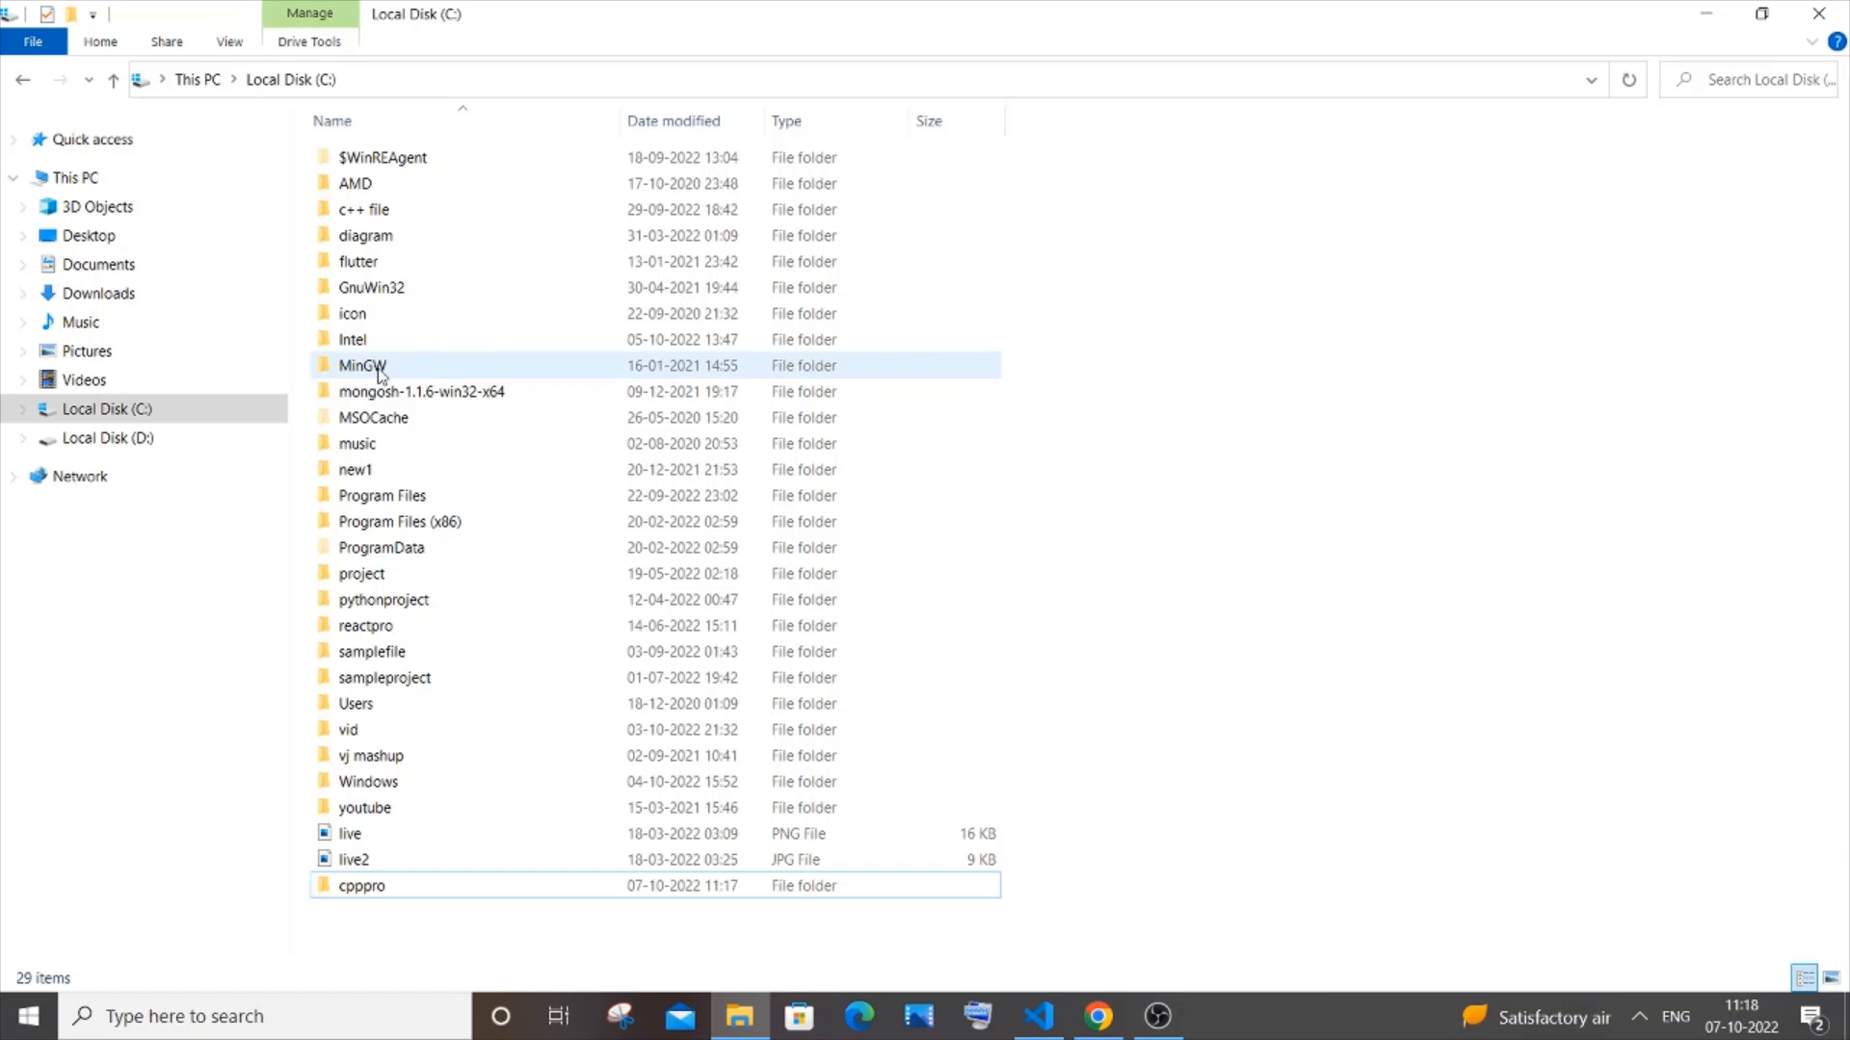
Browse File Explorer to the C:\MinGW\include folder.
{"action": "double_click", "coordinate": [363, 366]}
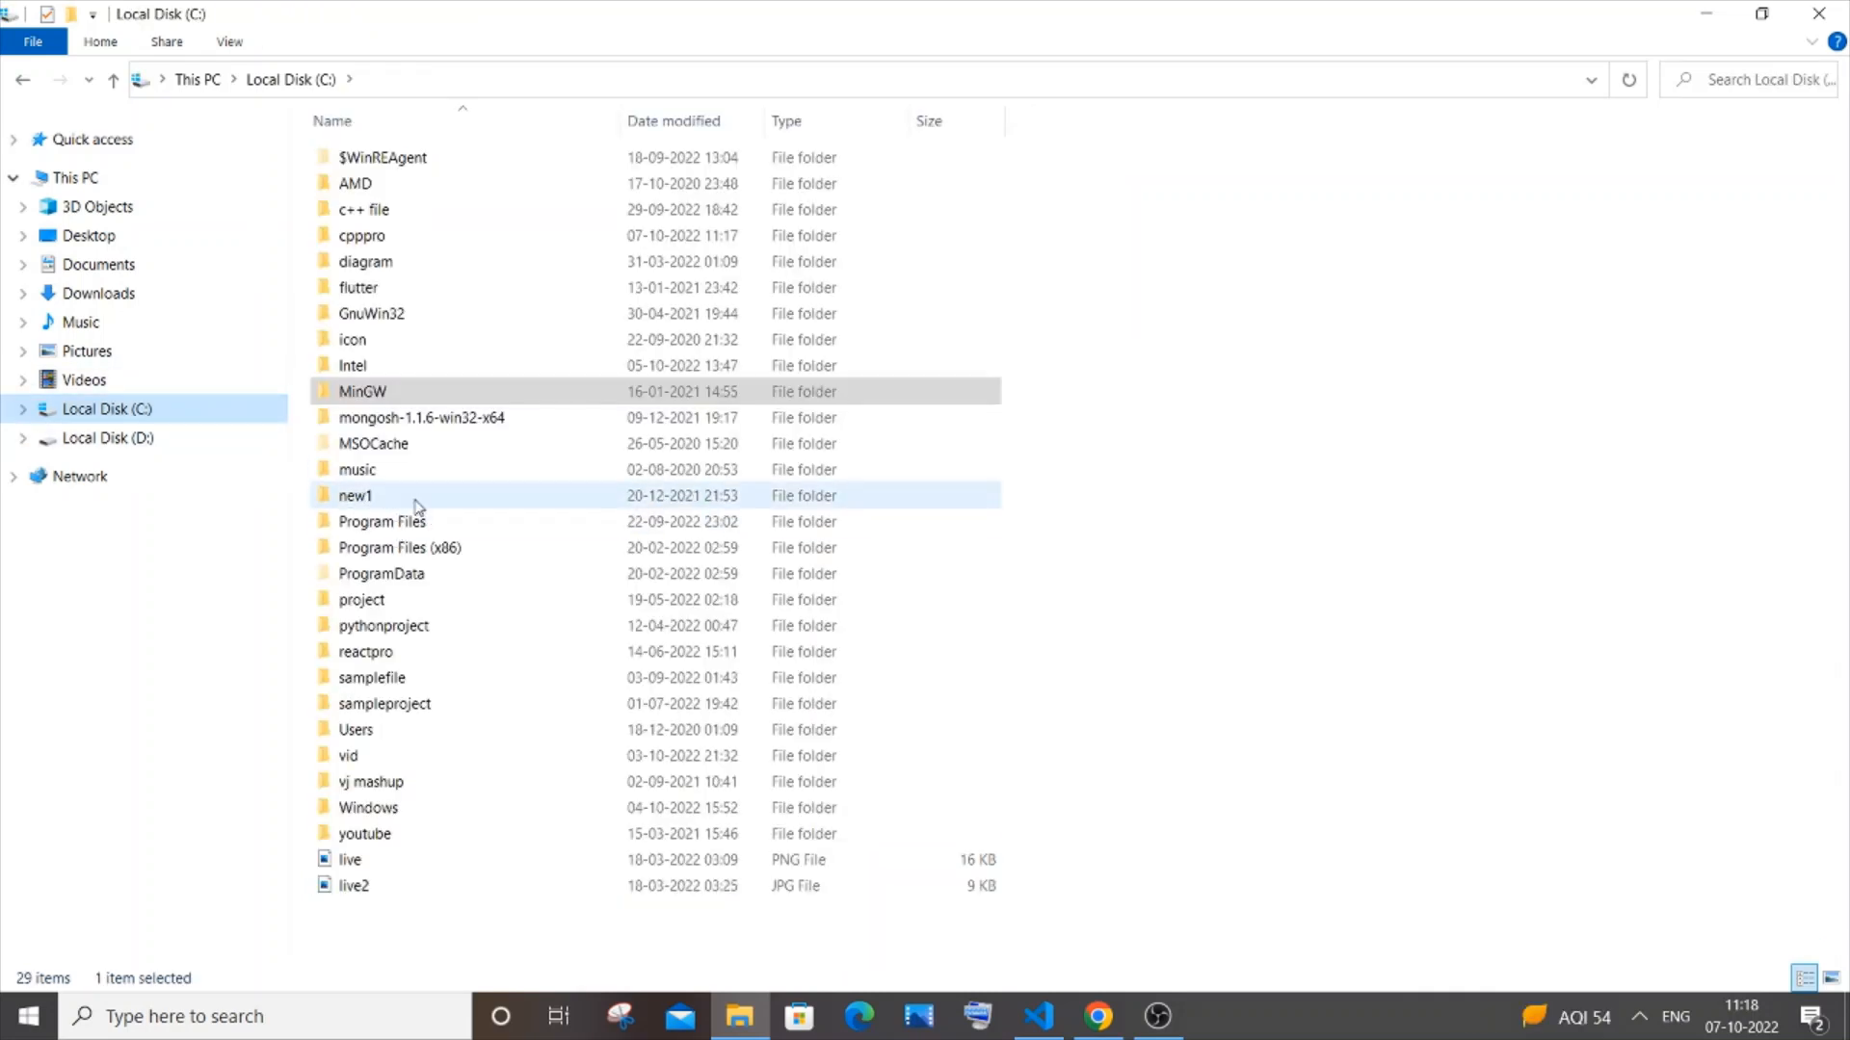
{"action": "left_click", "coordinate": [420, 419]}
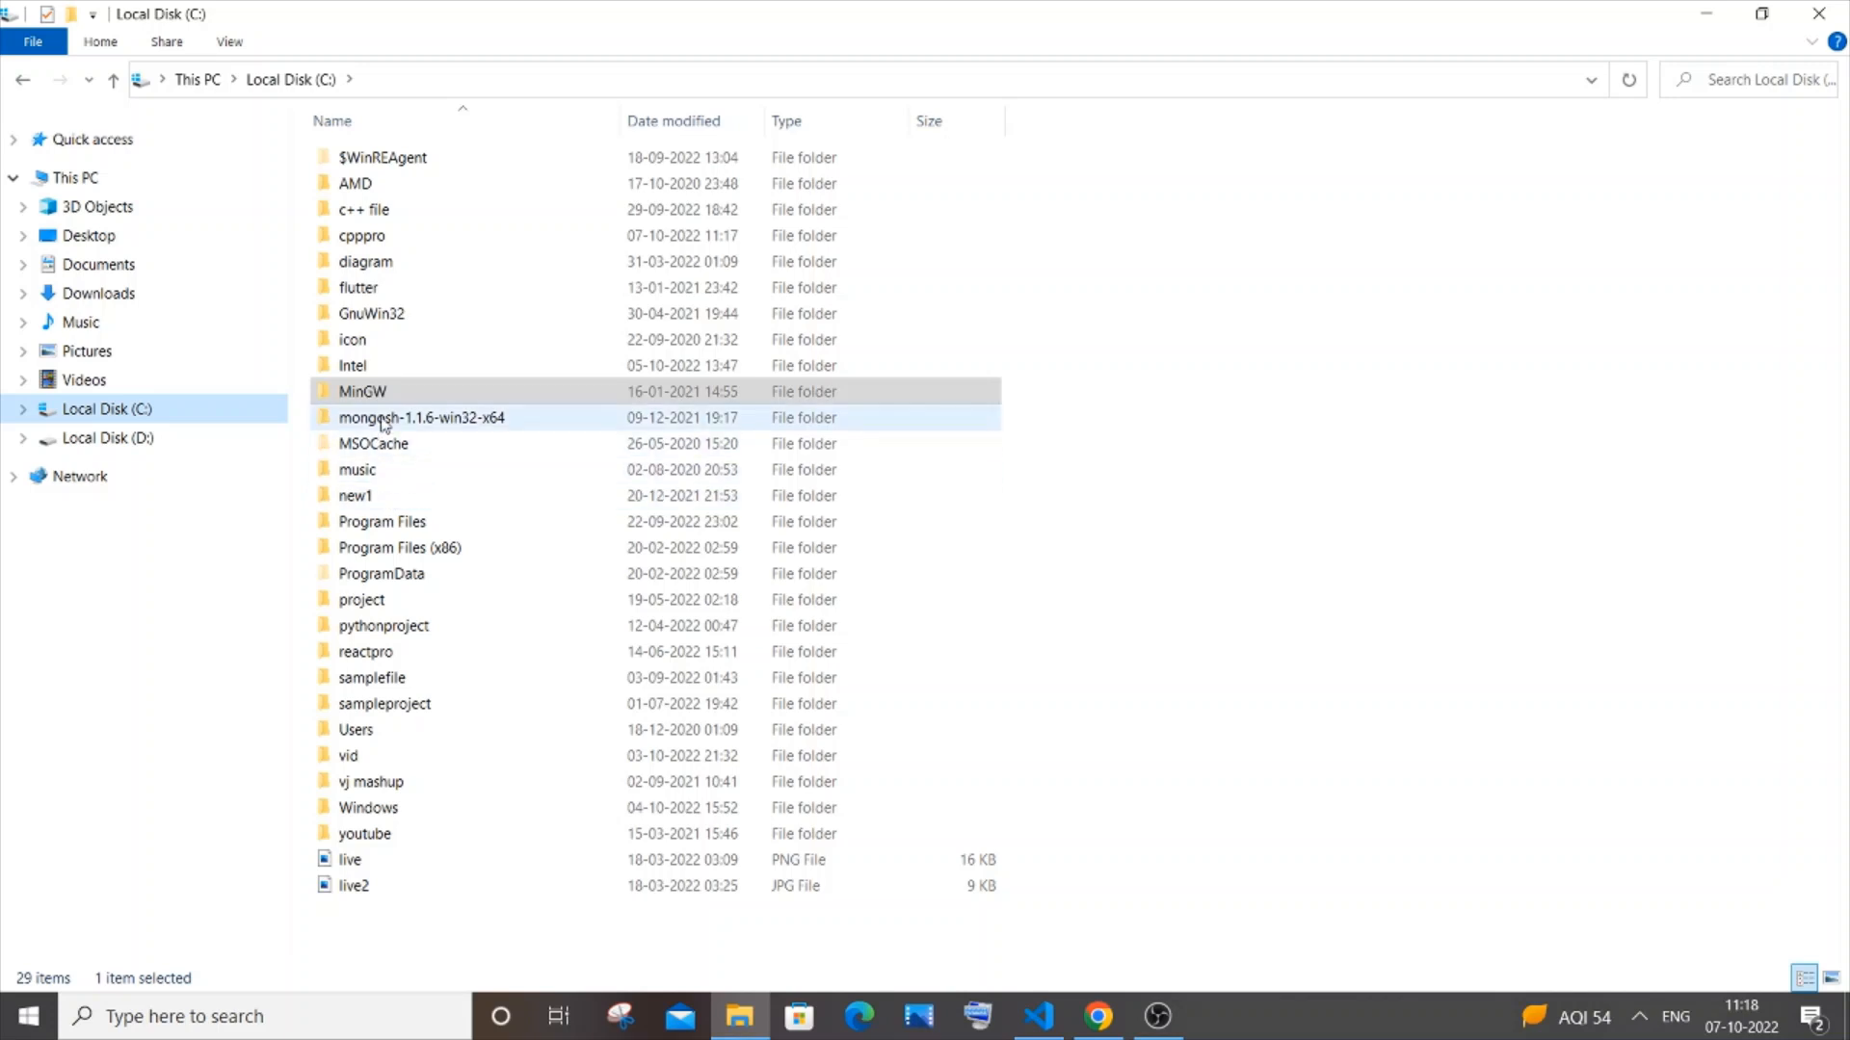
{"action": "left_click", "coordinate": [362, 391]}
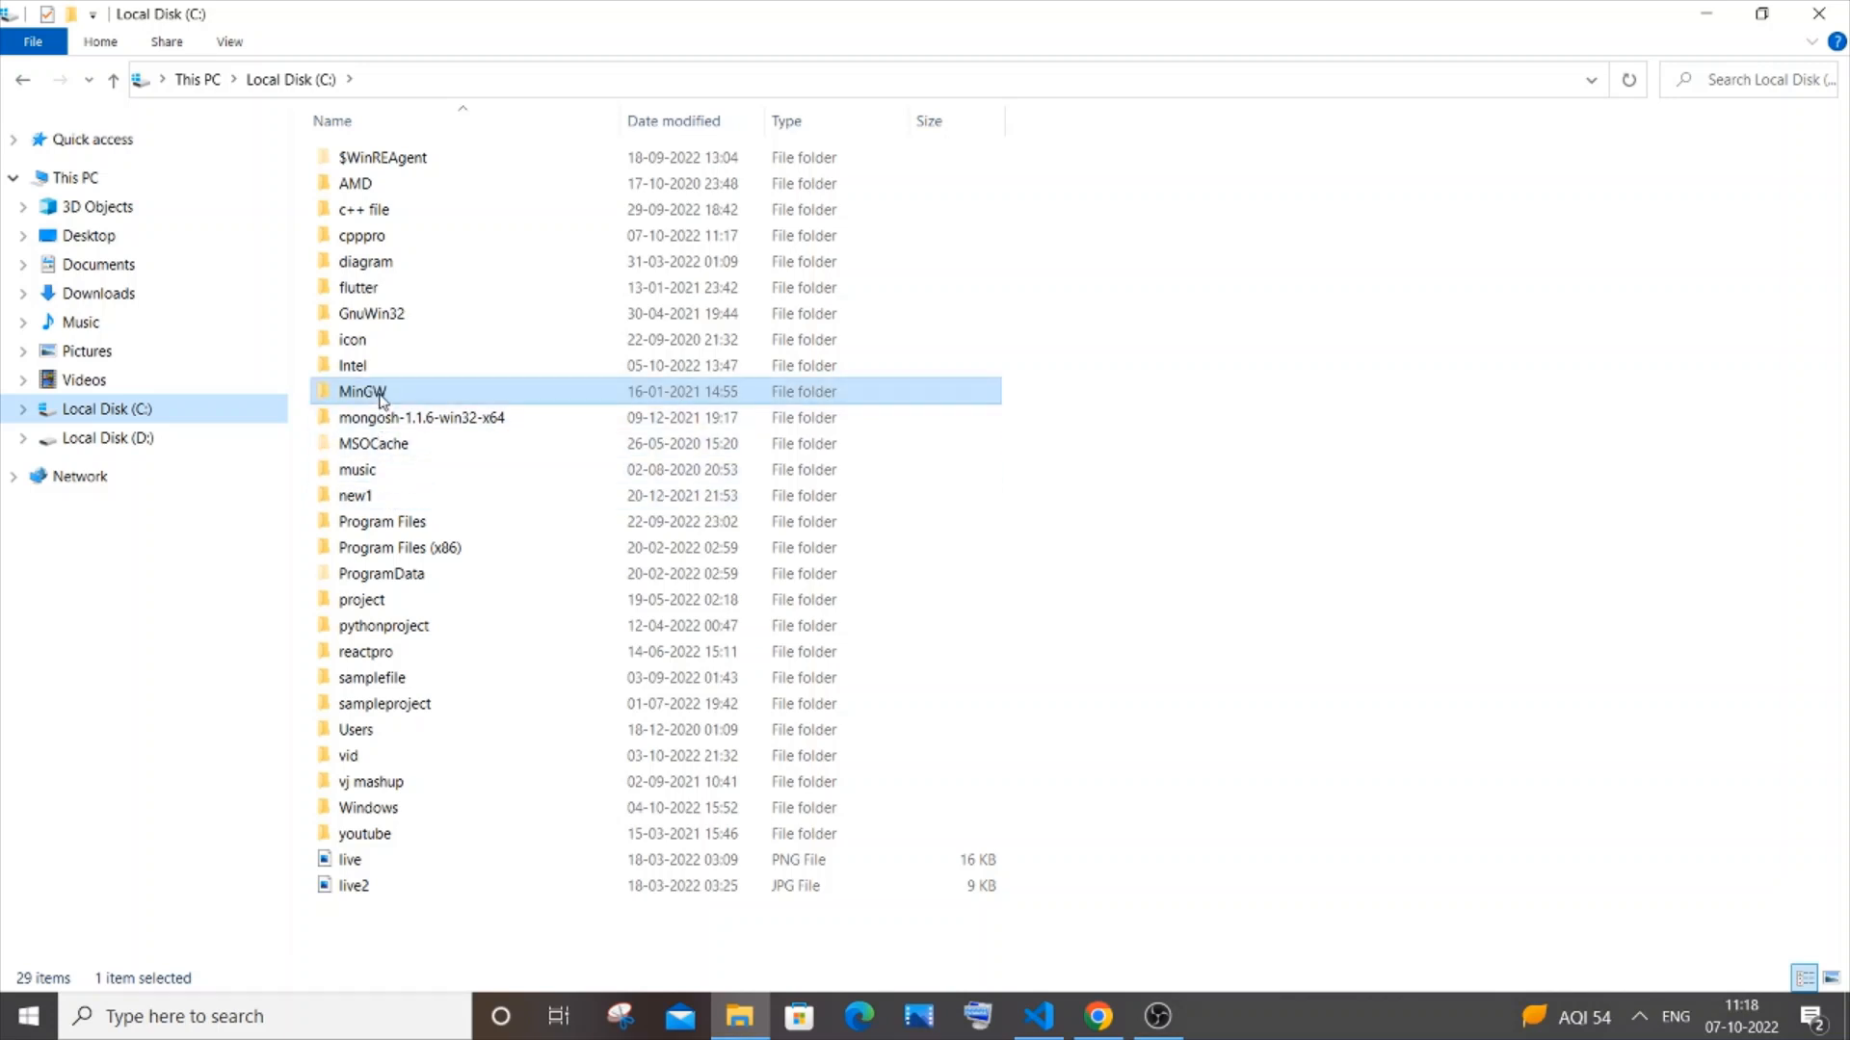
{"action": "double_click", "coordinate": [363, 391]}
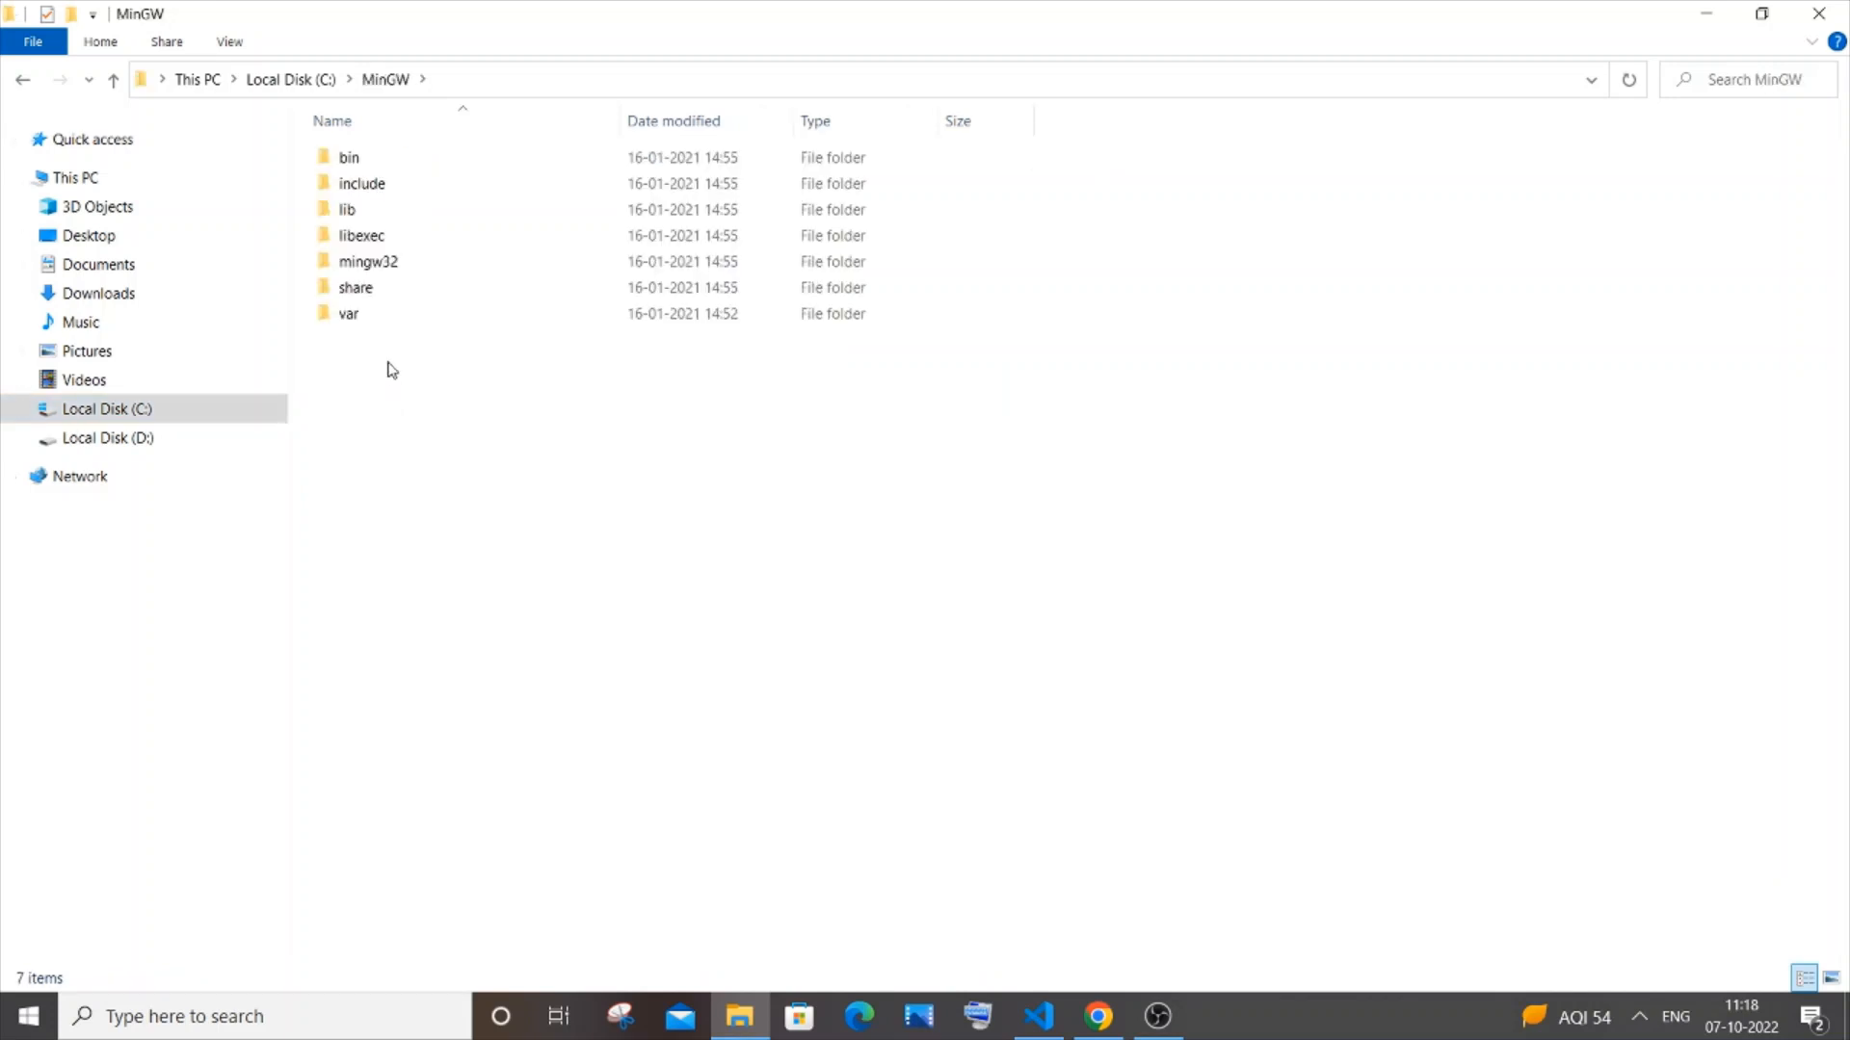
{"action": "double_click", "coordinate": [360, 183]}
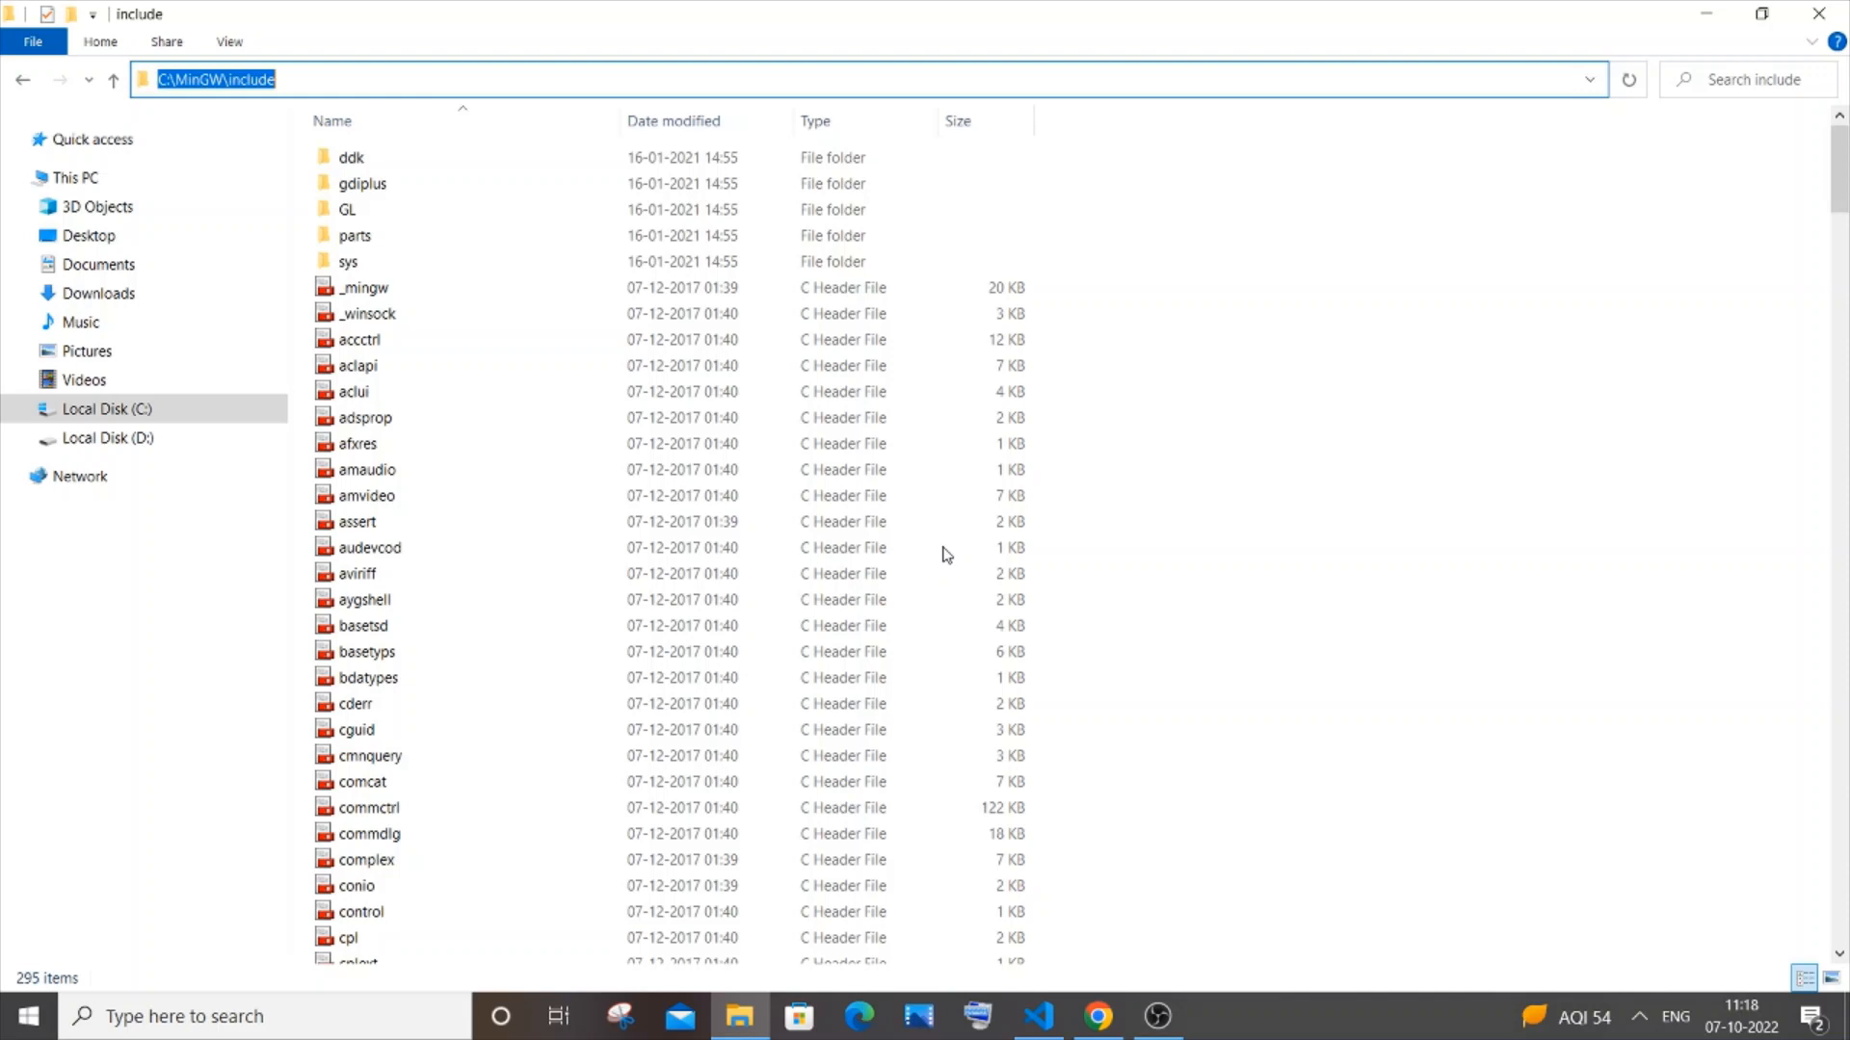
{"action": "mouse_move", "coordinate": [1038, 1015]}
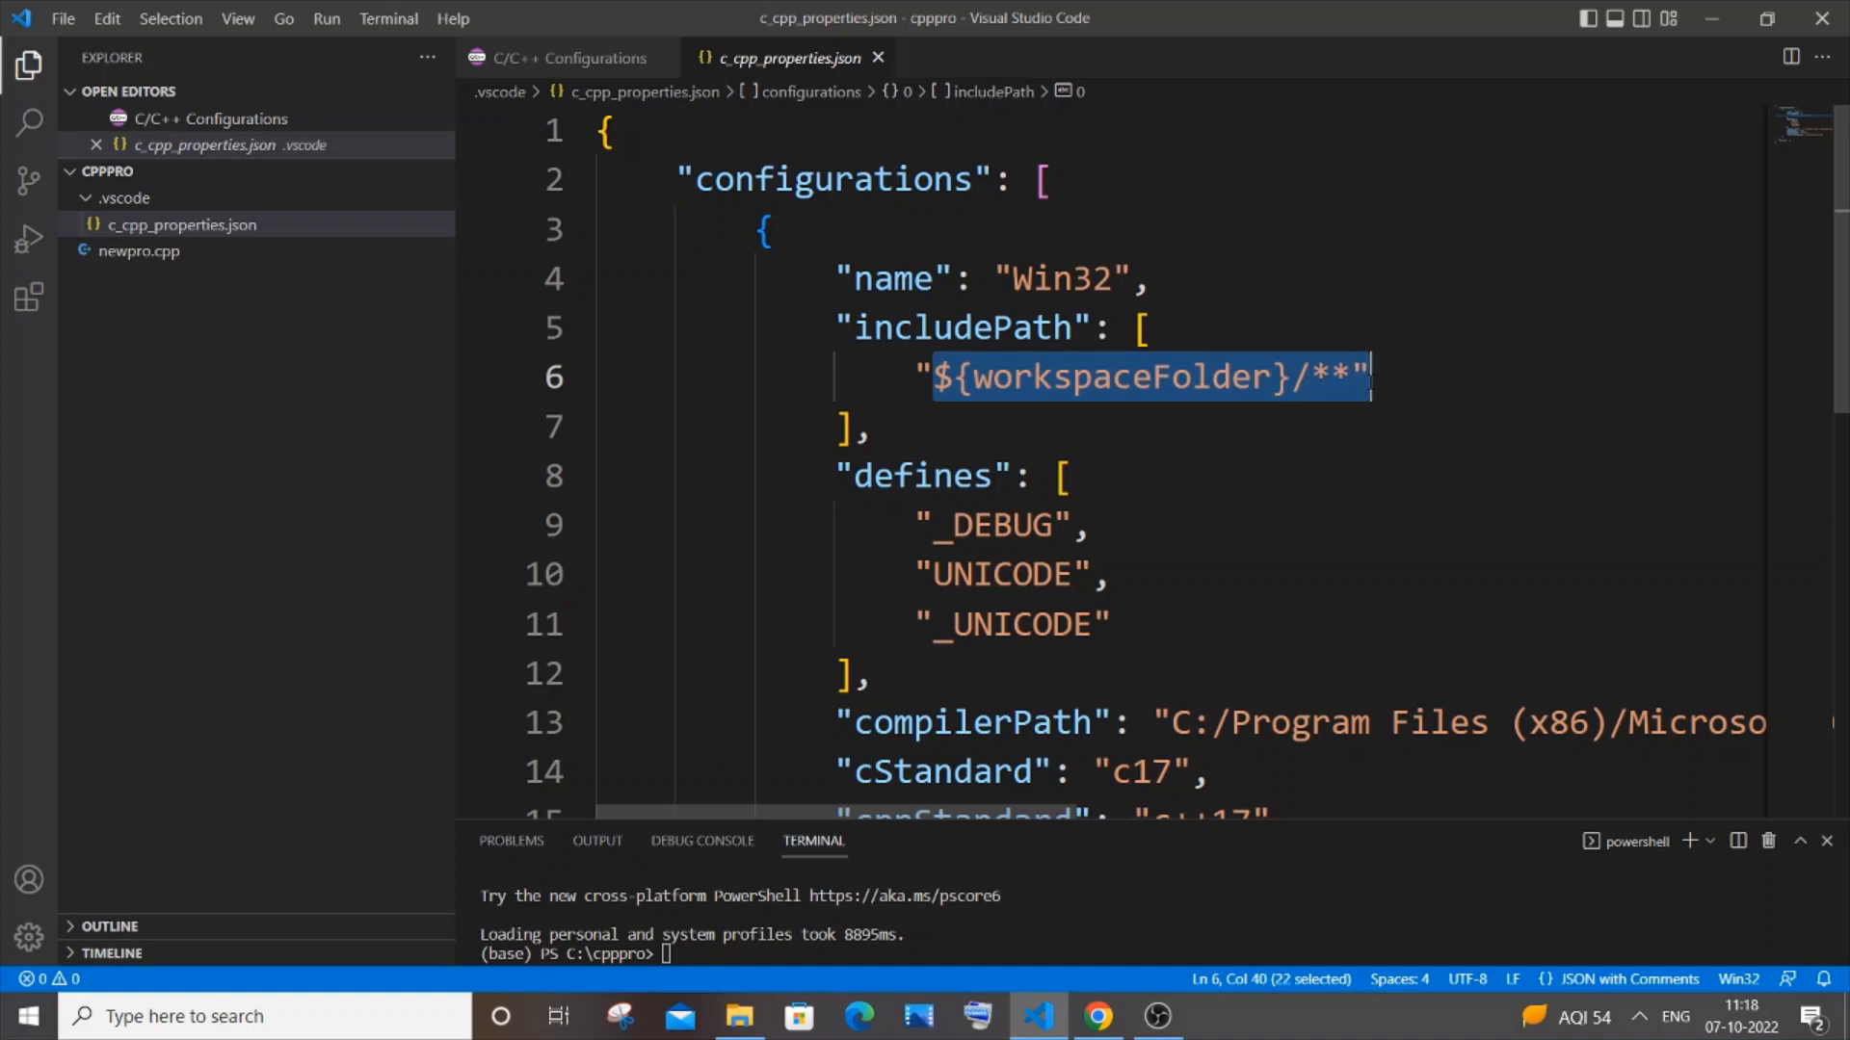
Set includePath to C:\\MinGW\\include with doubled backslashes.
{"action": "type", "text": "C:\\MinGW\\include\""}
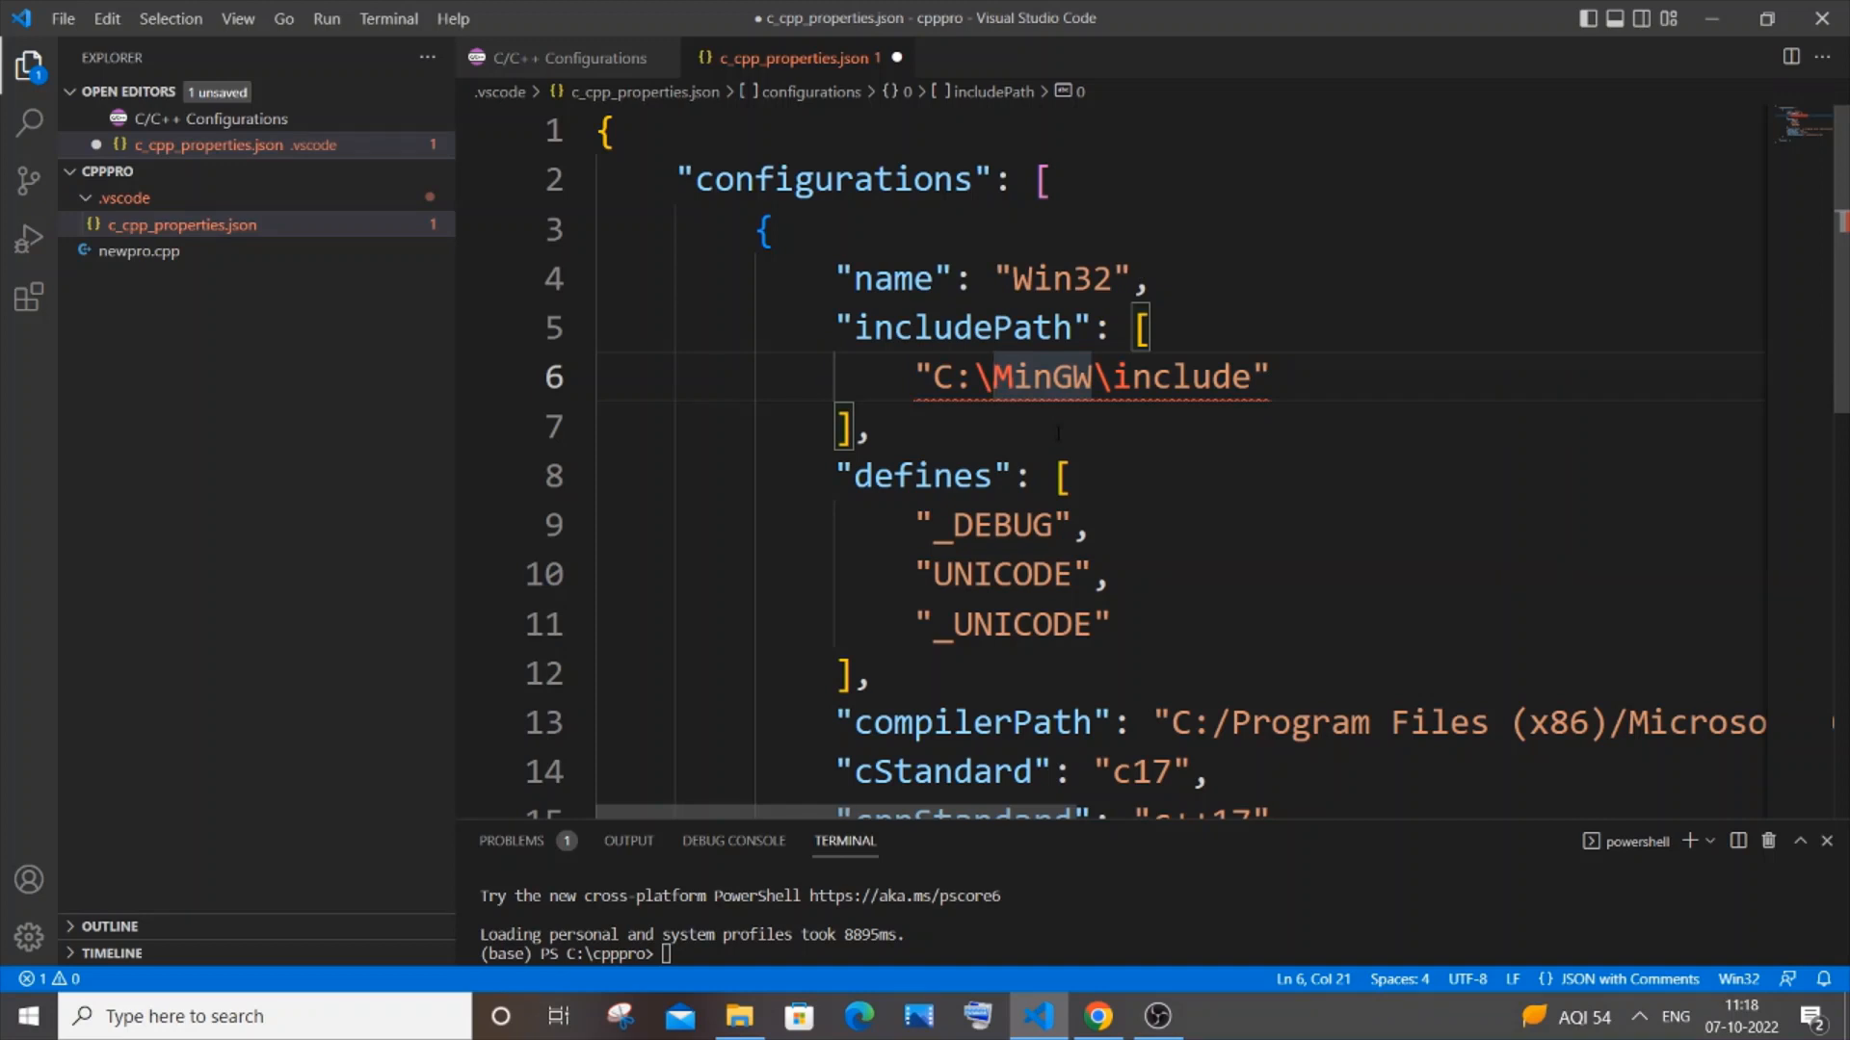
{"action": "type", "text": "\\"}
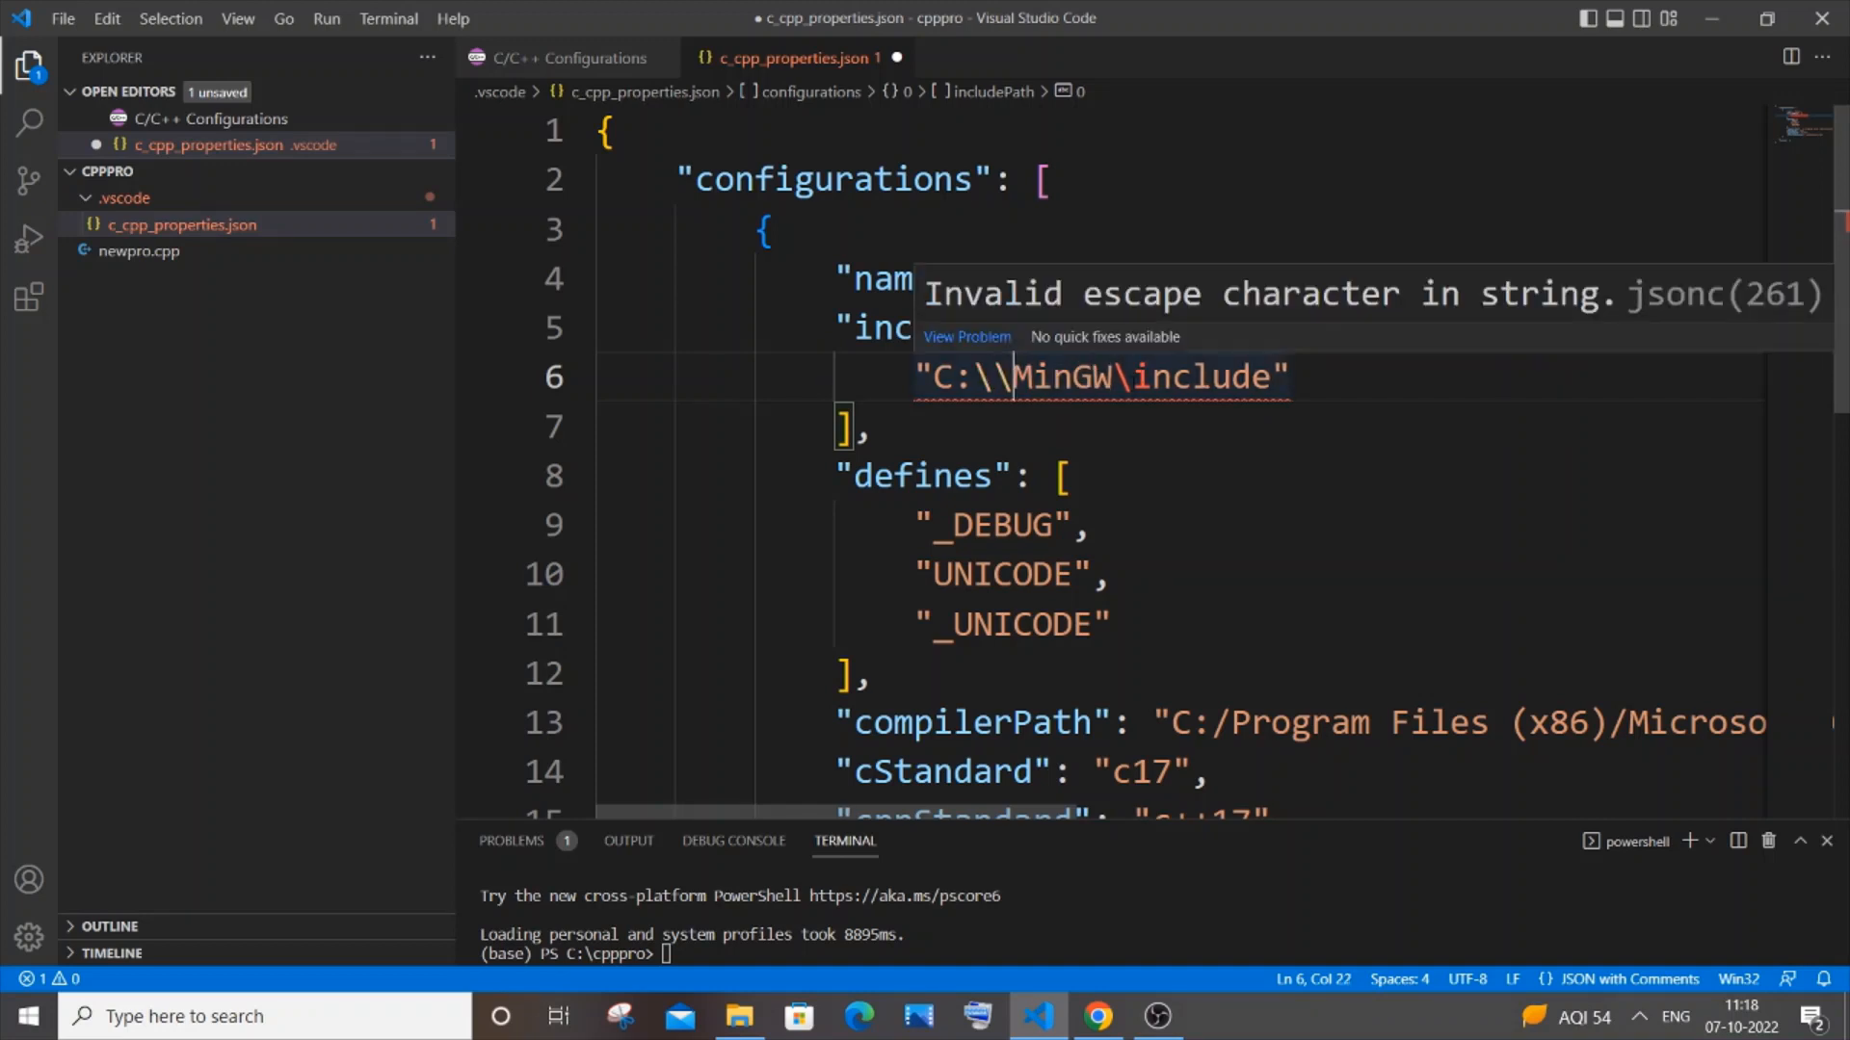
{"action": "type", "text": "\\"}
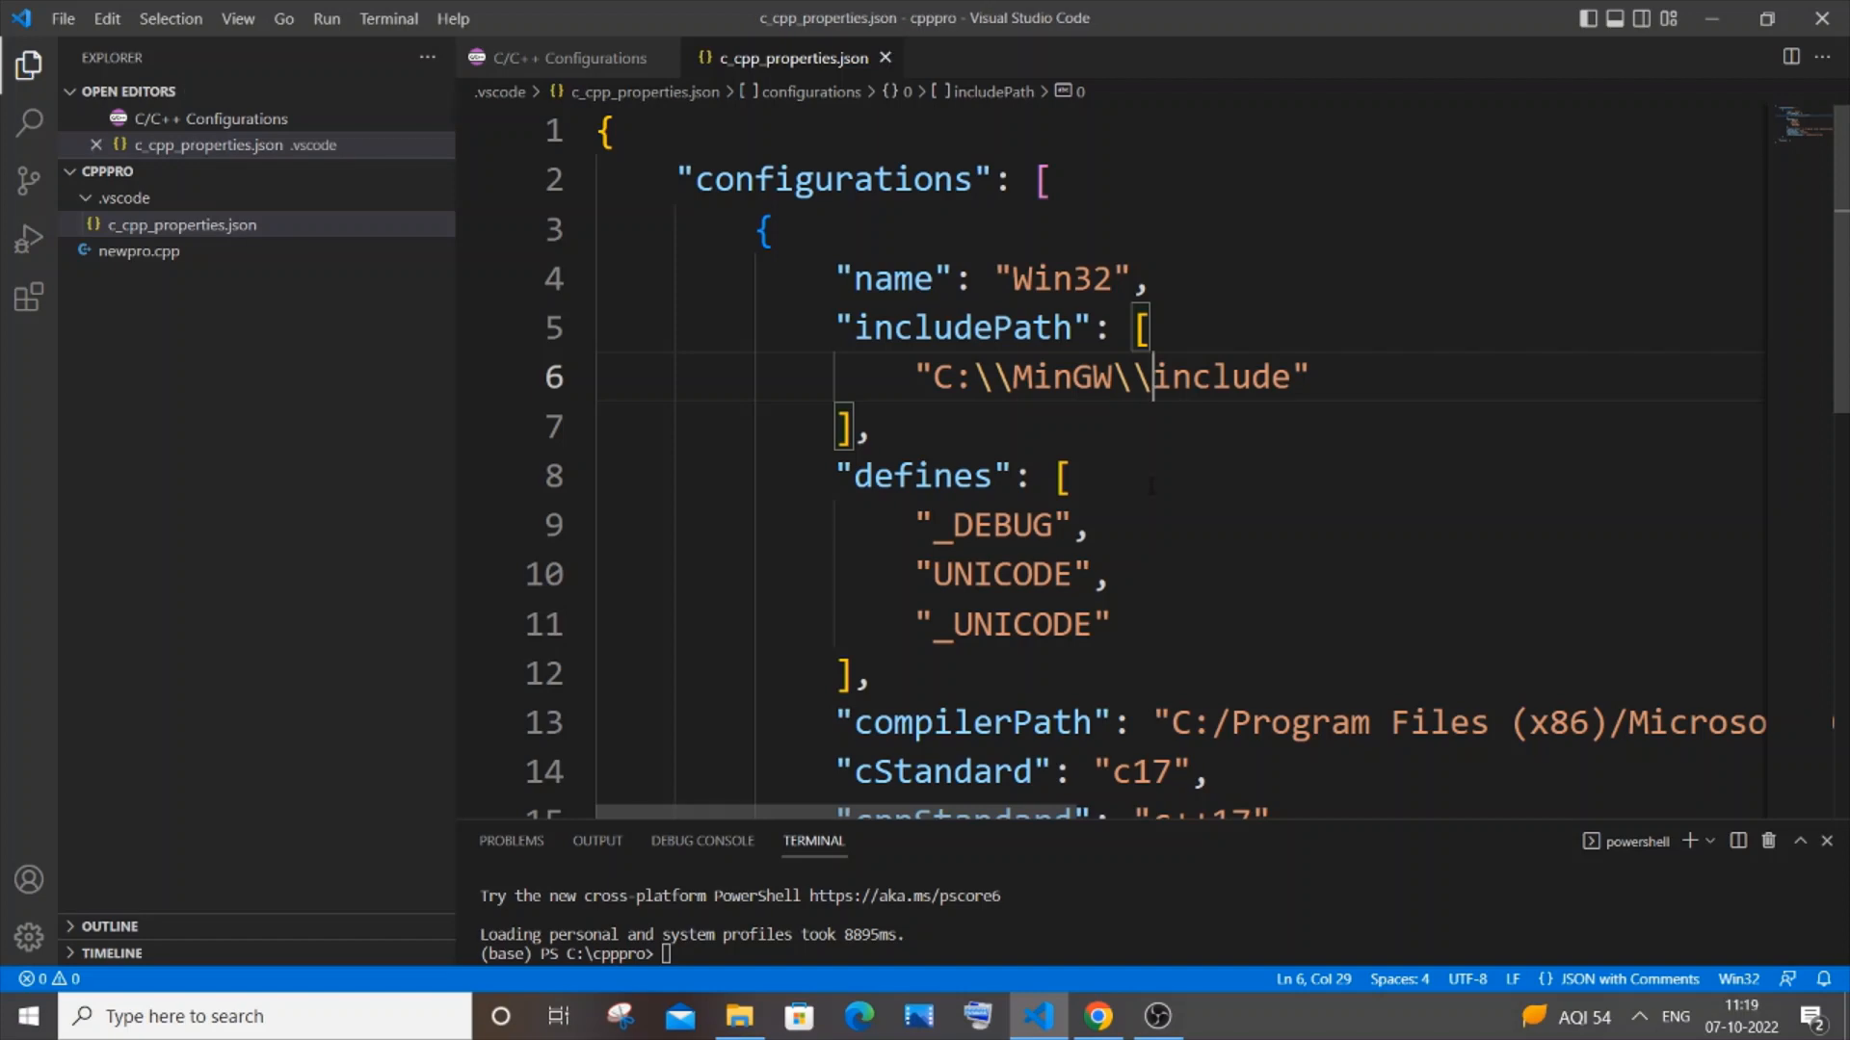
{"action": "scroll", "scroll_direction": "down", "scroll_amount": 3}
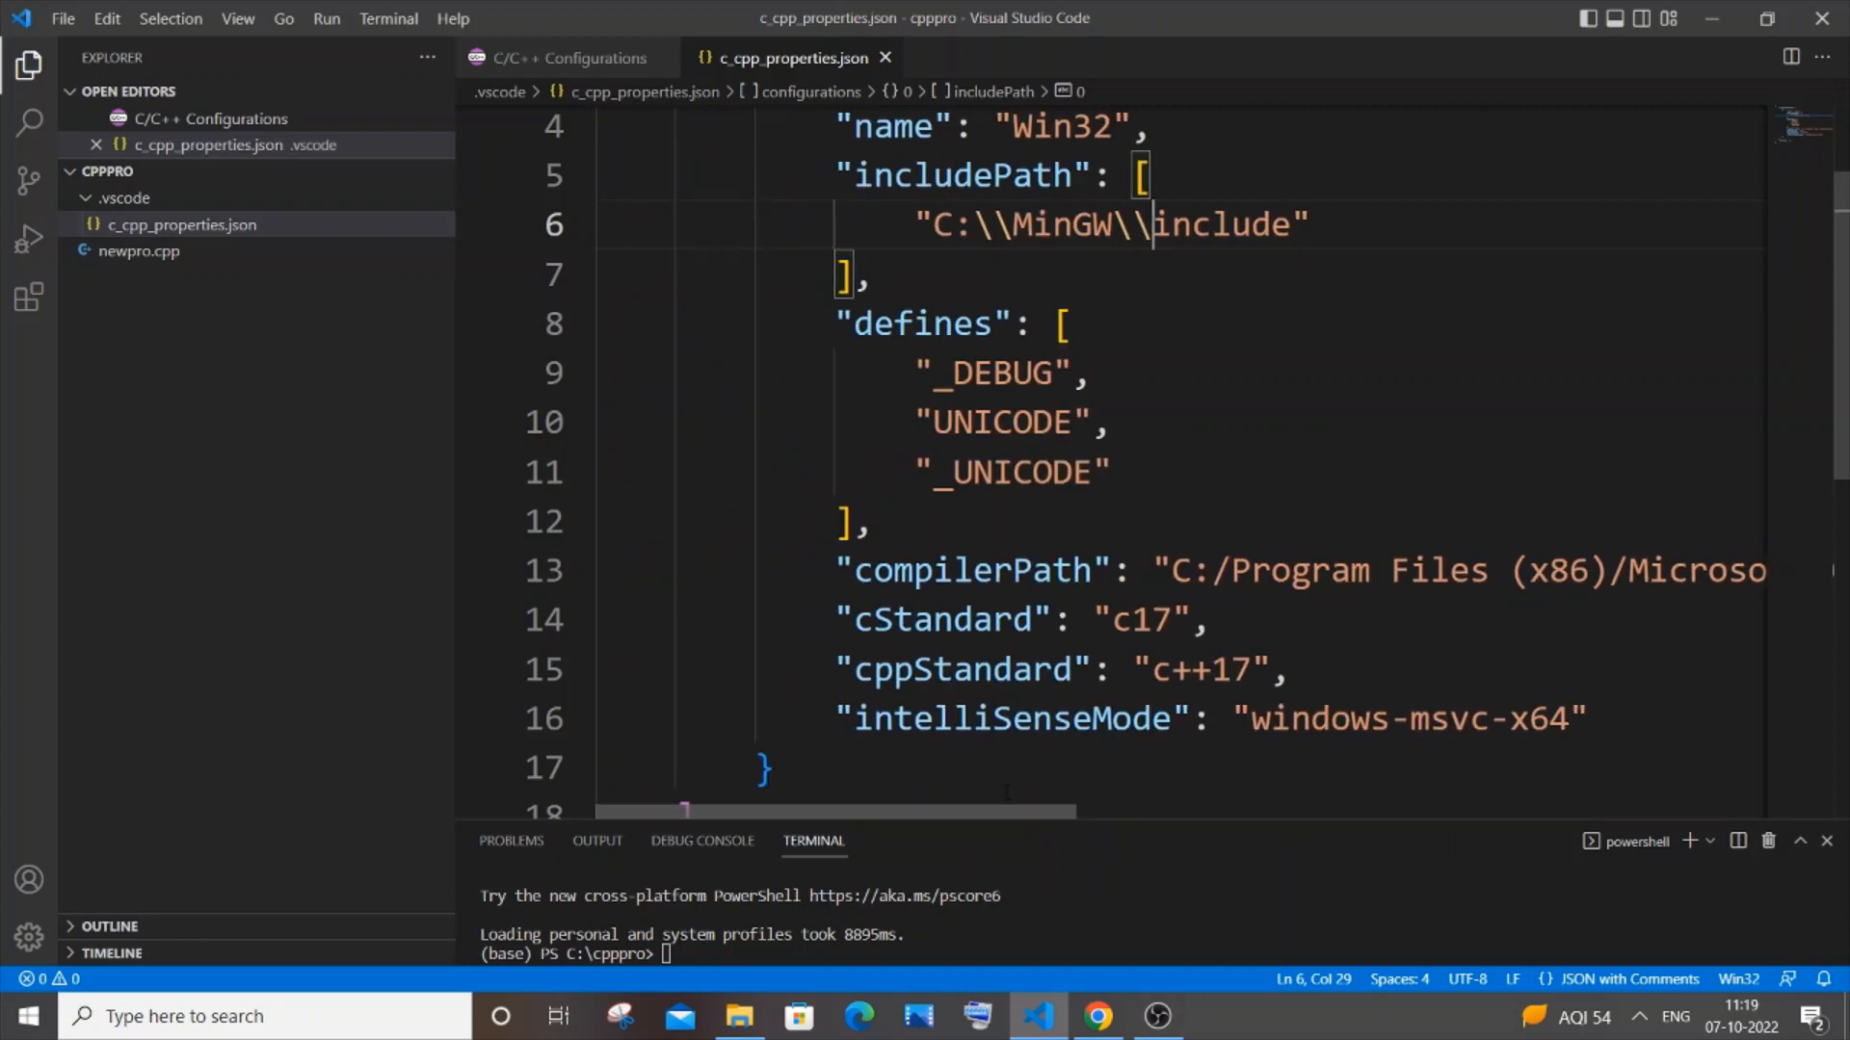
{"action": "mouse_move", "coordinate": [565, 58]}
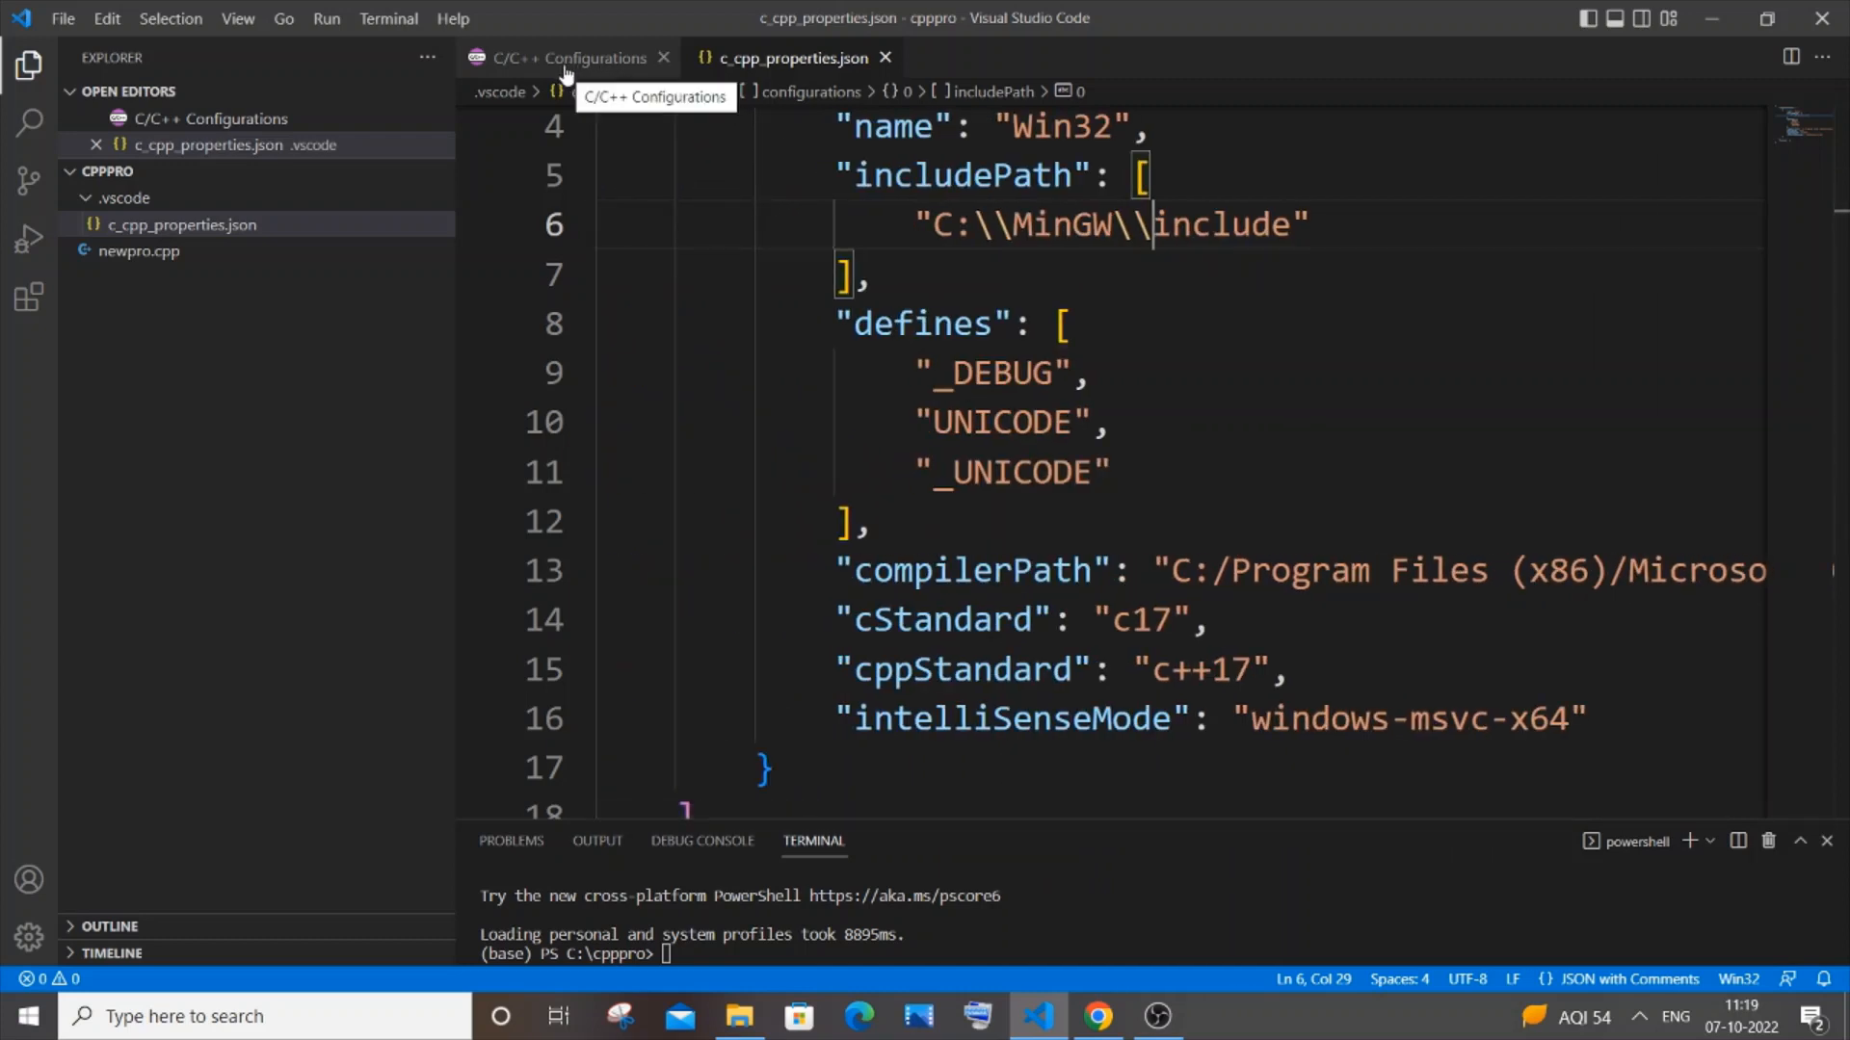
Set the configuration's compiler path to C:/MinGW/bin/g++.exe from the detected list.
{"action": "left_click", "coordinate": [564, 58]}
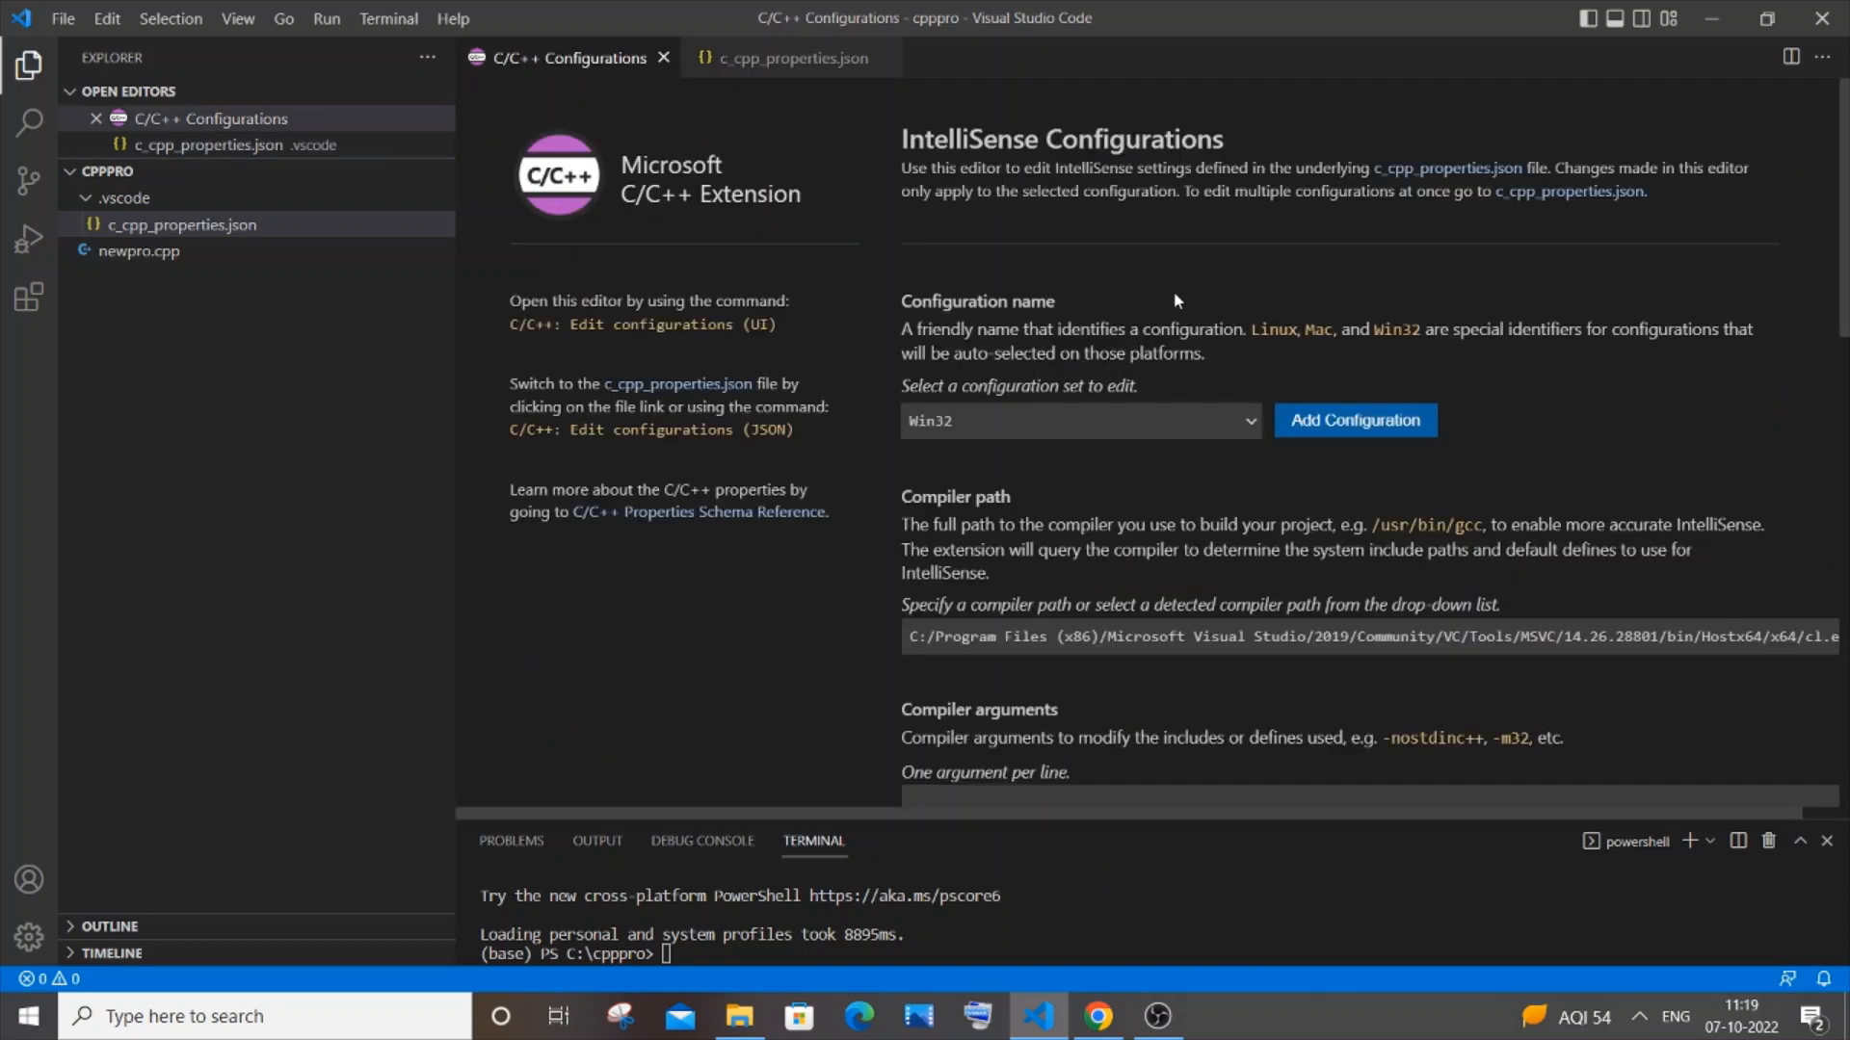
{"action": "scroll", "scroll_direction": "down", "scroll_amount": 3}
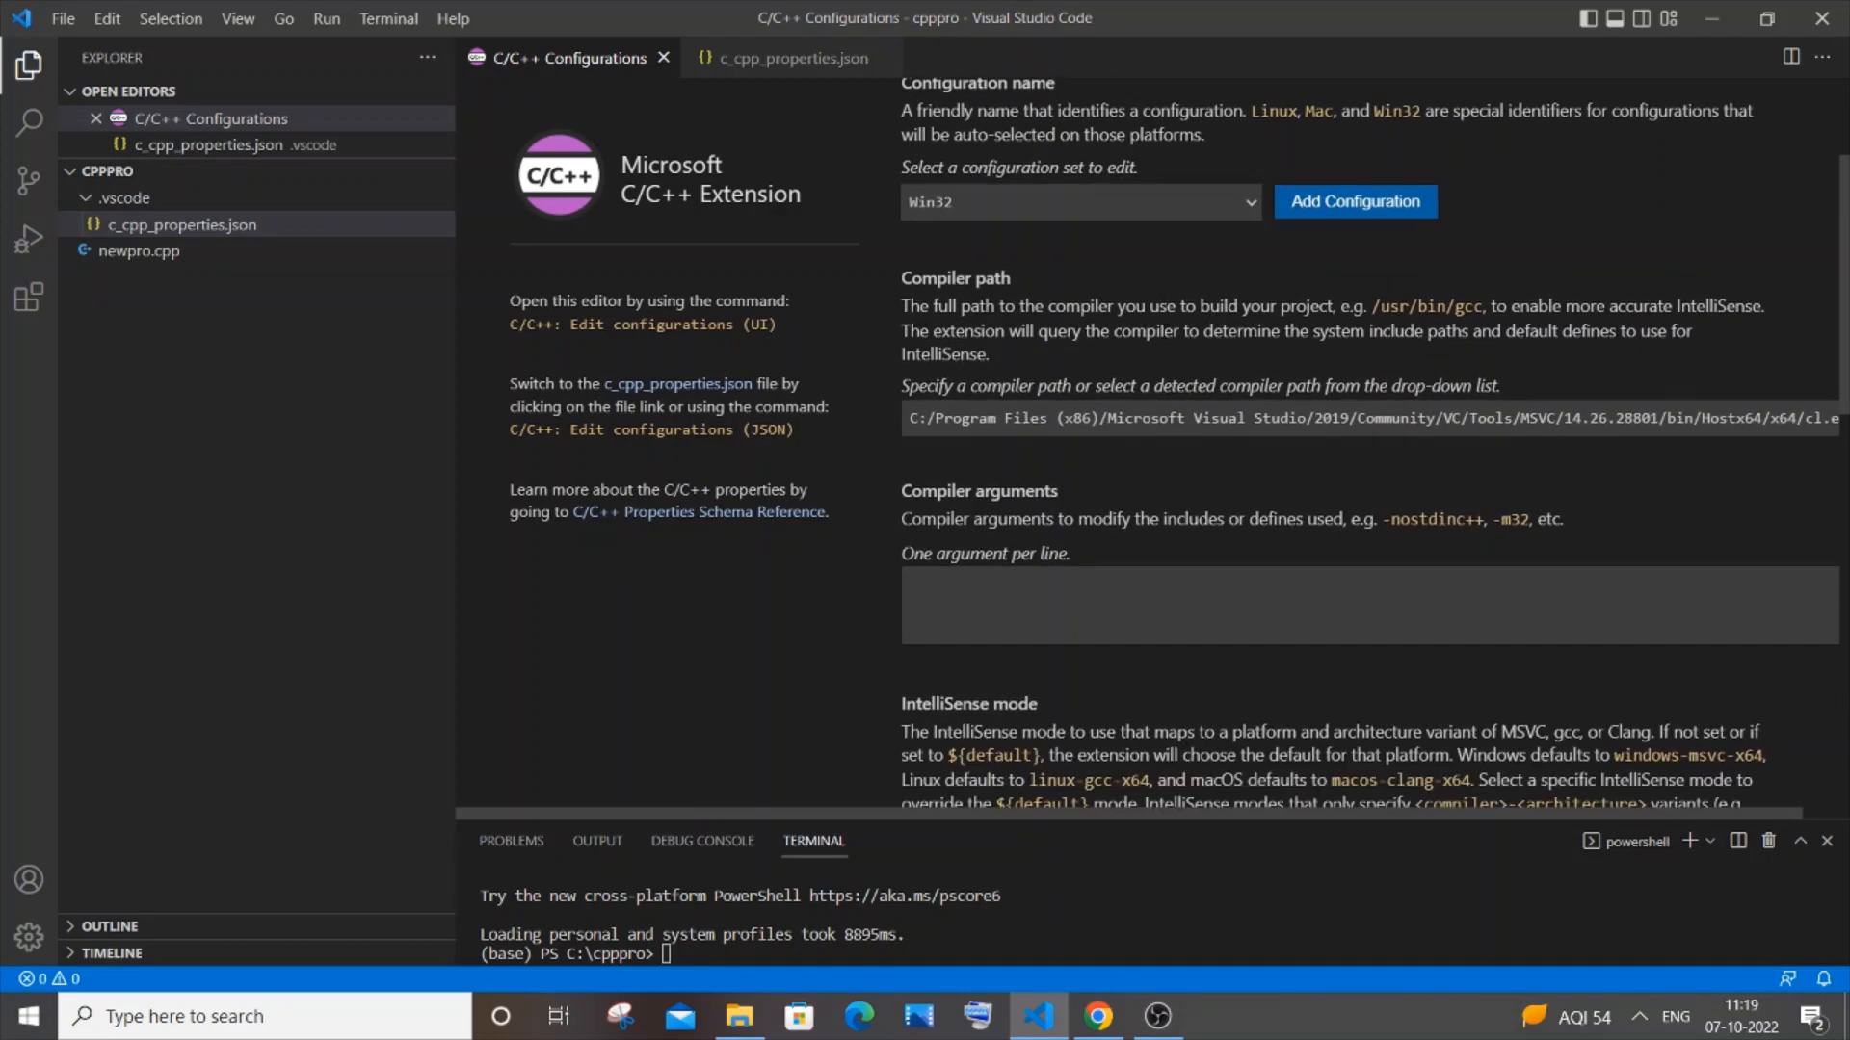
{"action": "scroll", "scroll_direction": "down", "scroll_amount": 3}
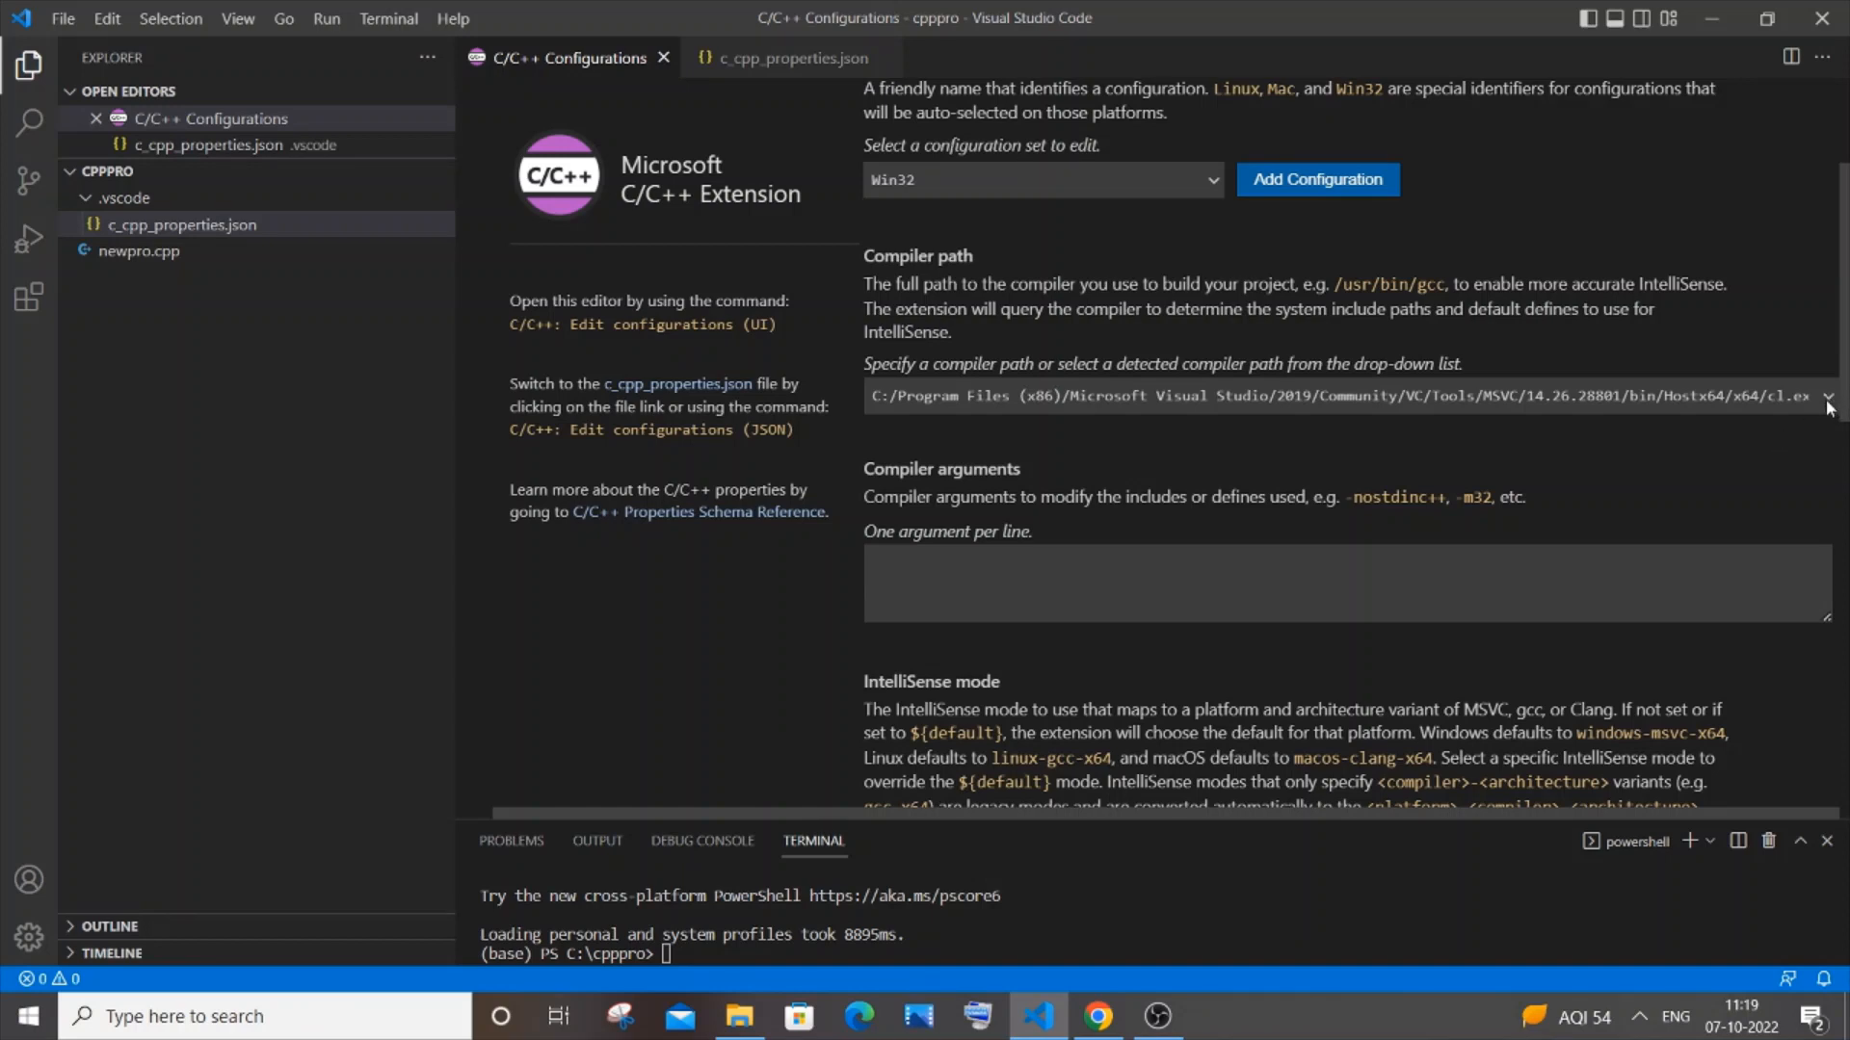
{"action": "left_click", "coordinate": [1826, 395]}
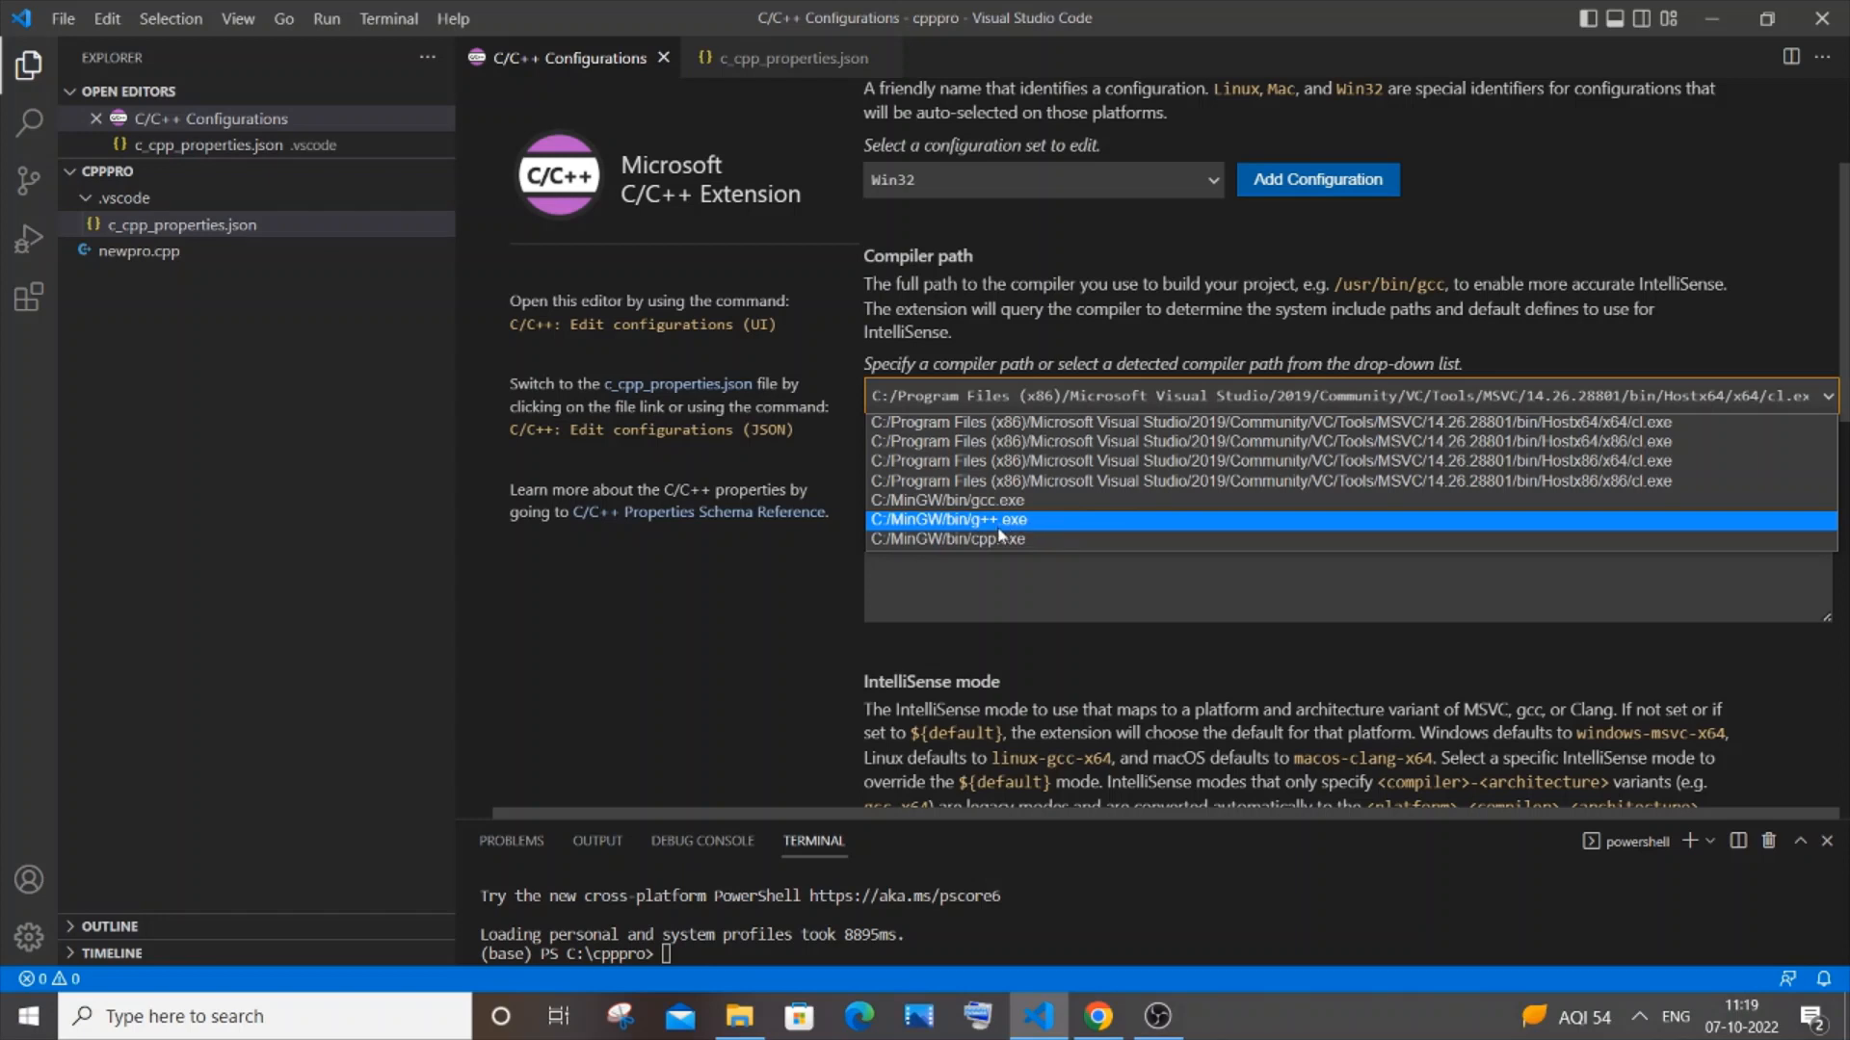
{"action": "mouse_move", "coordinate": [1017, 534]}
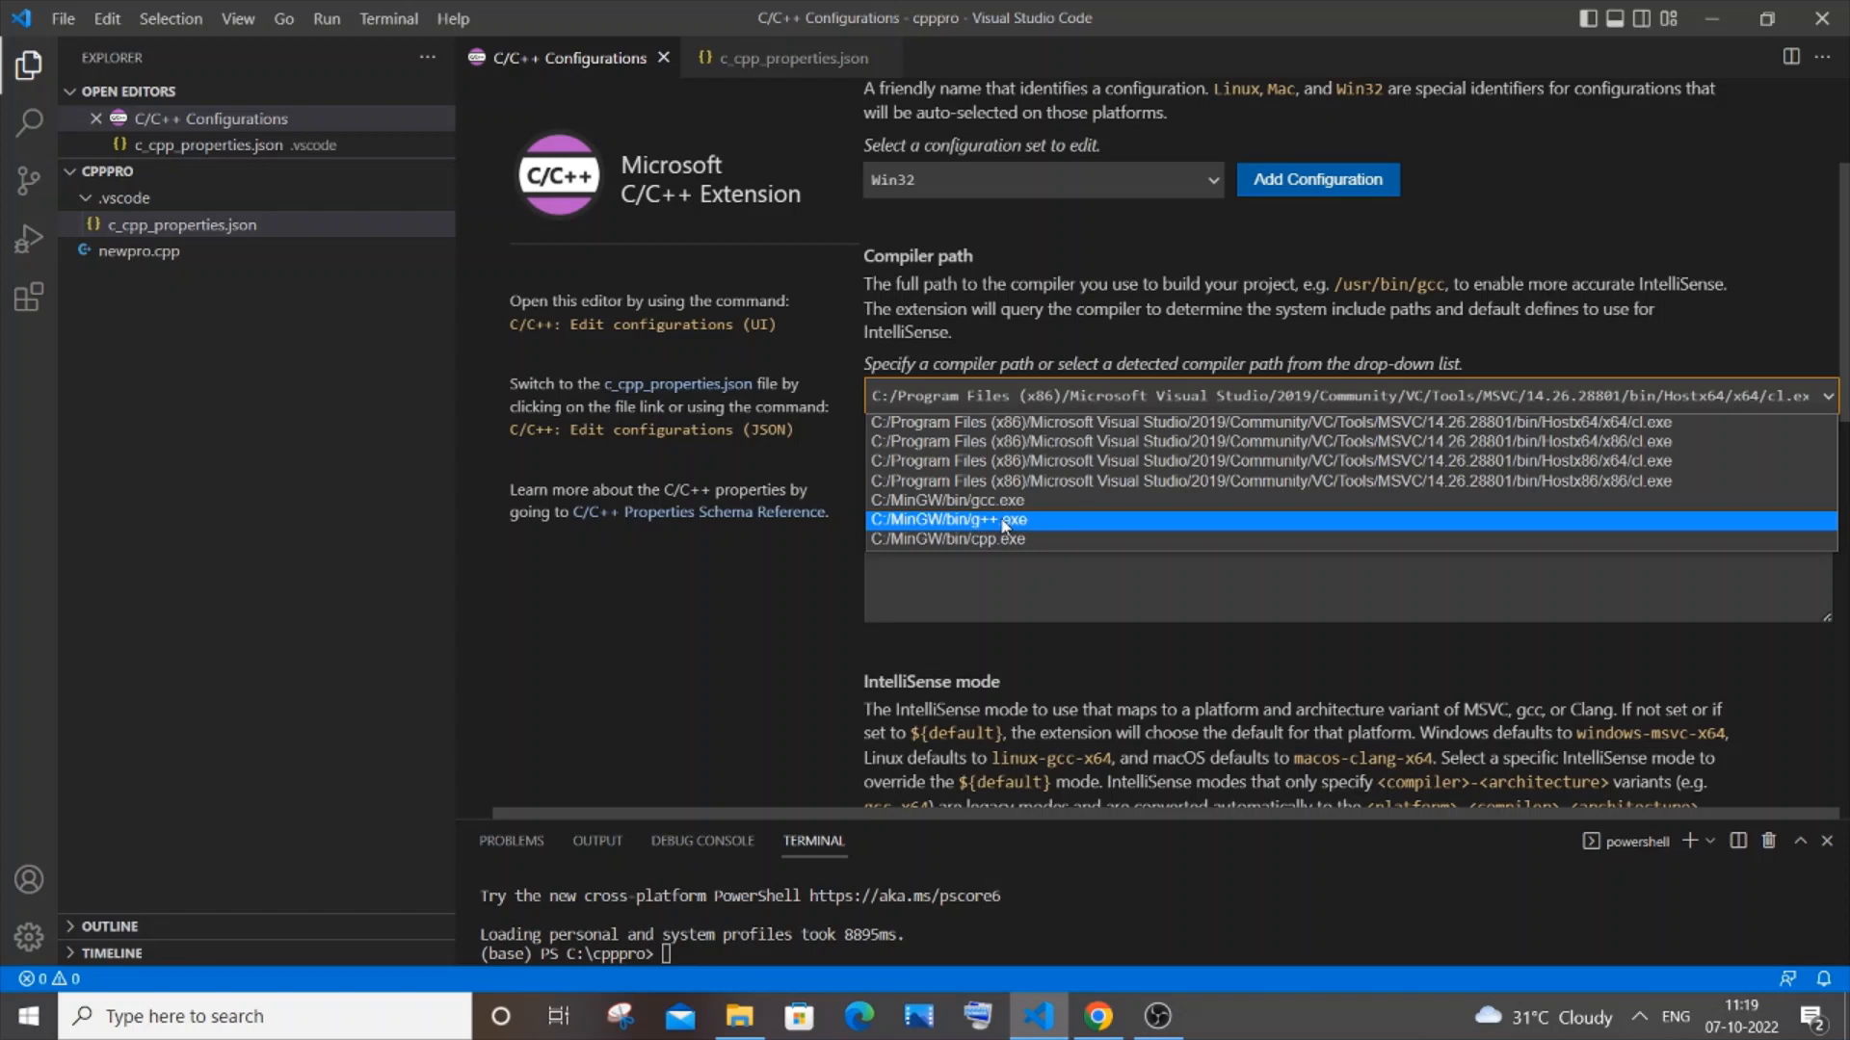
{"action": "left_click", "coordinate": [950, 520]}
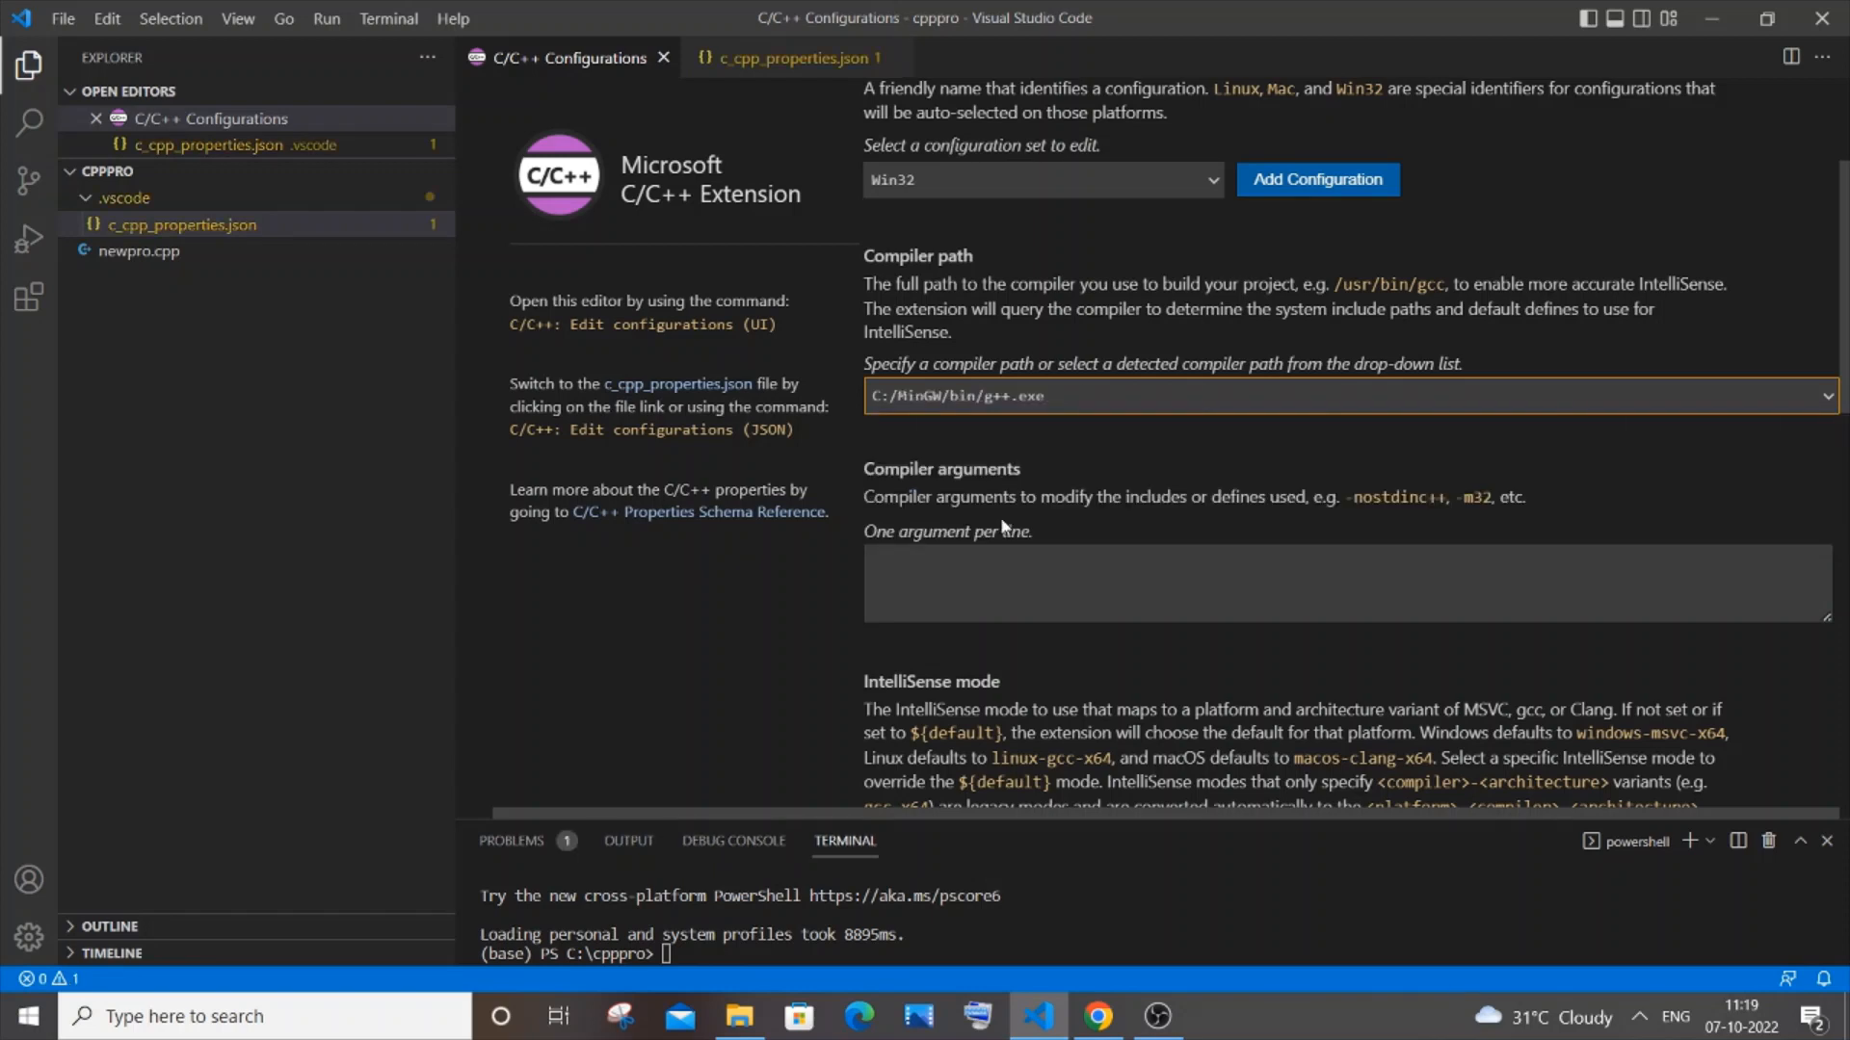
{"action": "left_click", "coordinate": [793, 58]}
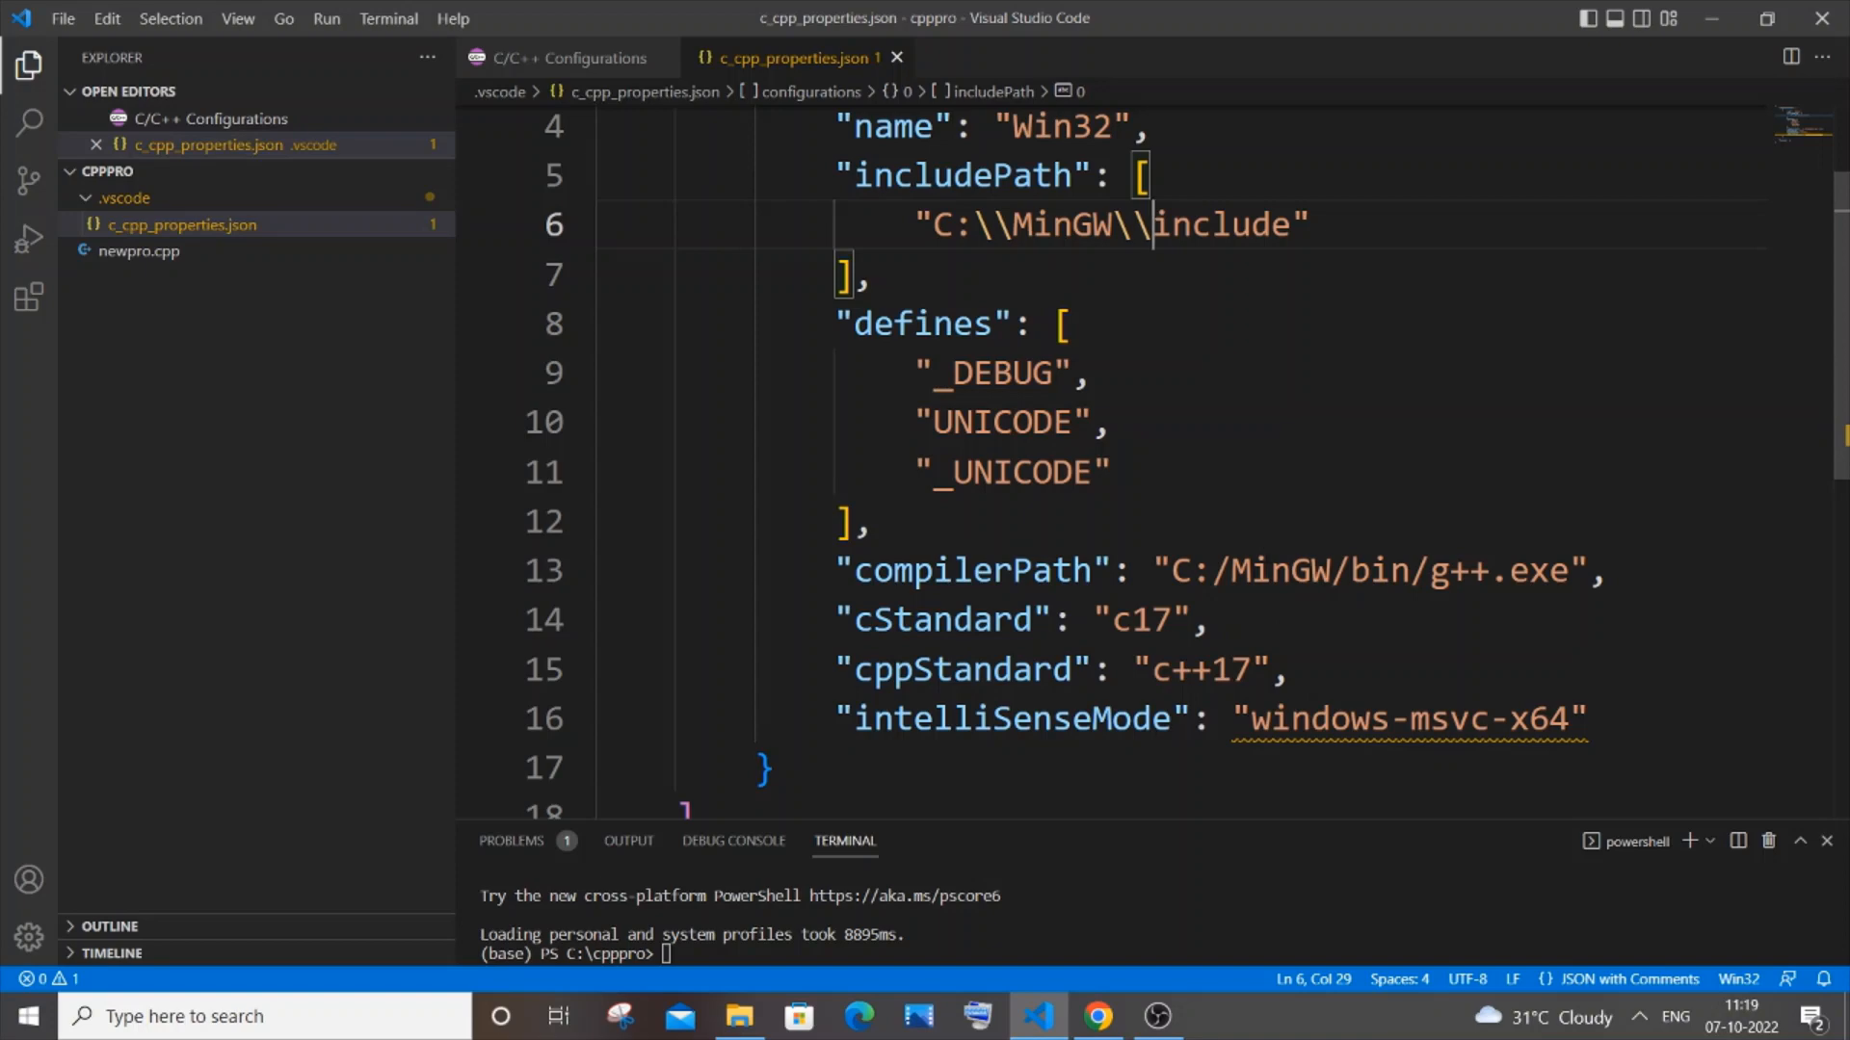
{"action": "left_click", "coordinate": [565, 58]}
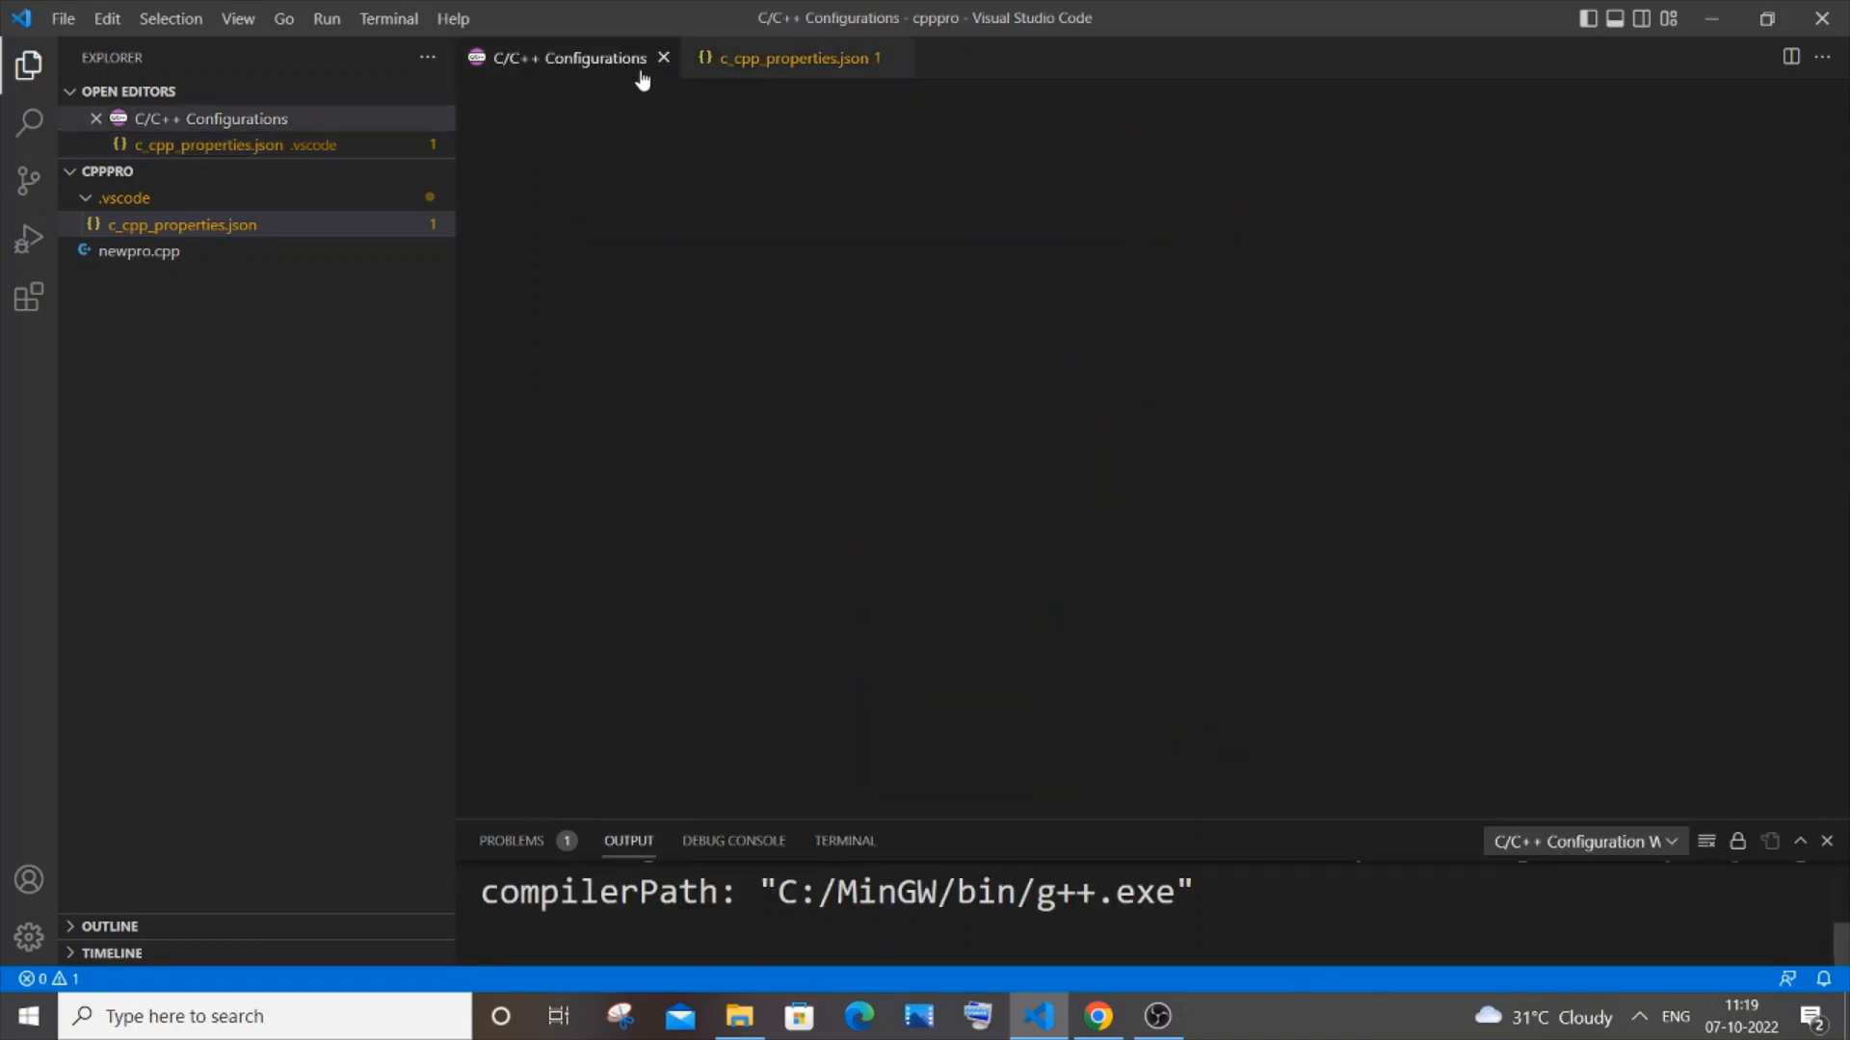
Change the IntelliSense mode from windows-msvc-x64 to a compatible mode.
{"action": "left_click", "coordinate": [794, 56]}
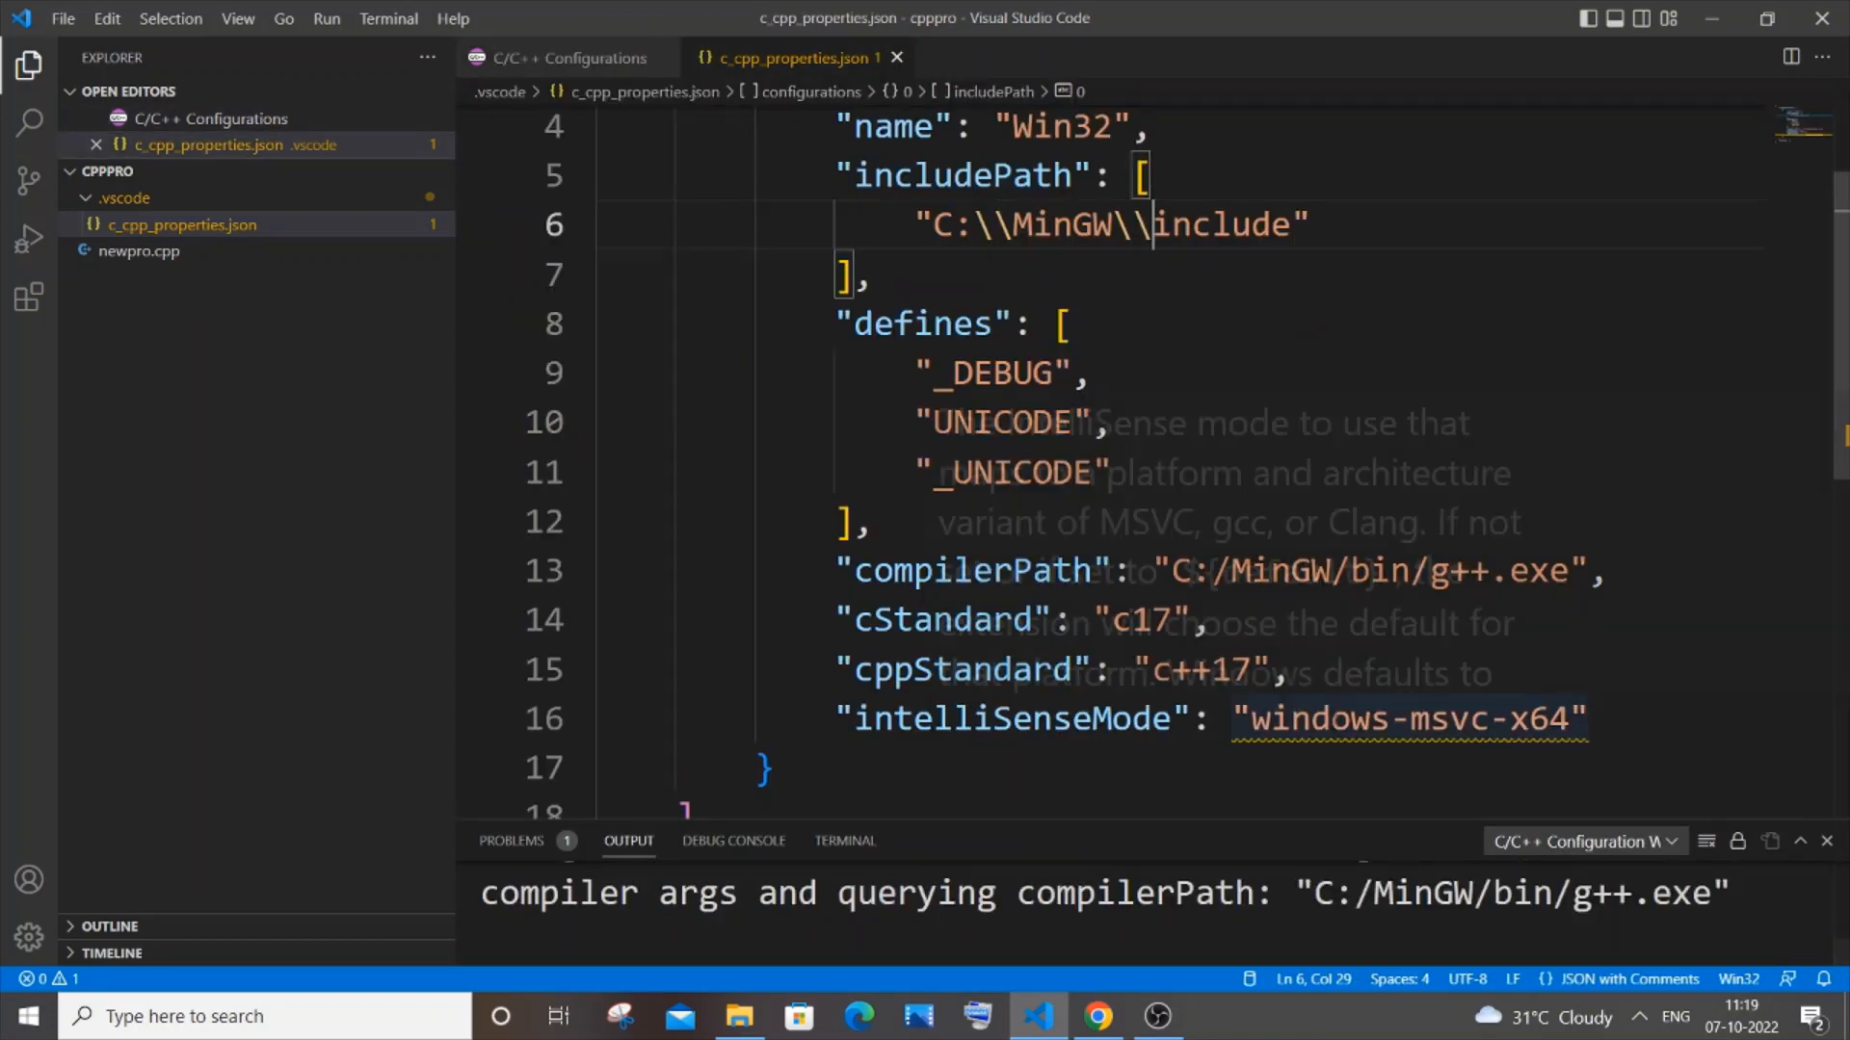
{"action": "left_click", "coordinate": [571, 56]}
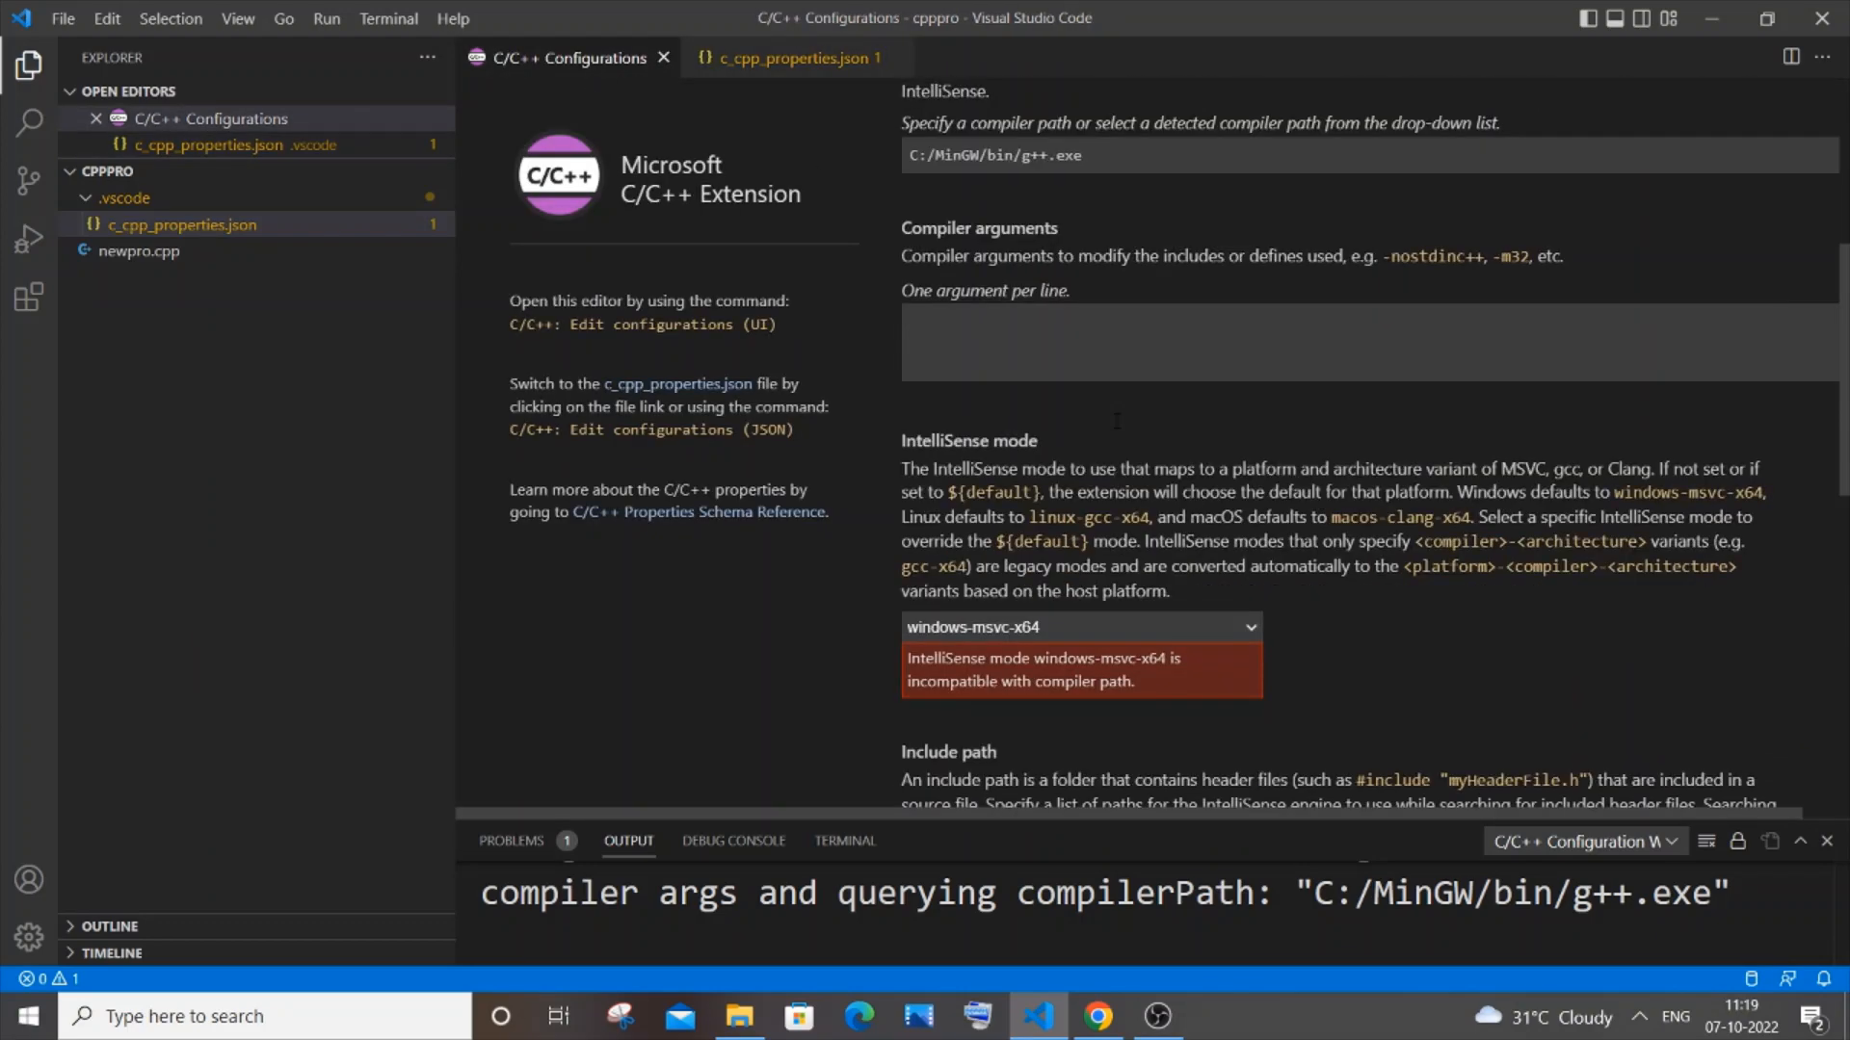
{"action": "scroll", "scroll_direction": "down", "scroll_amount": 3}
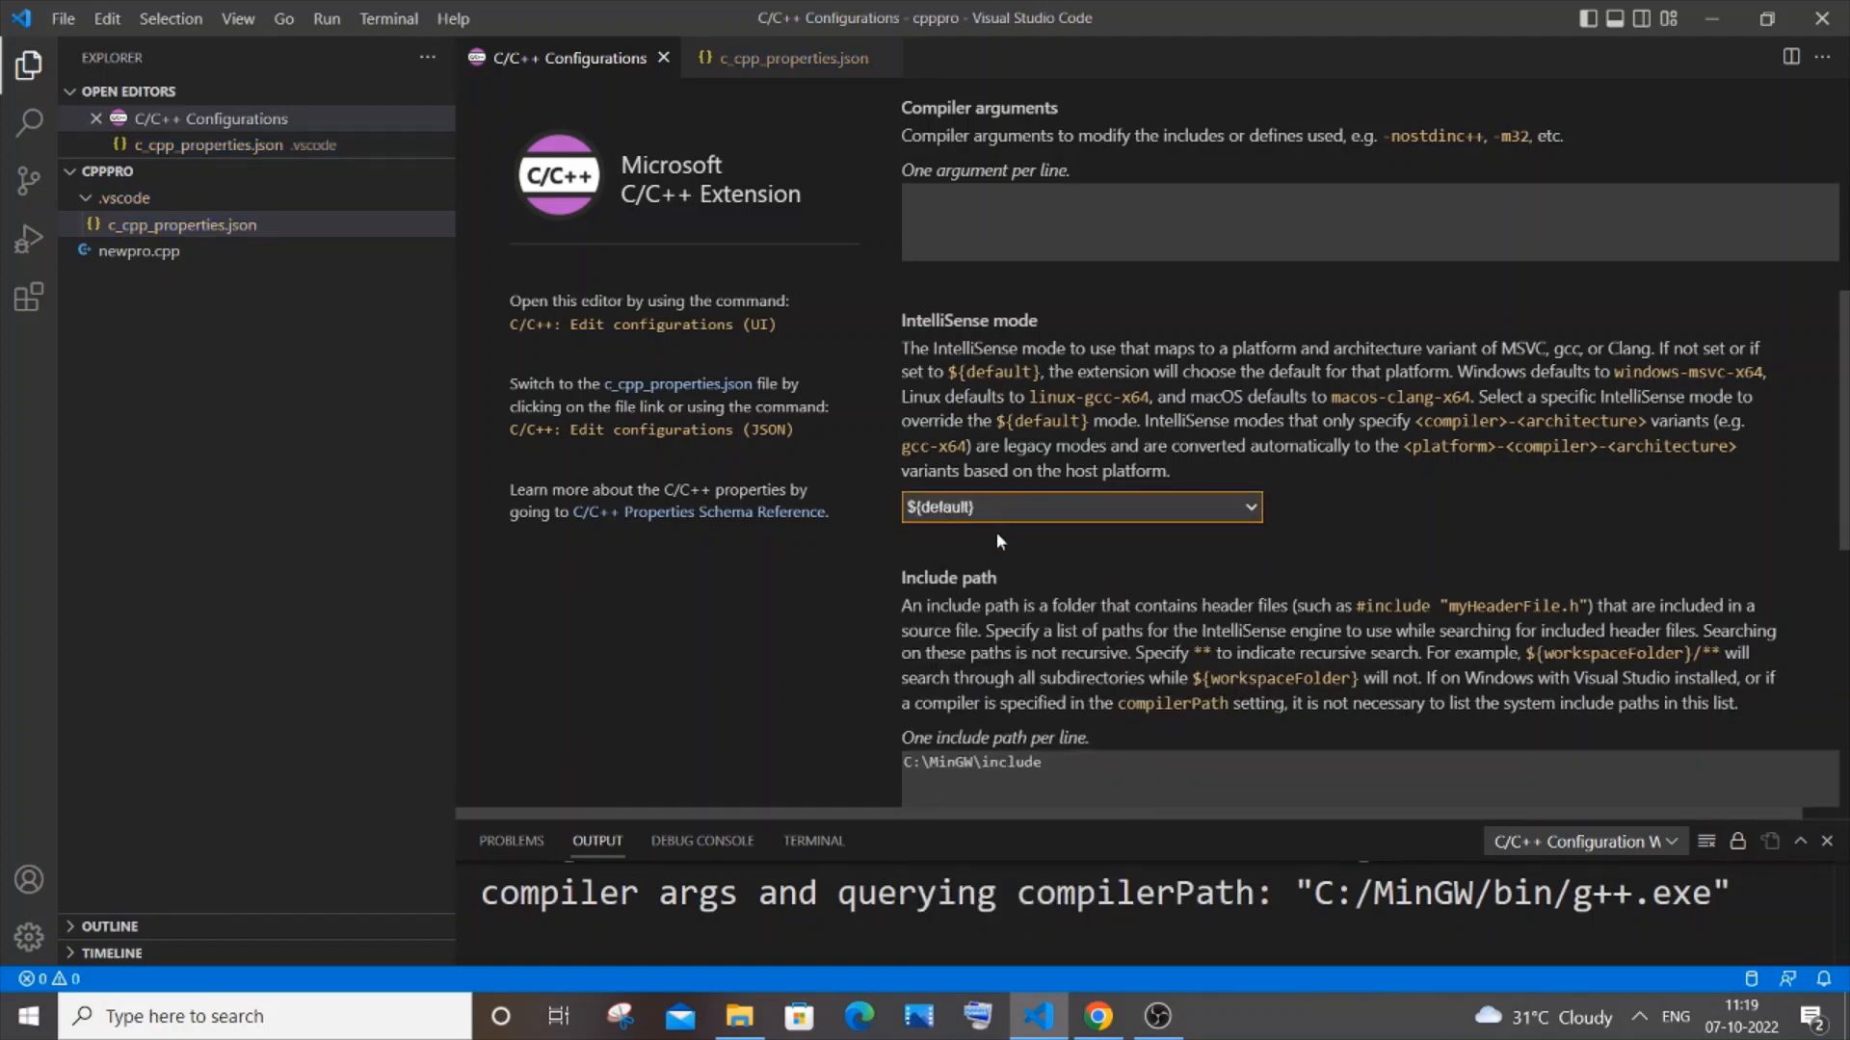
{"action": "left_click", "coordinate": [1077, 507]}
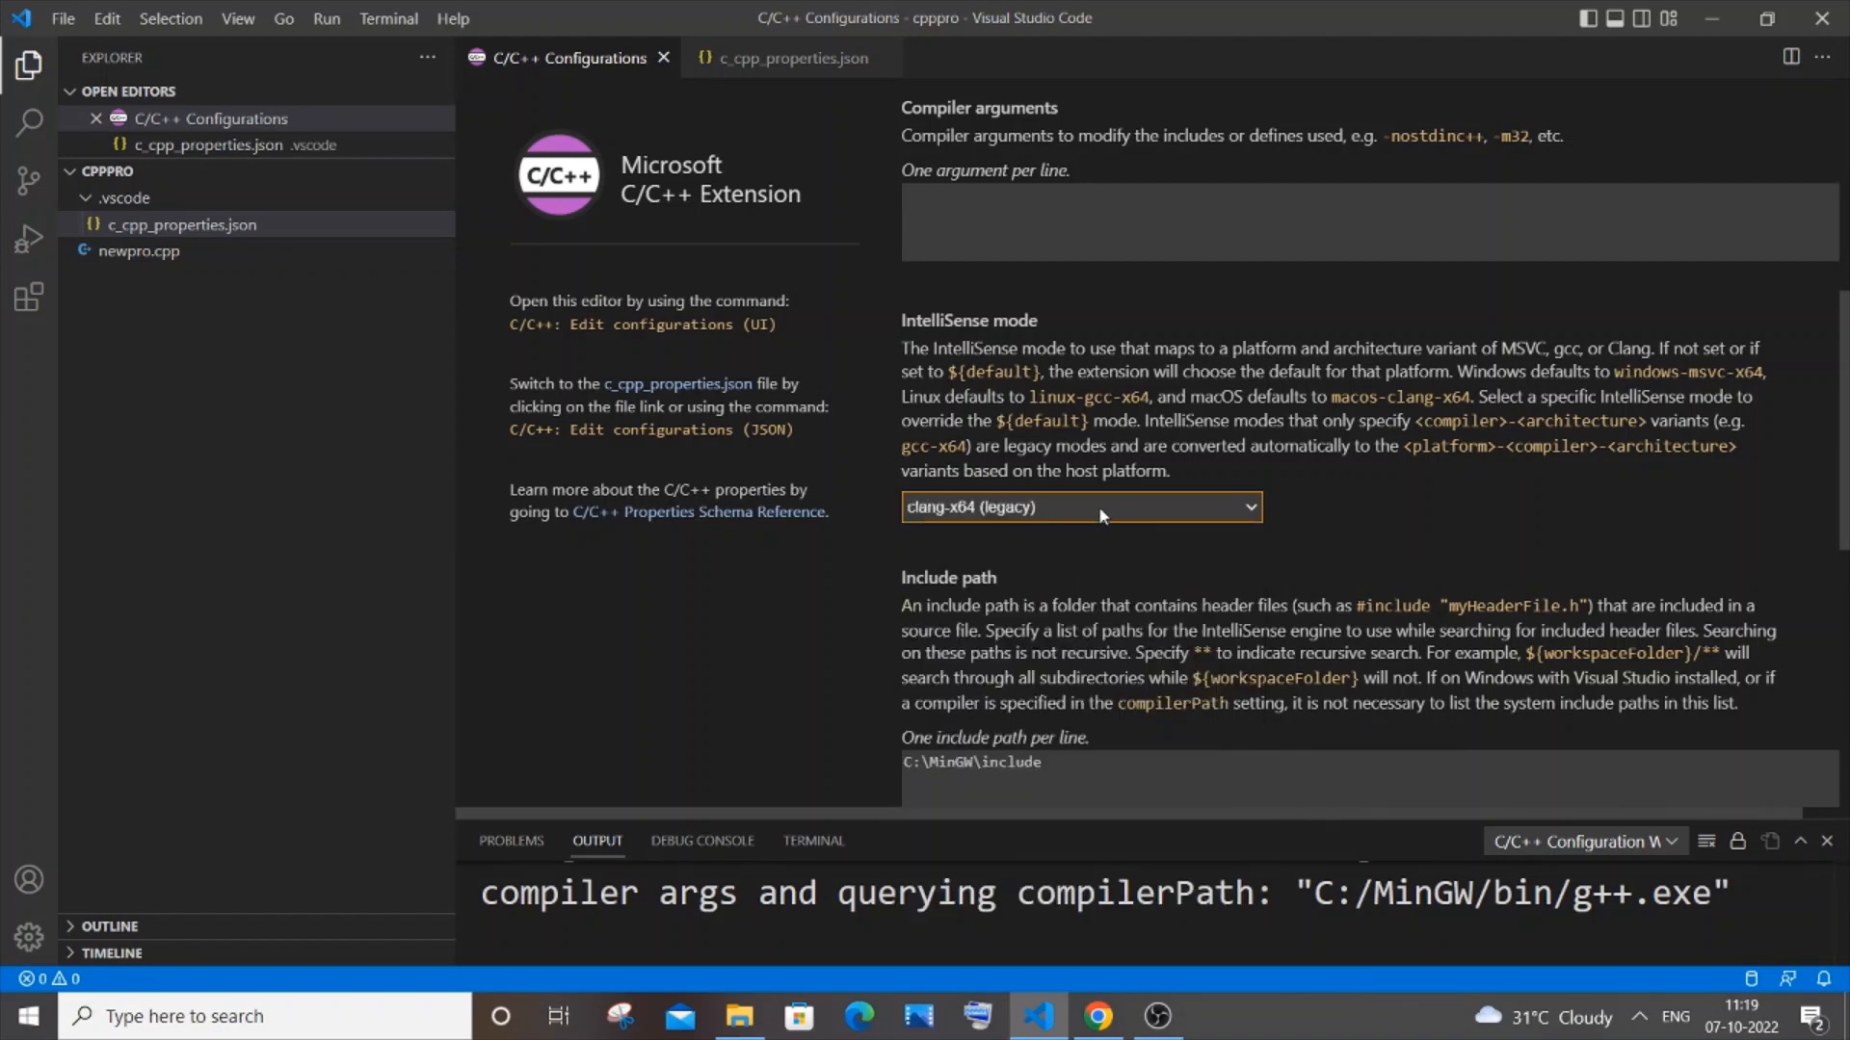
{"action": "left_click", "coordinate": [1079, 507]}
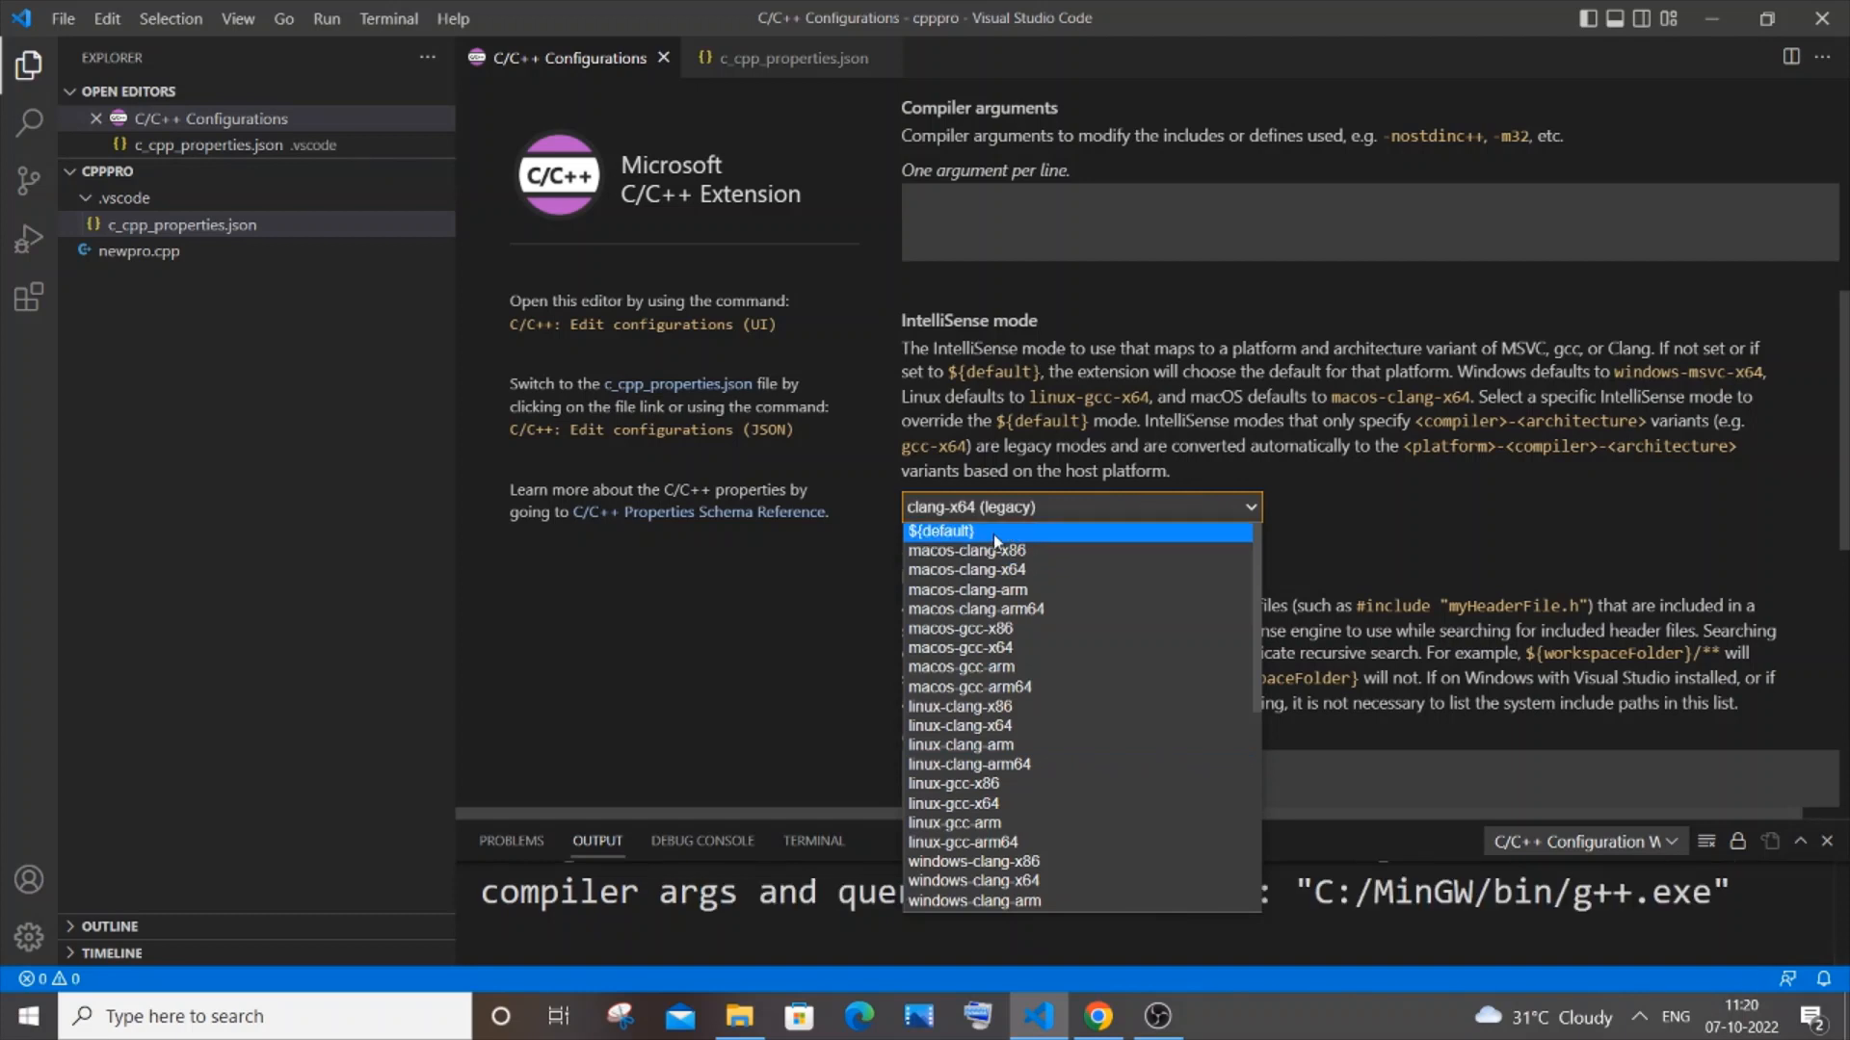
{"action": "left_click", "coordinate": [940, 532]}
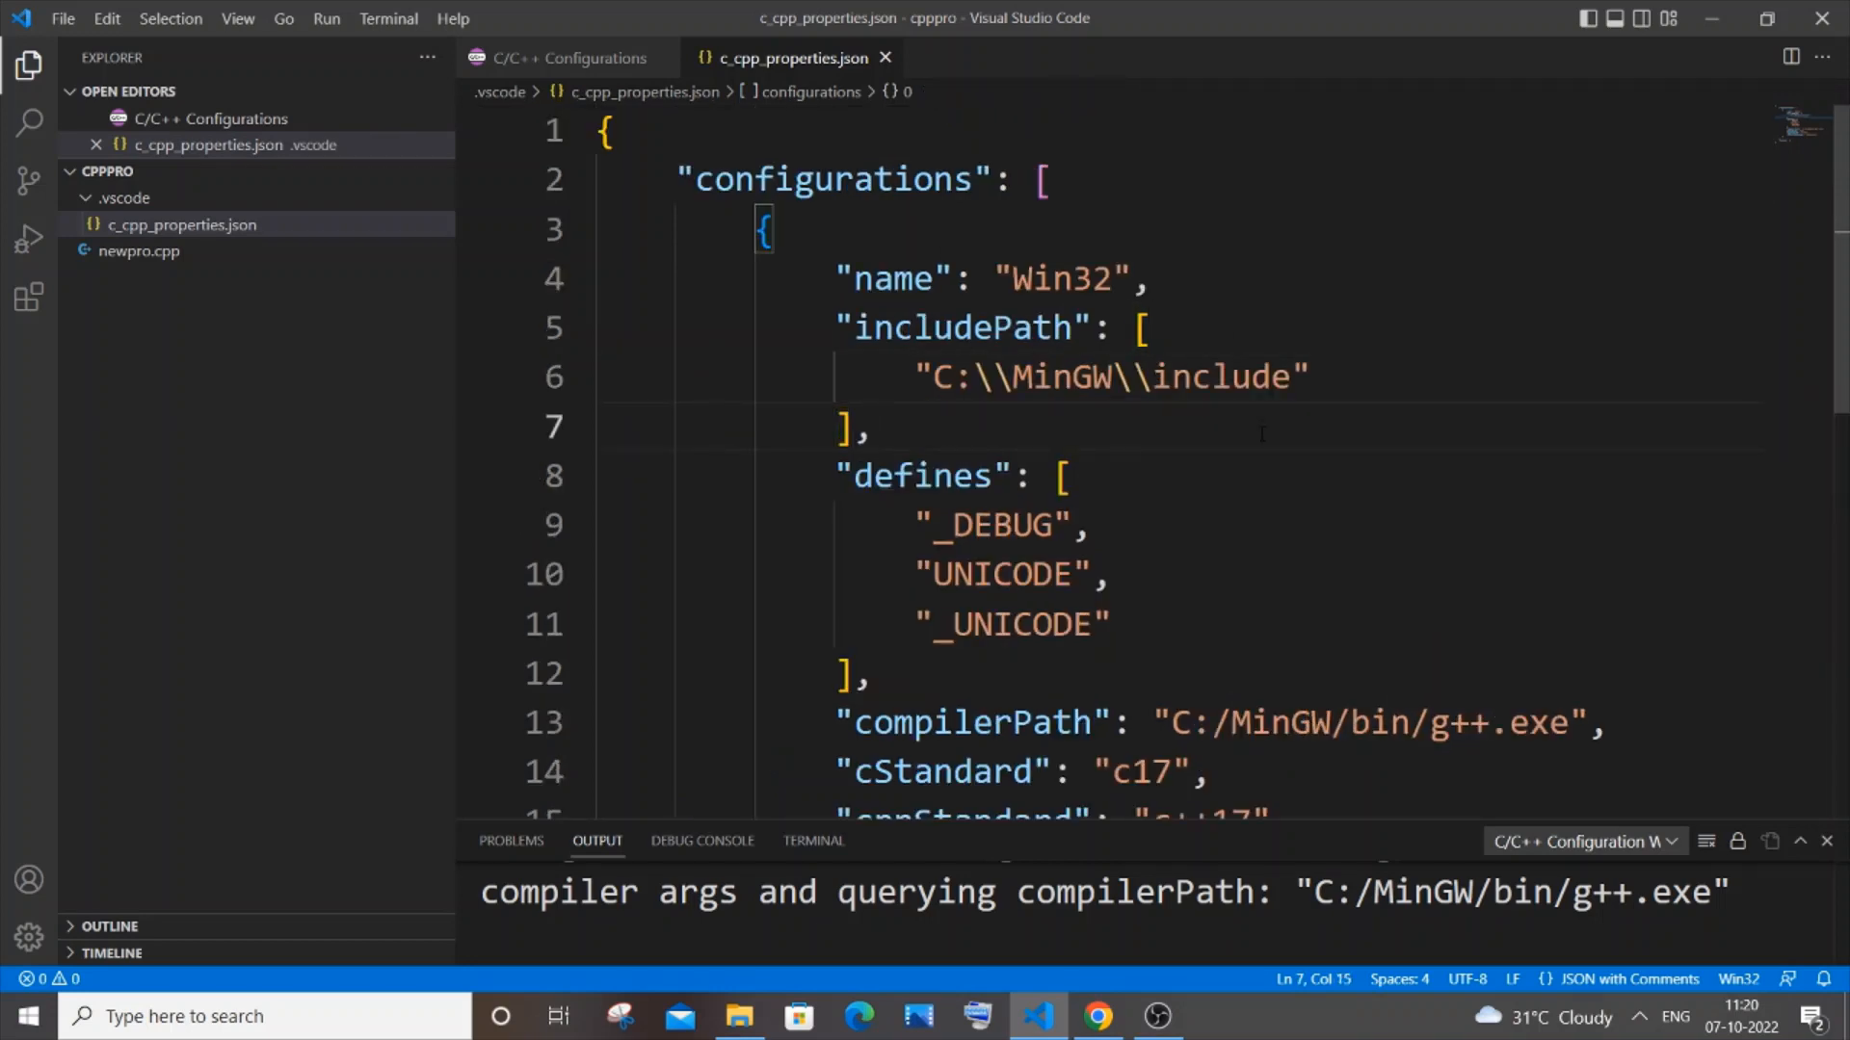
Return to newpro.cpp, confirm no problems, and show the terminal at C:\cpppro.
{"action": "left_click", "coordinate": [561, 56]}
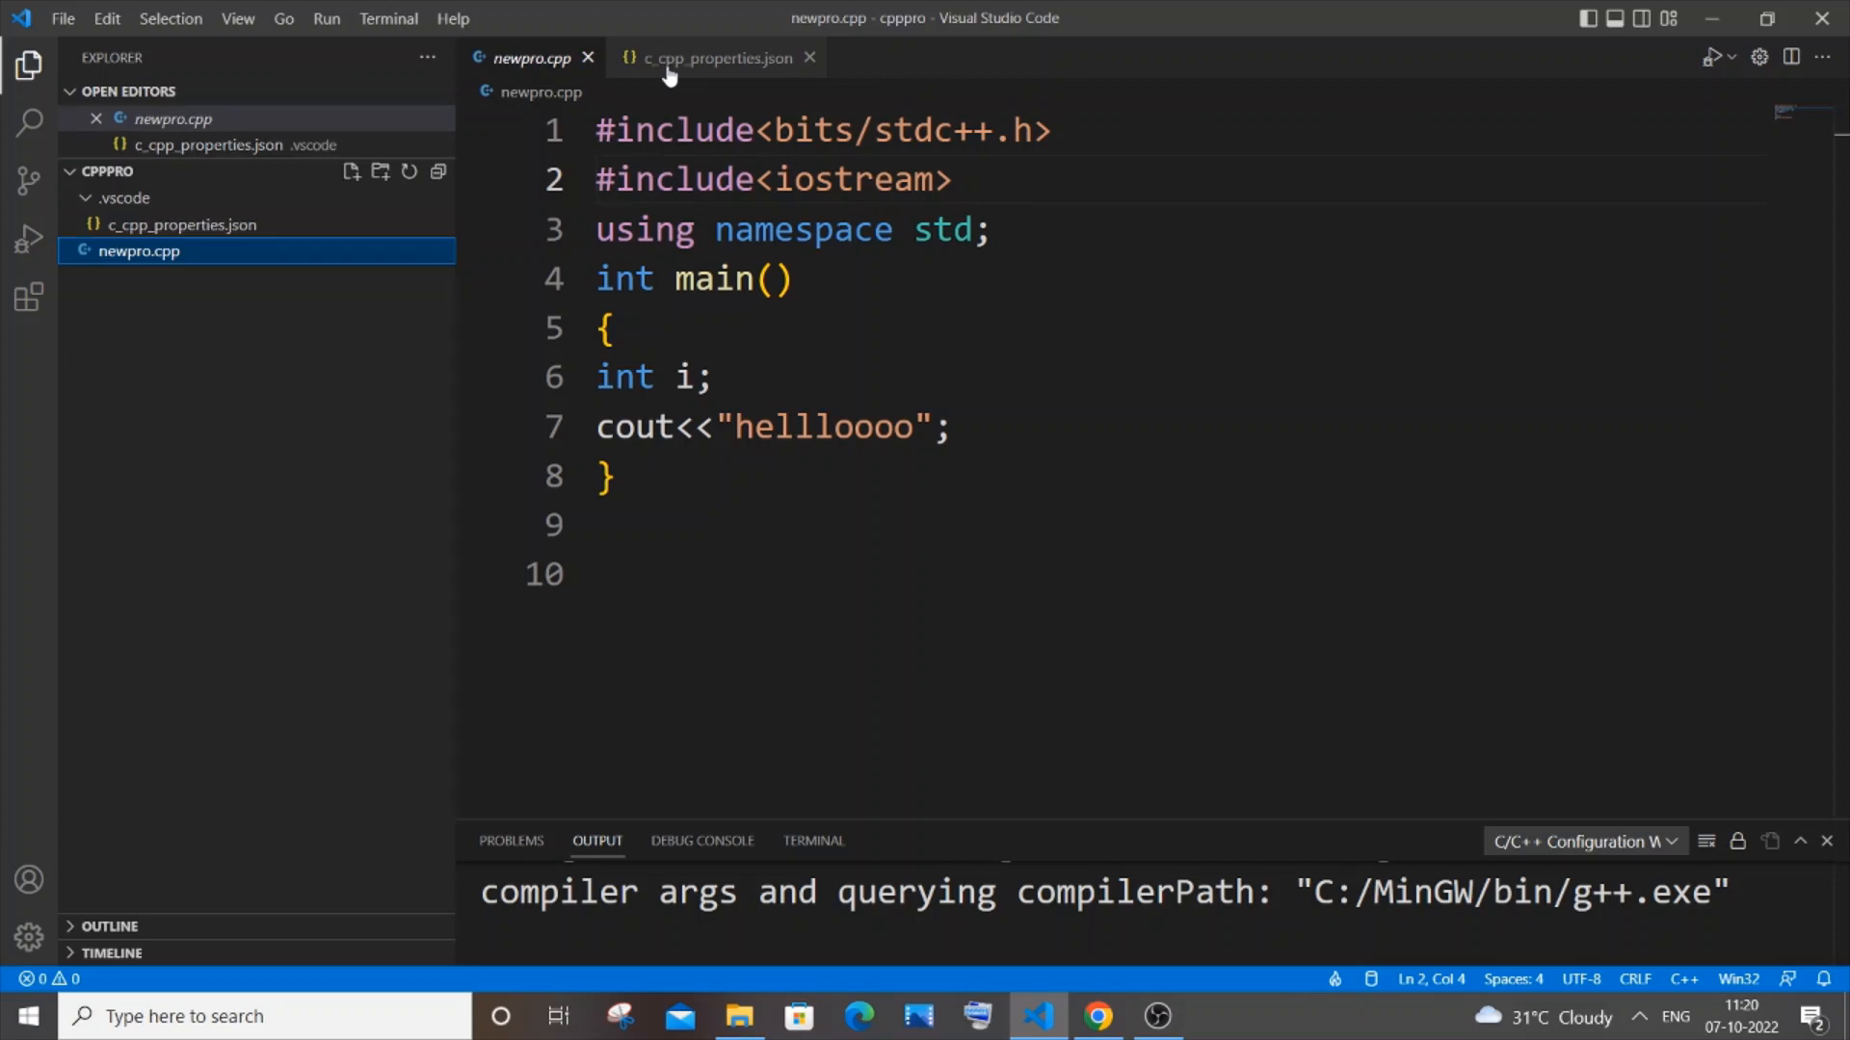
{"action": "left_click", "coordinate": [809, 58]}
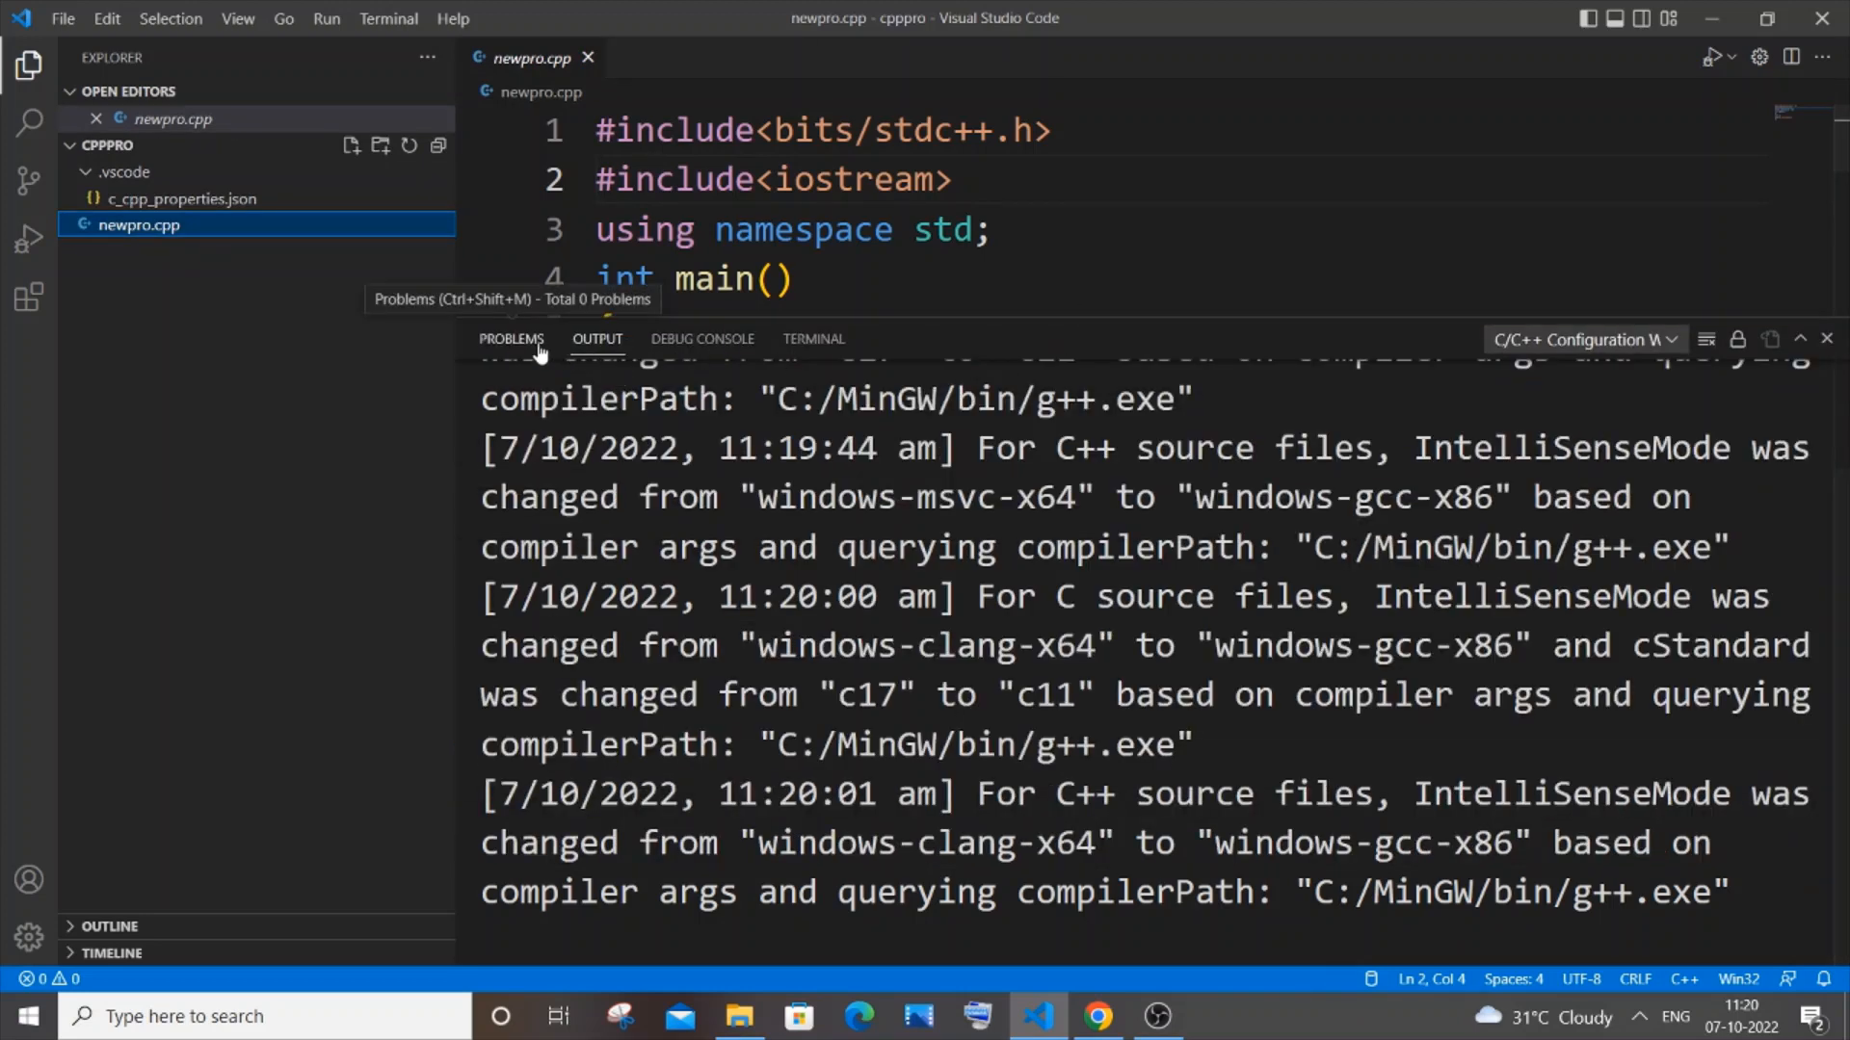
{"action": "left_click", "coordinate": [511, 339]}
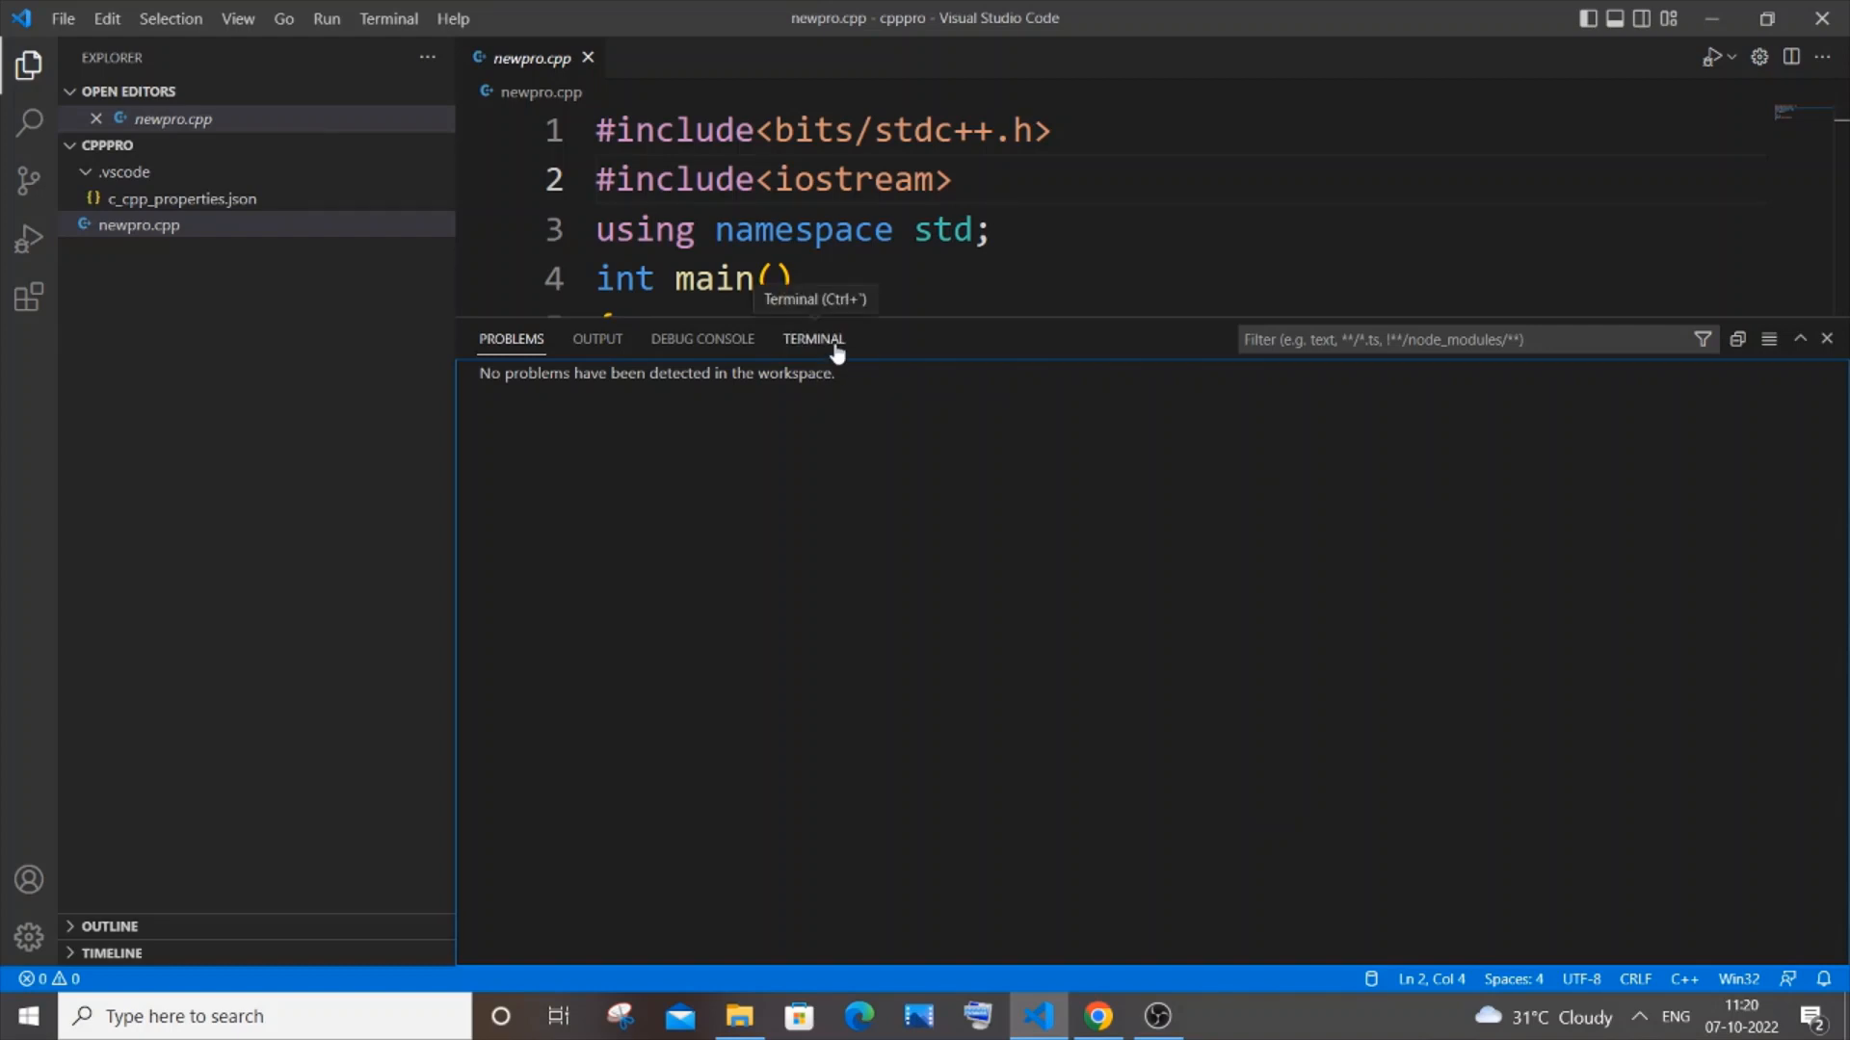
{"action": "left_click", "coordinate": [813, 339]}
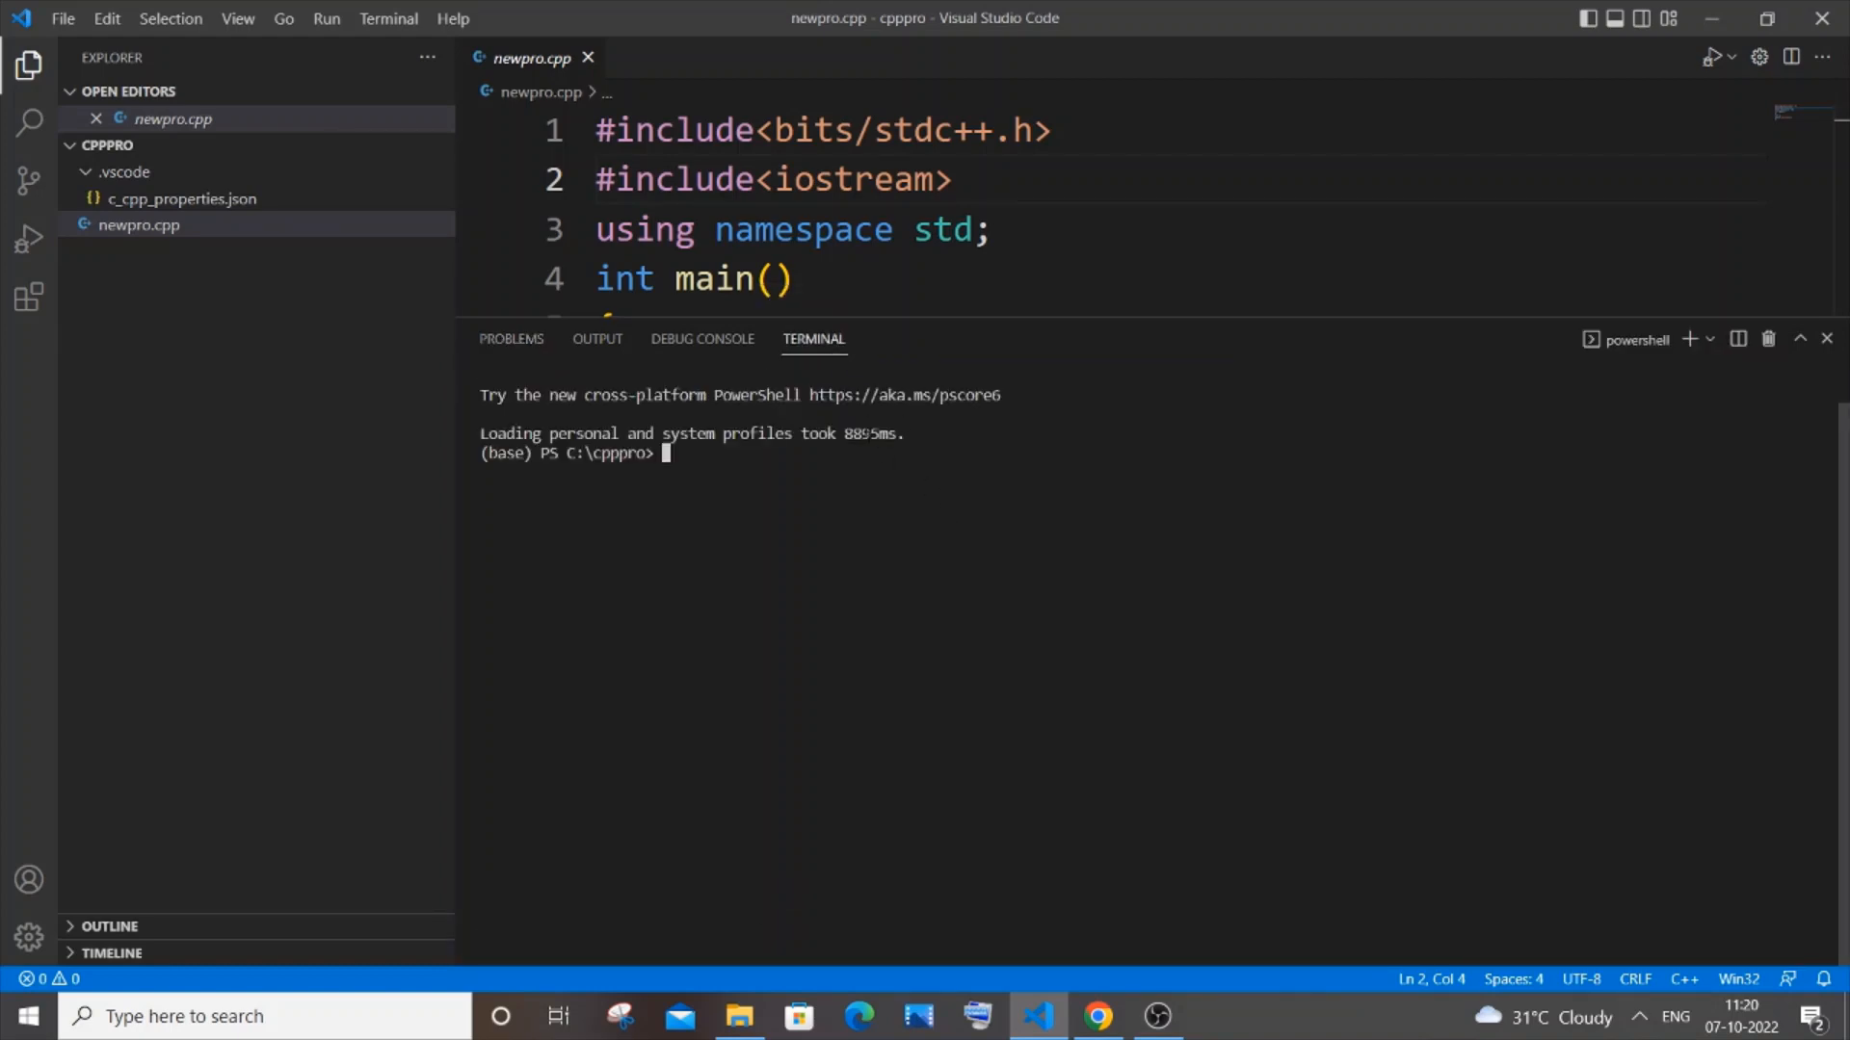
Compile with 'g++ newpro.cpp' and run a.exe to print hellloooo.
{"action": "type", "text": "g+"}
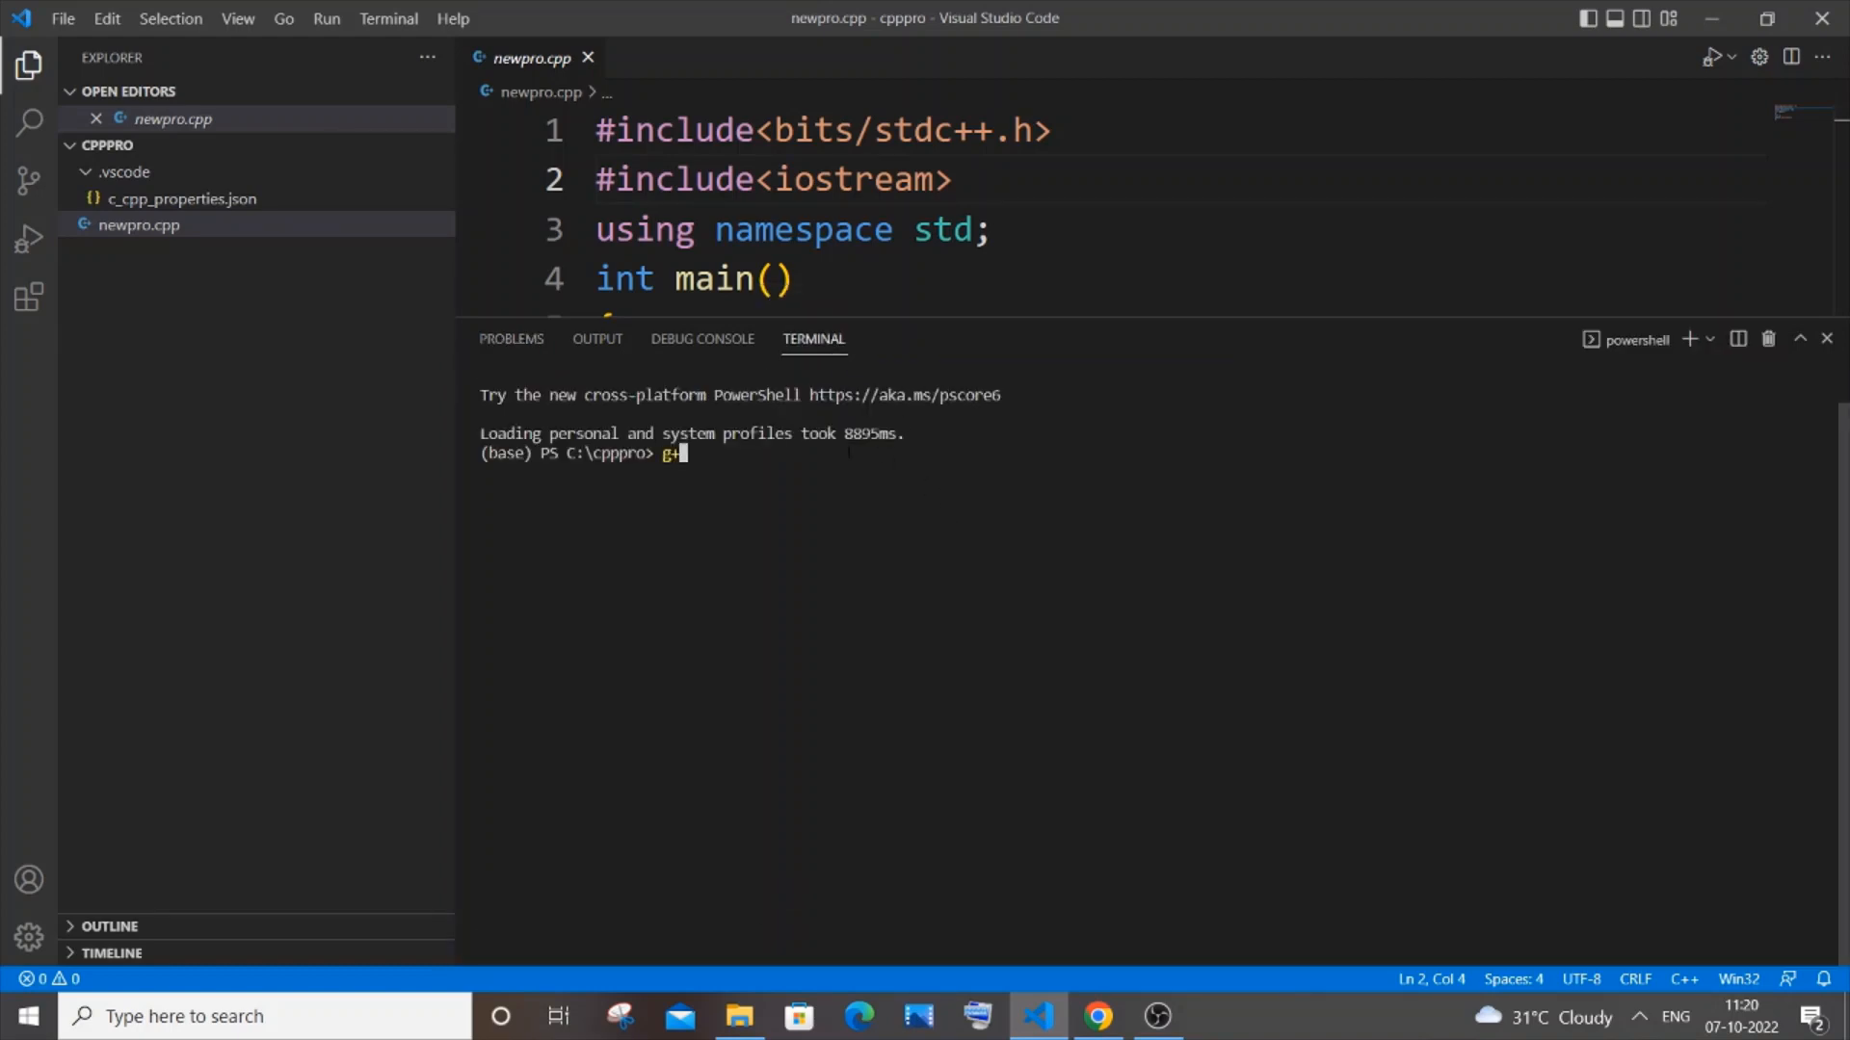
{"action": "type", "text": "+"}
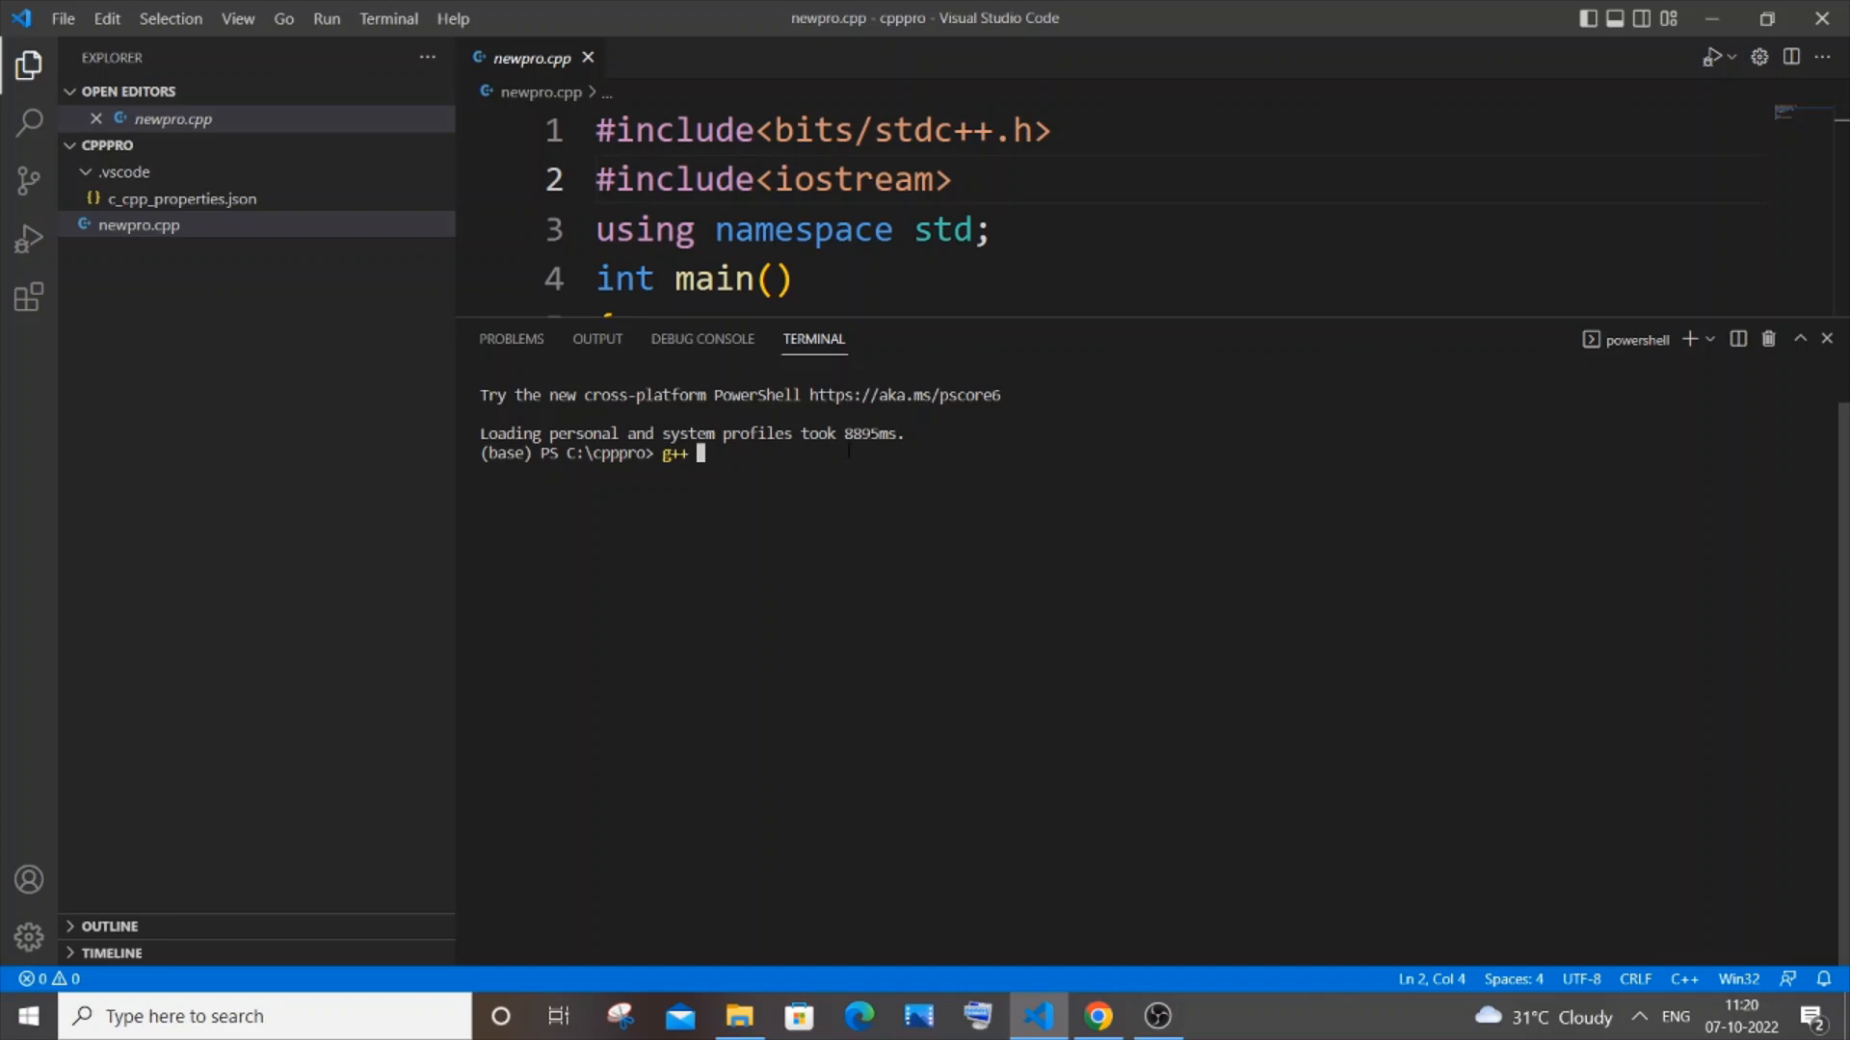
{"action": "type", "text": "newpr"}
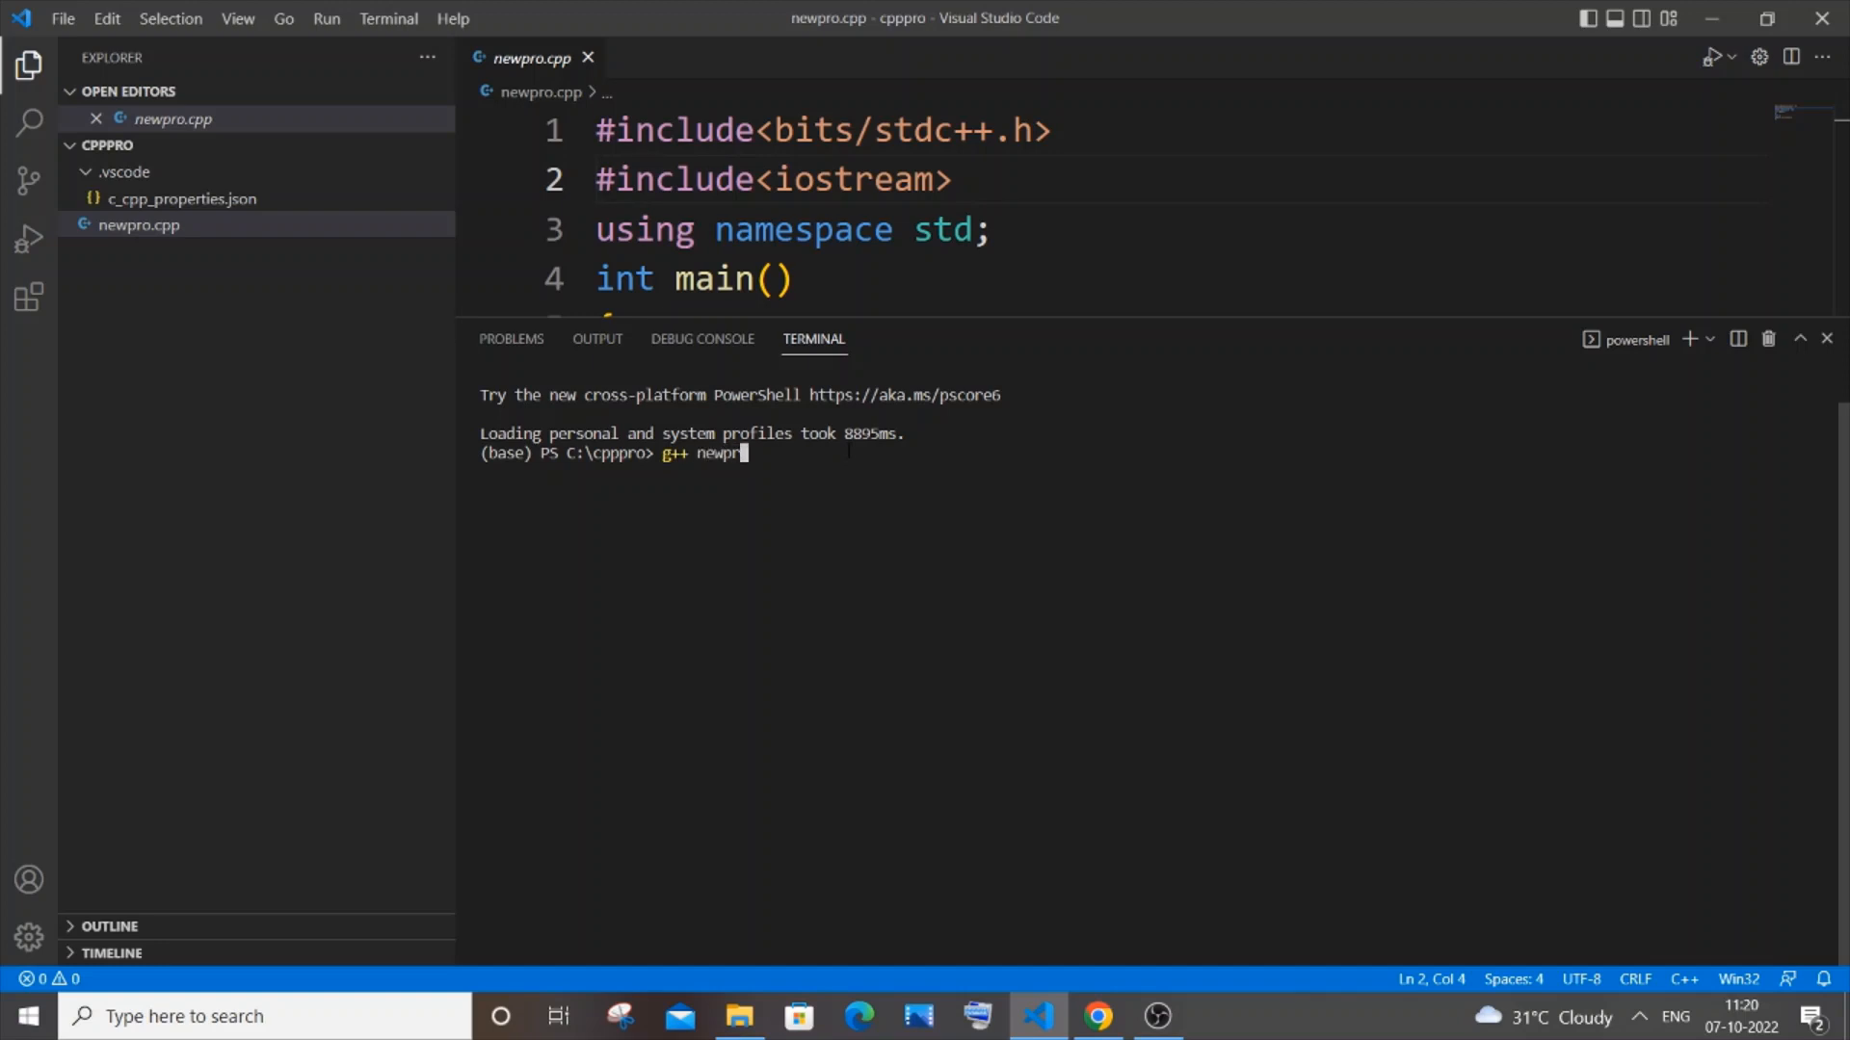
{"action": "type", "text": "o.cpp"}
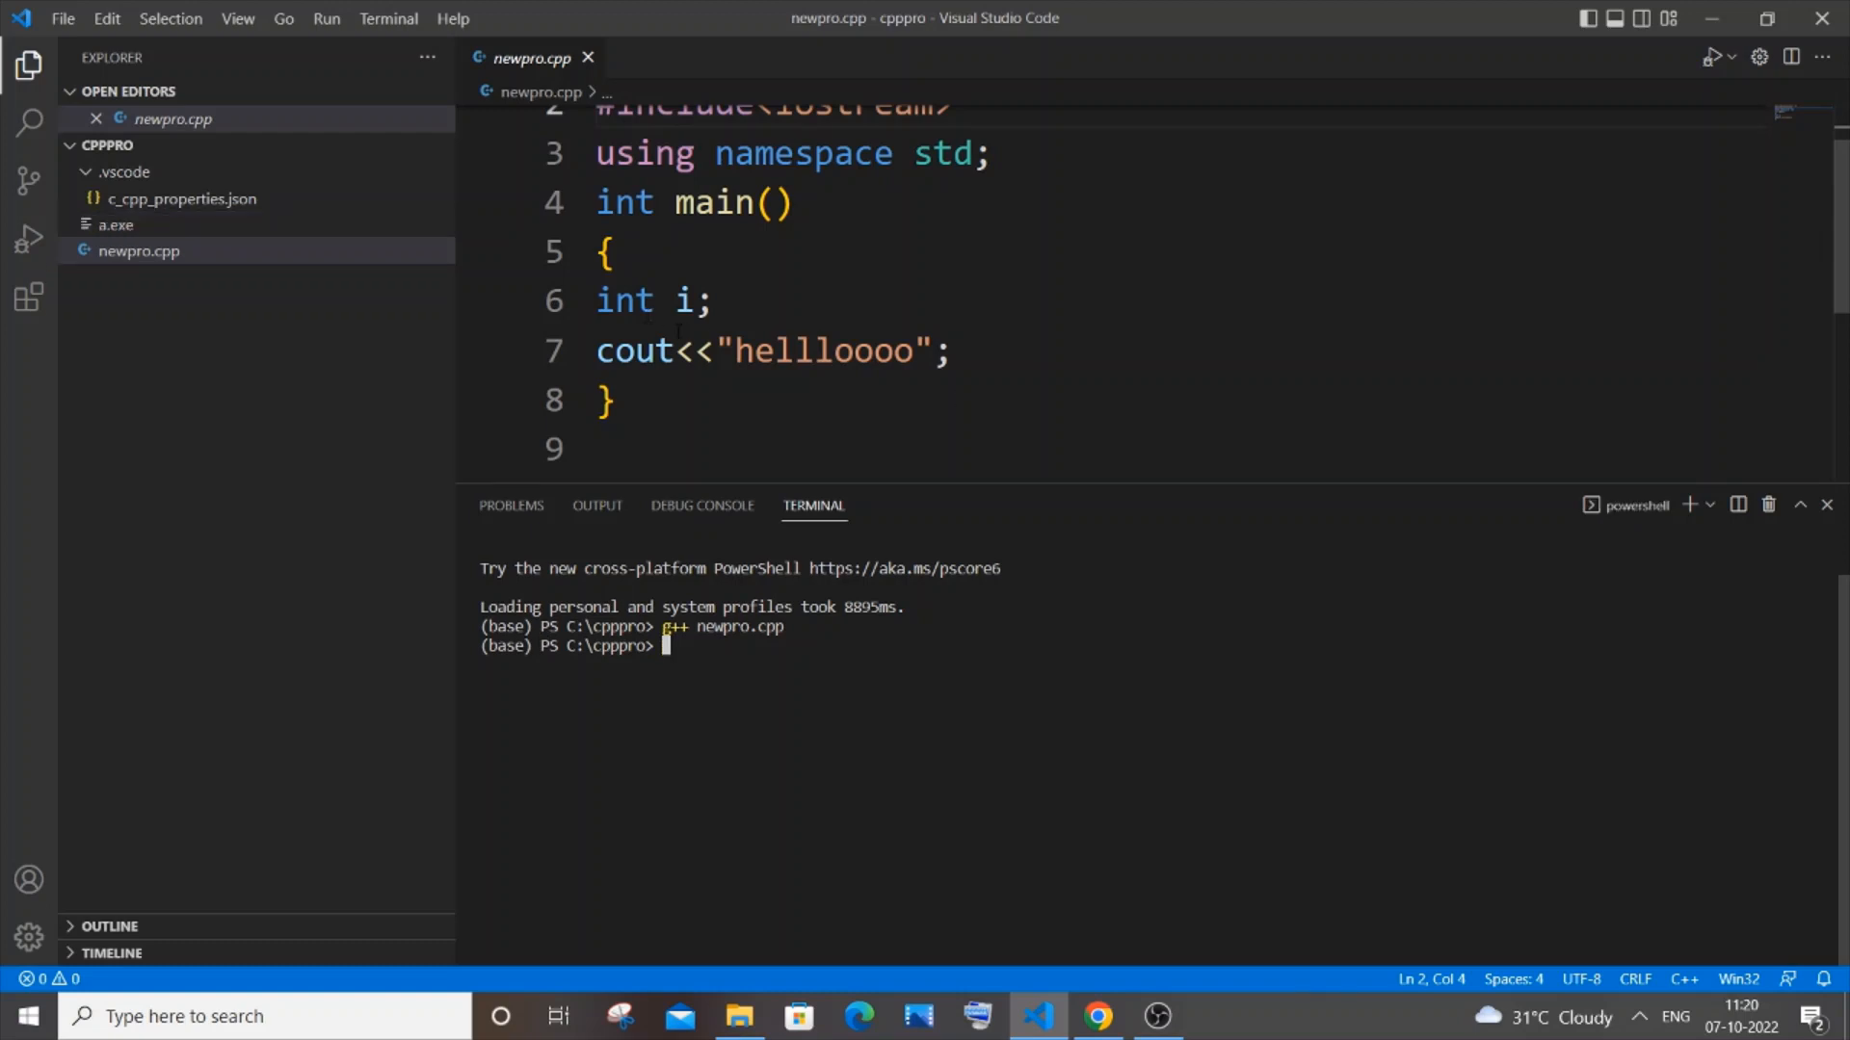
{"action": "type", "text": "a"}
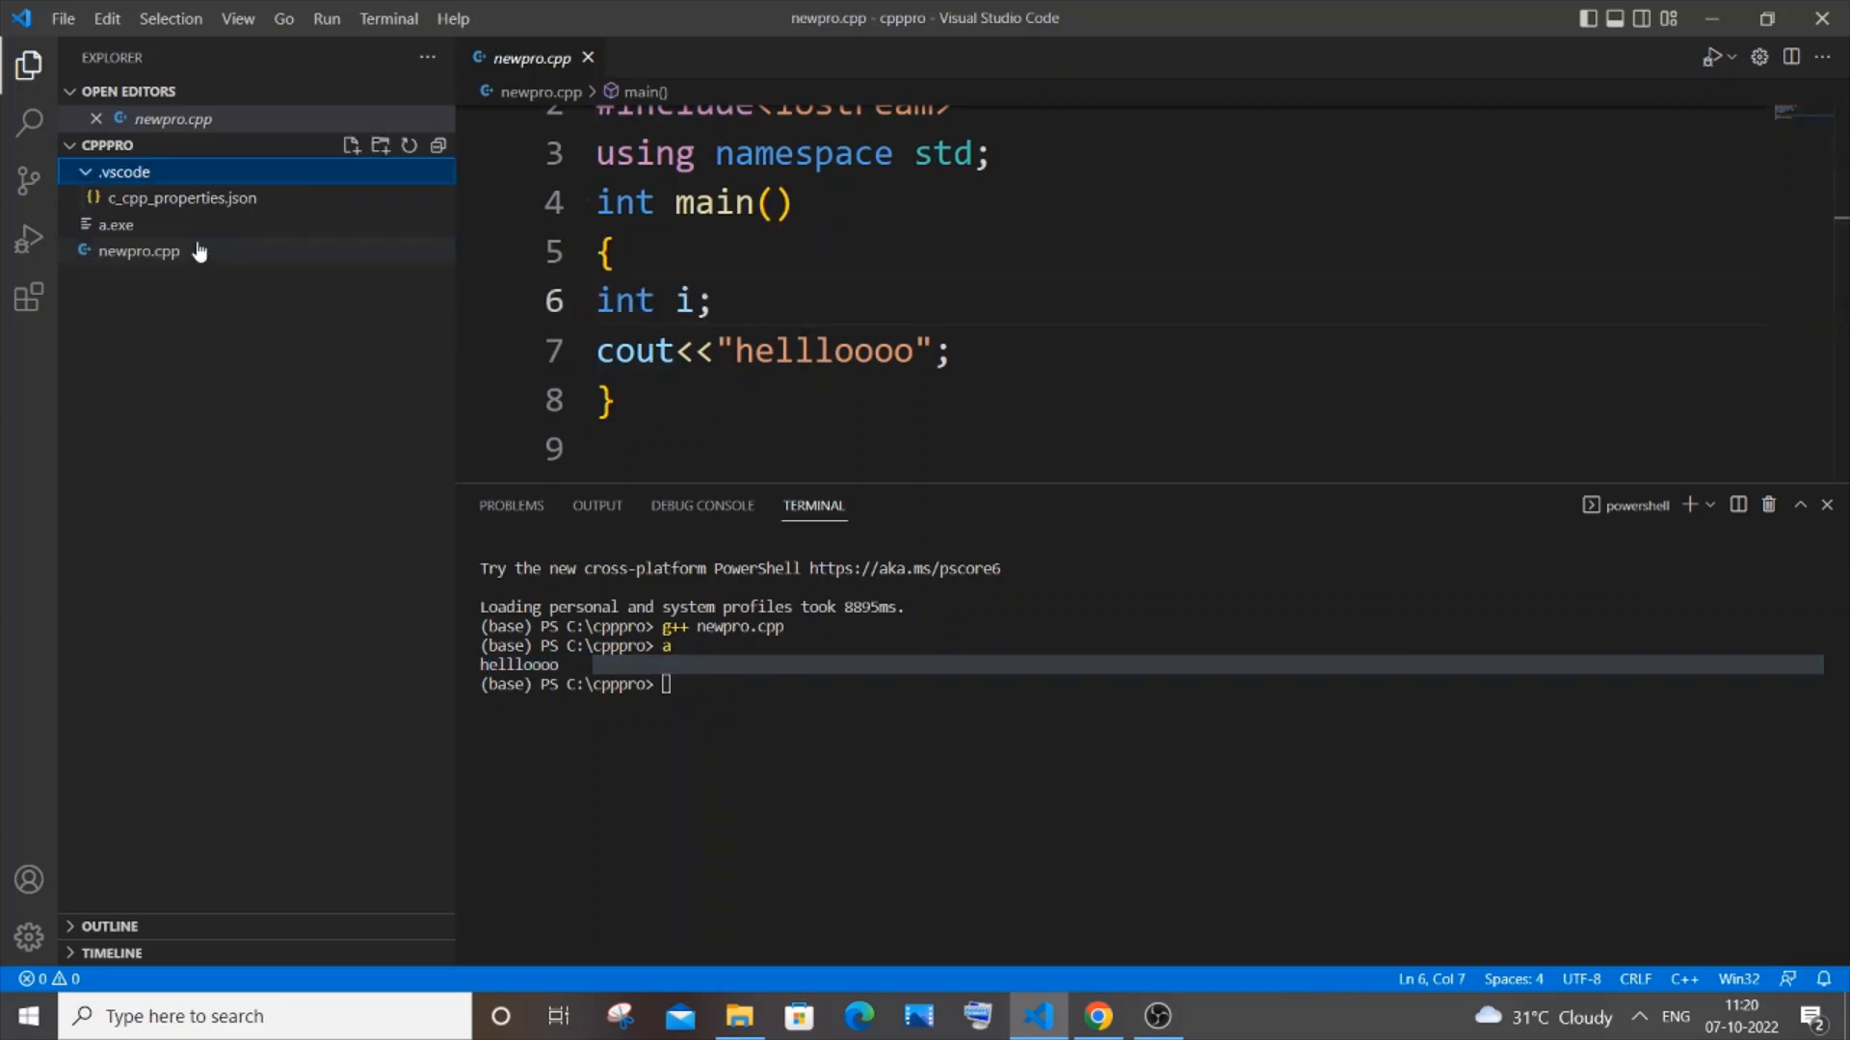
Collapse the .vscode folder, confirm no workspace problems, and return to the hellloooo terminal output.
{"action": "left_click", "coordinate": [124, 171]}
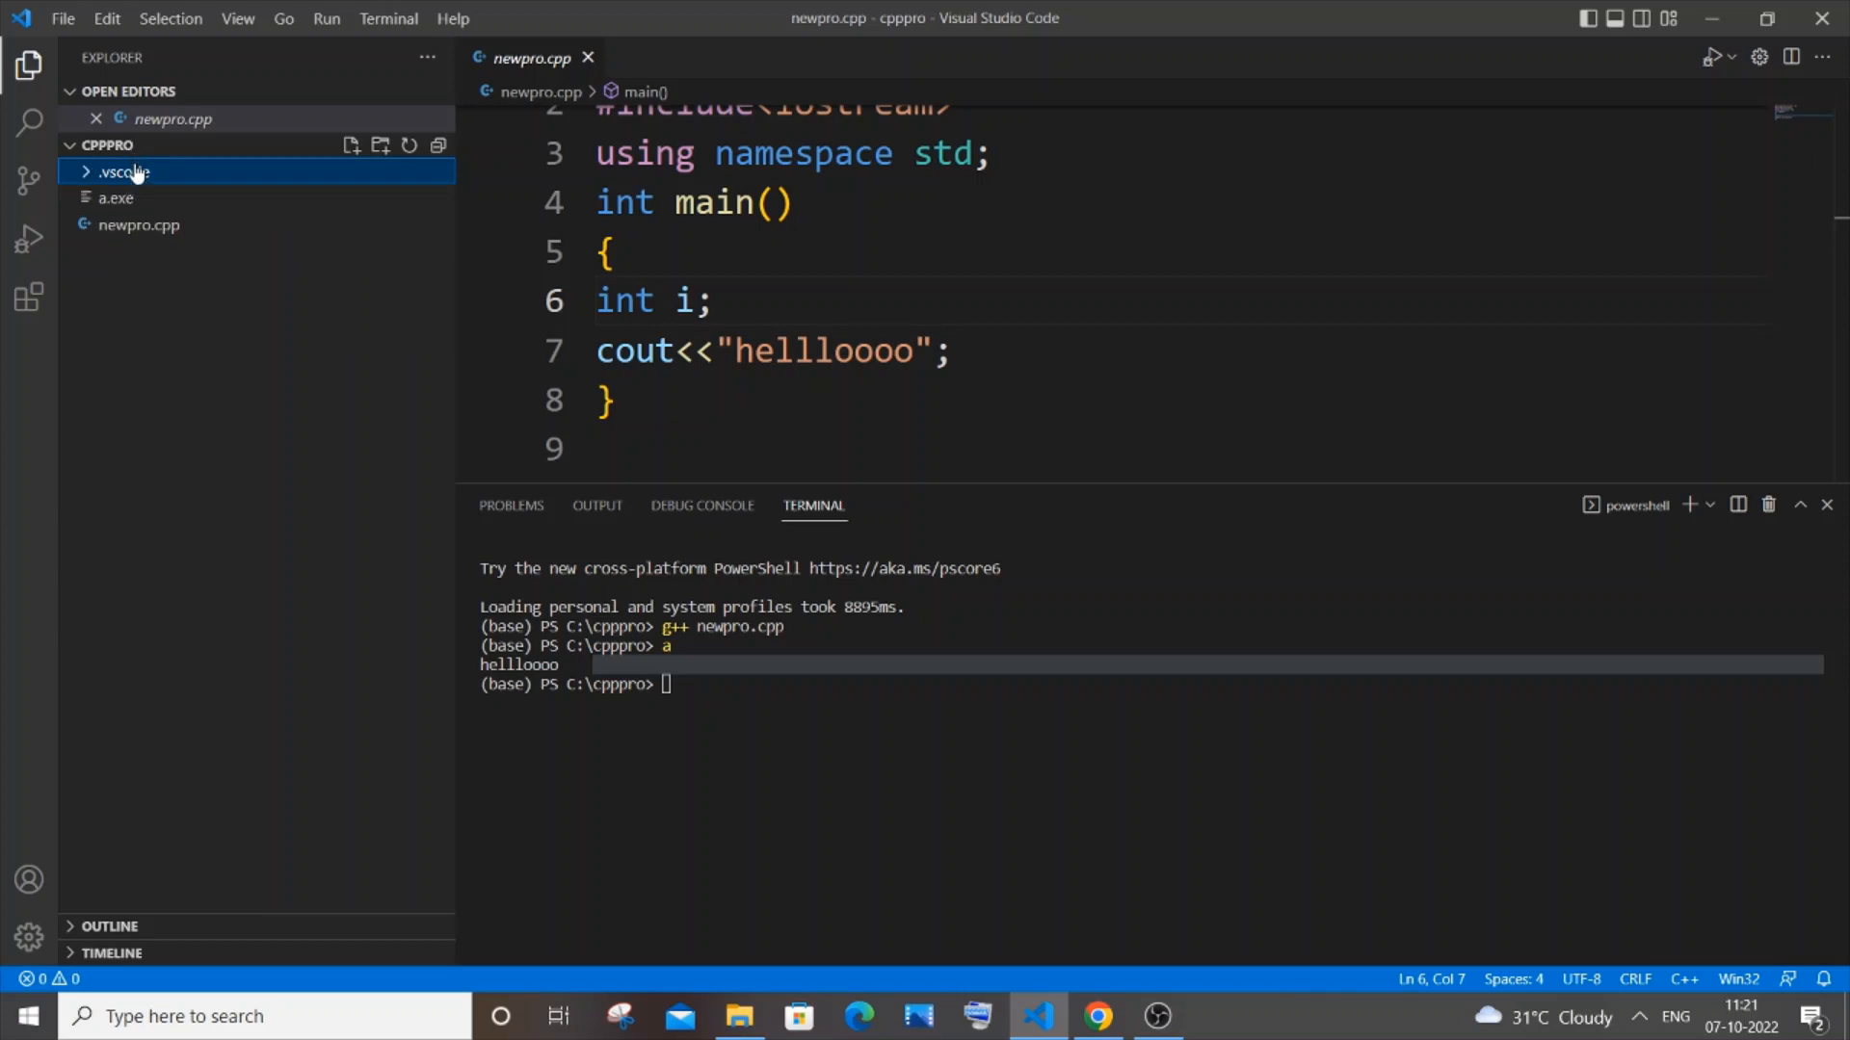
{"action": "mouse_move", "coordinate": [150, 285]}
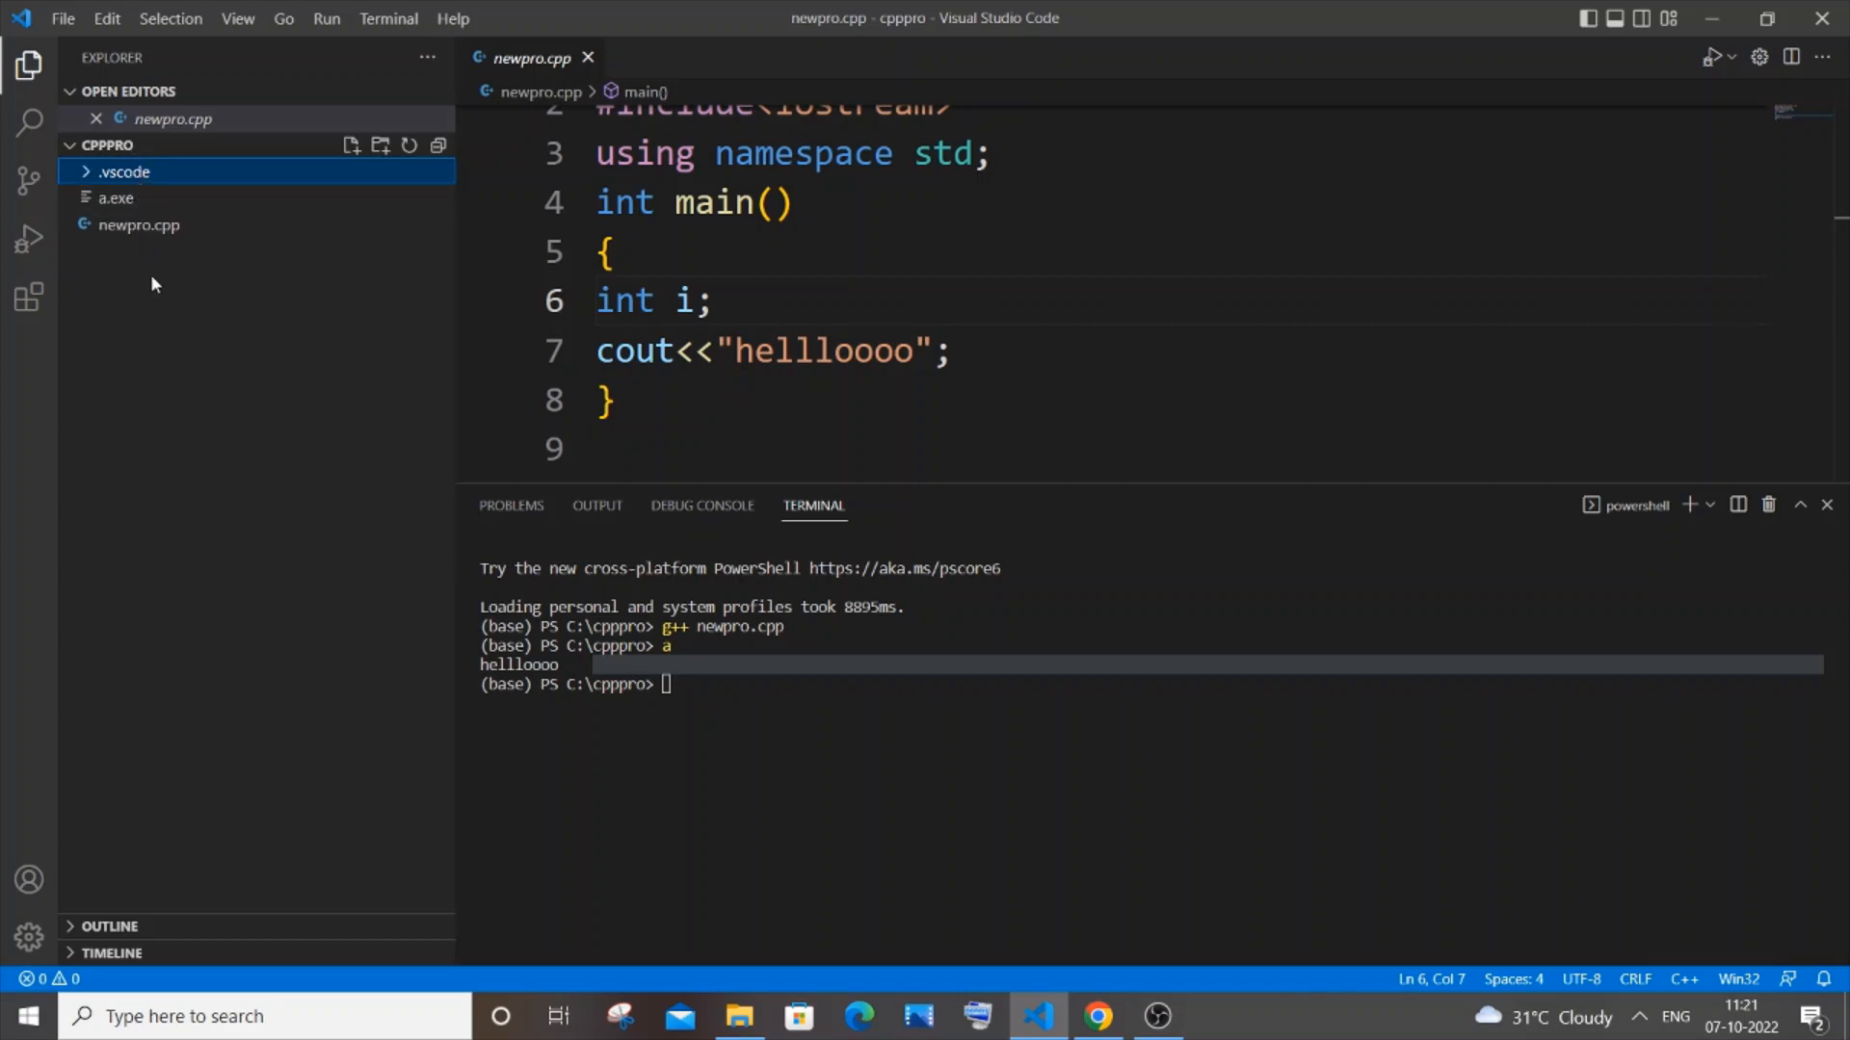
{"action": "mouse_move", "coordinate": [261, 271]}
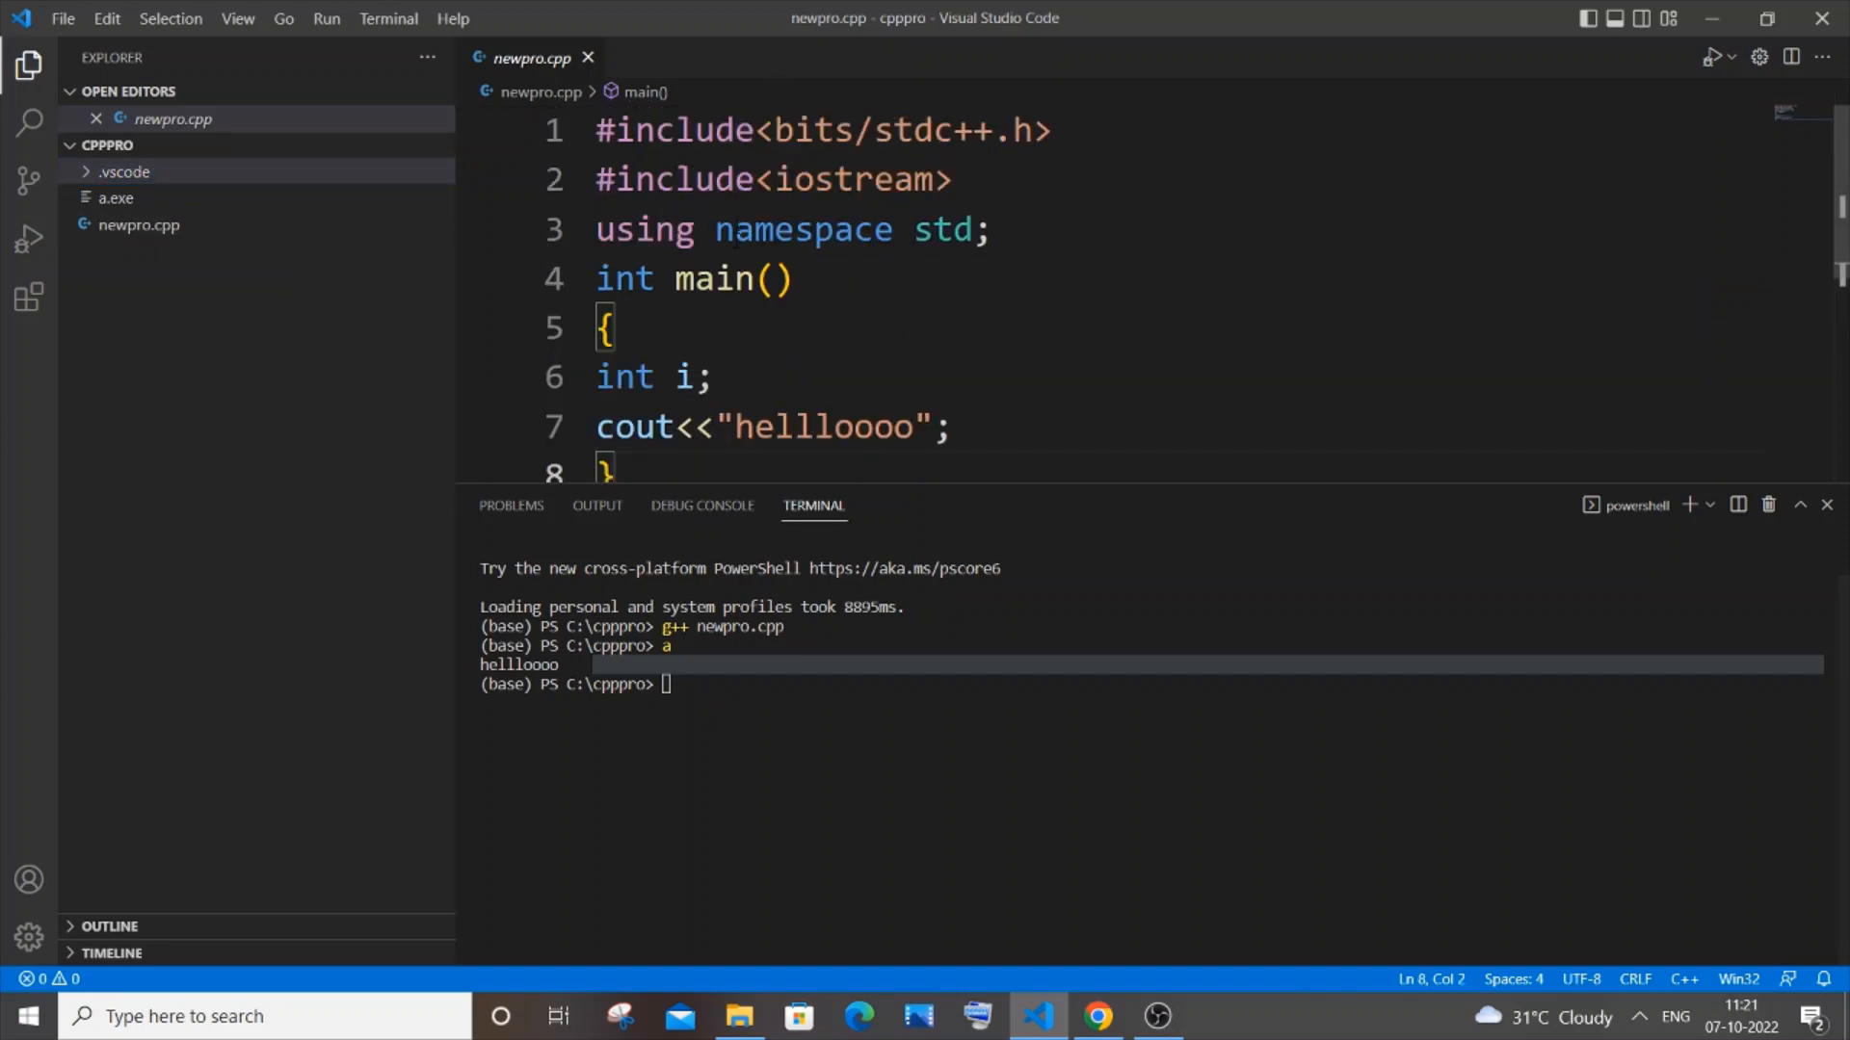
{"action": "left_click", "coordinate": [510, 505]}
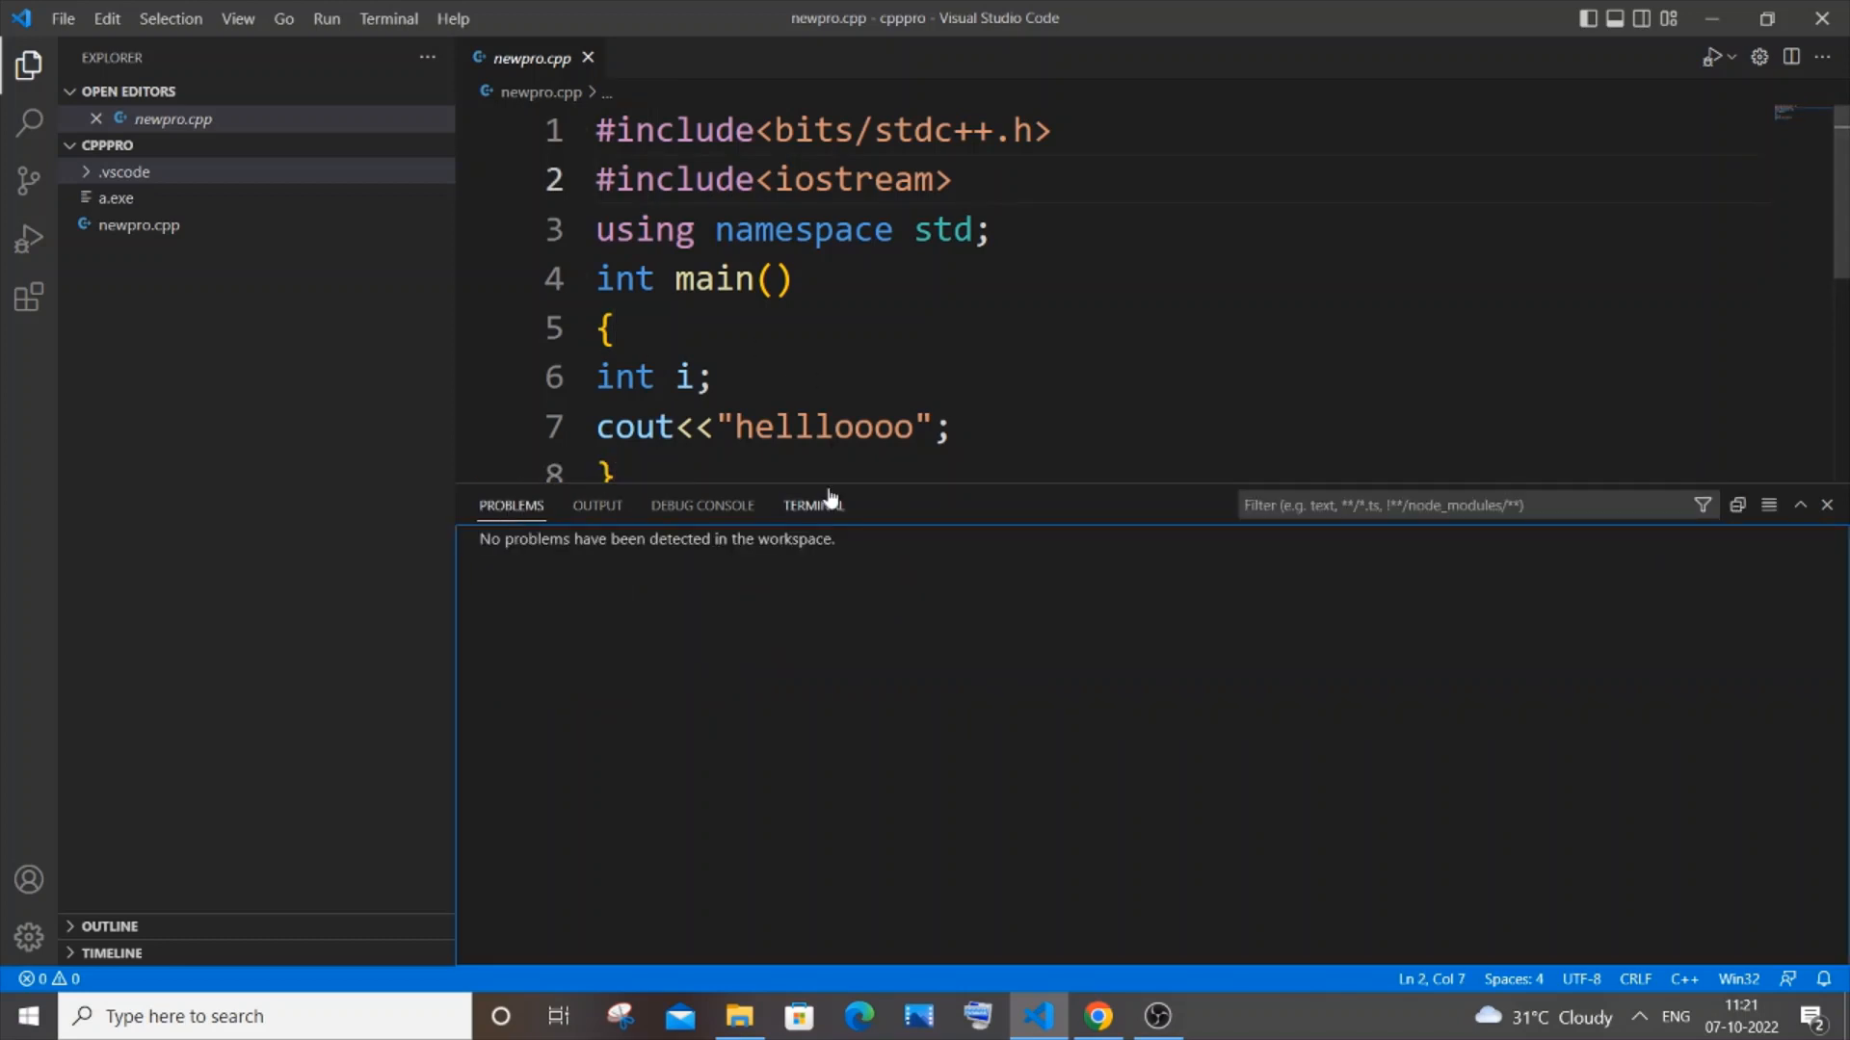
{"action": "left_click", "coordinate": [813, 505]}
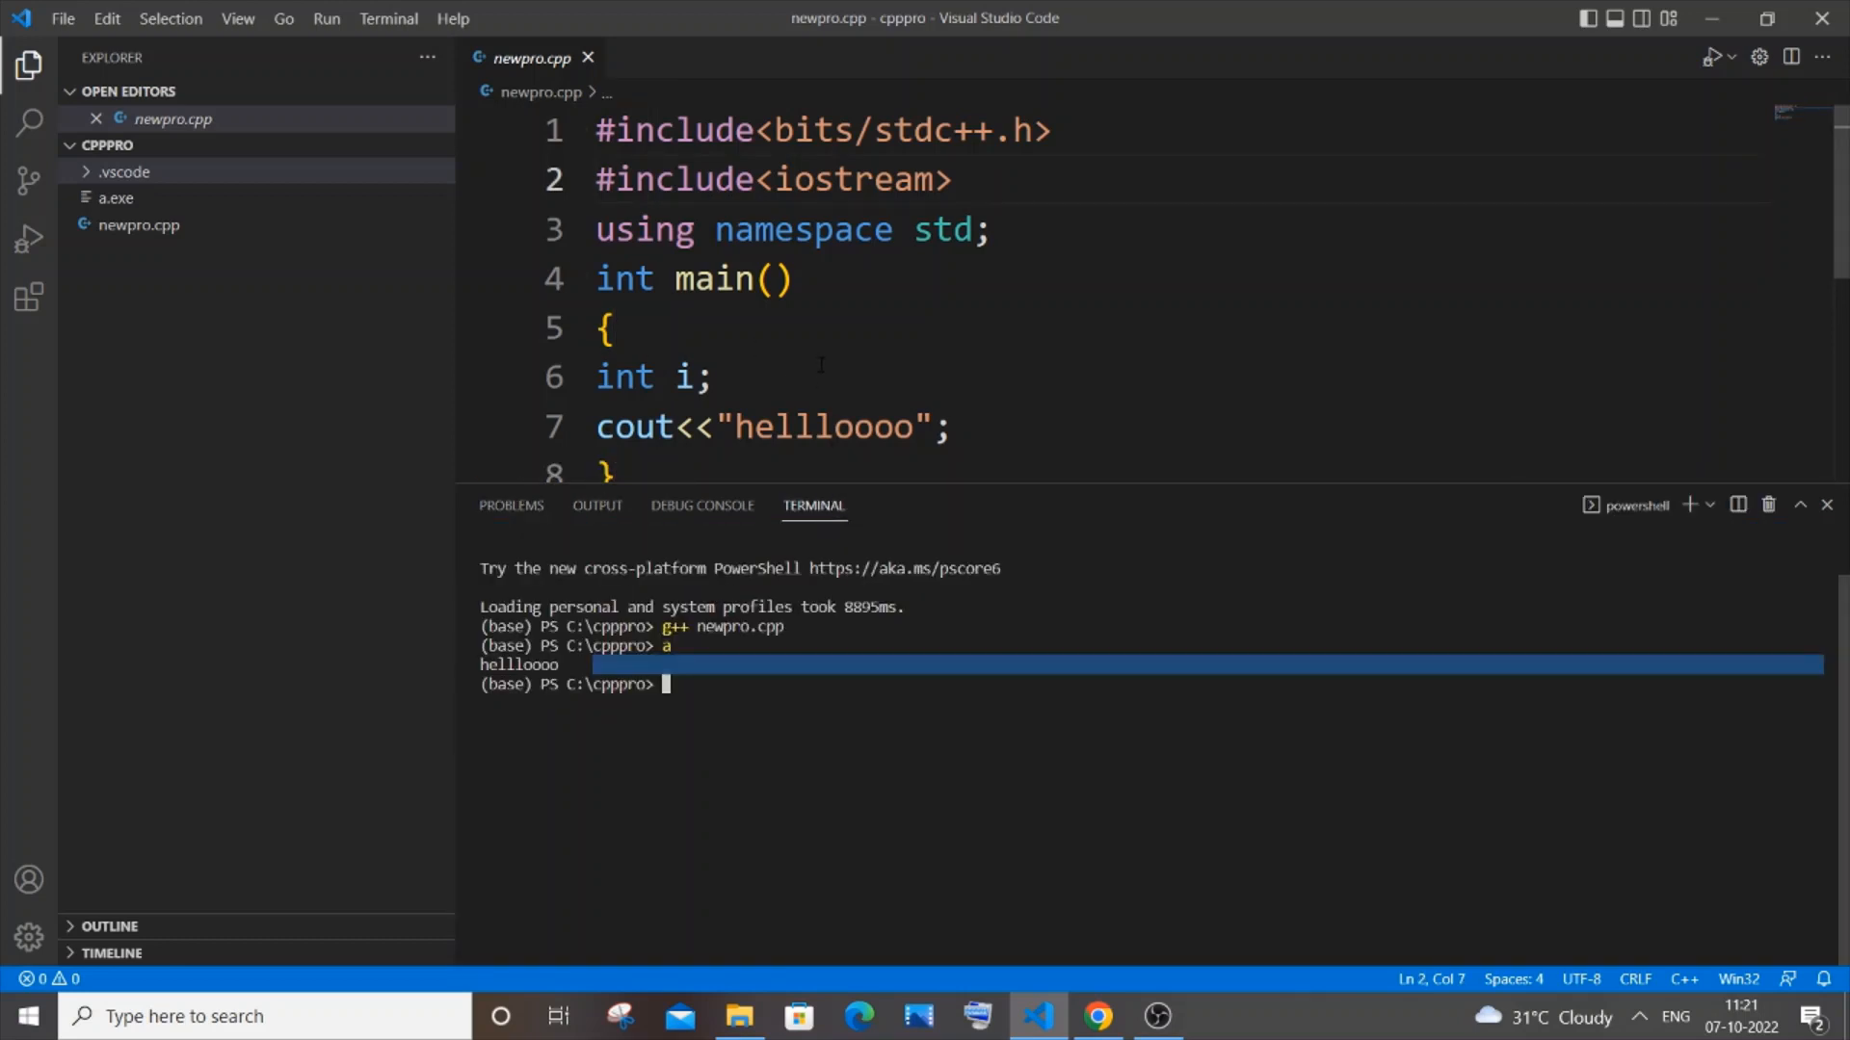